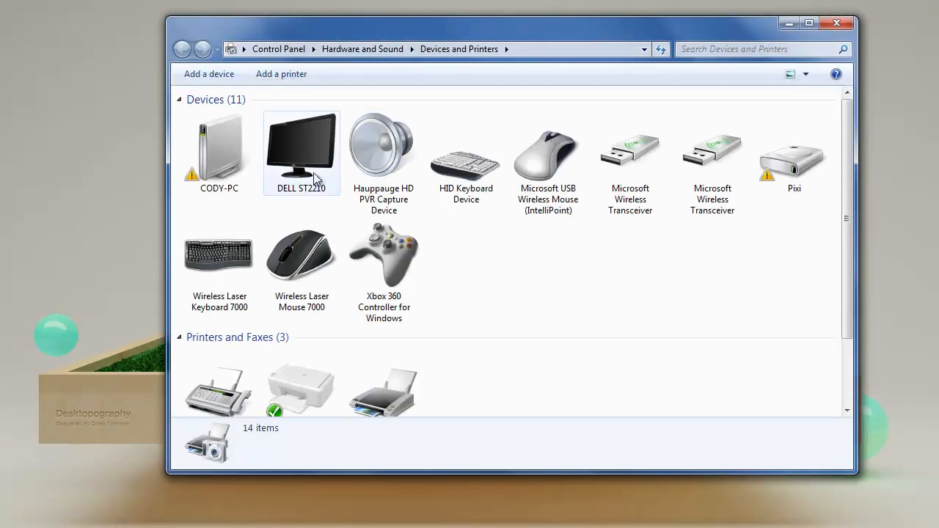
# Delete the old JoyToKey.ini and open the Buttons.txt controller reference from Downloads
pyautogui.click(384, 261)
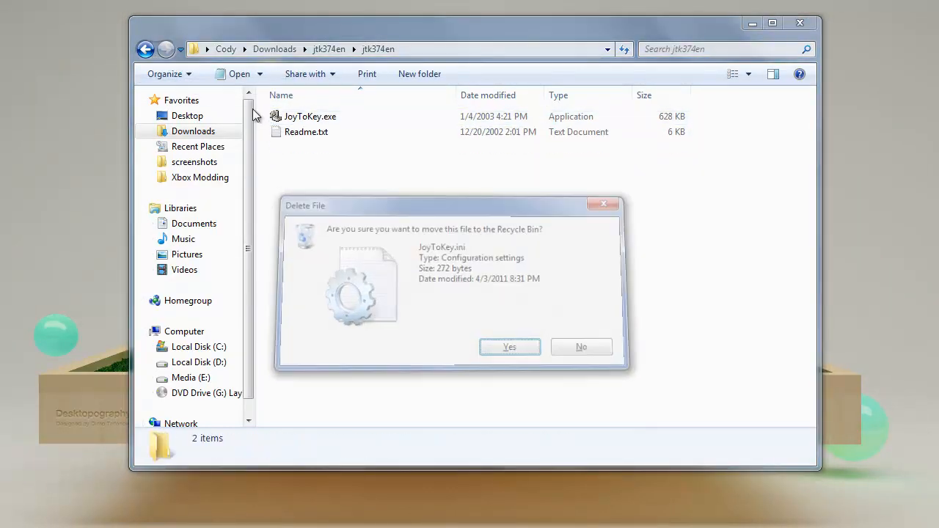
pyautogui.click(509, 346)
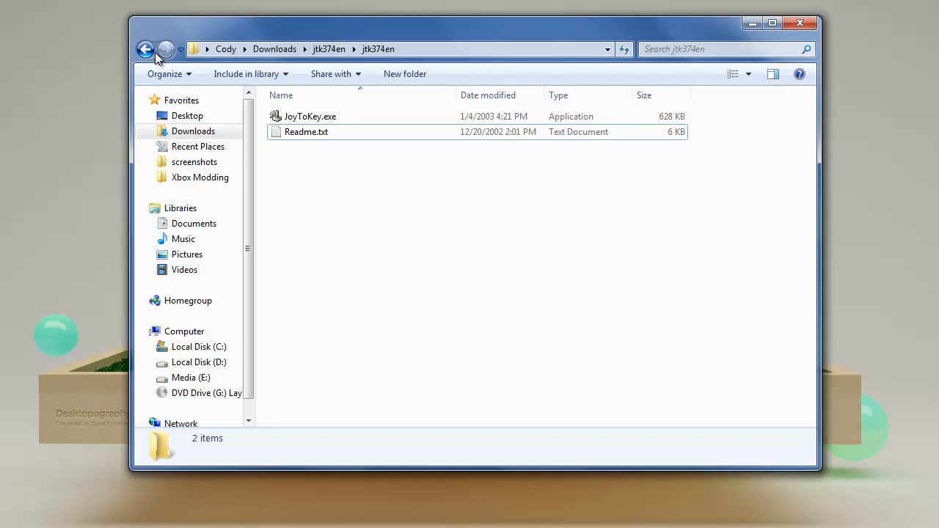
pyautogui.click(146, 50)
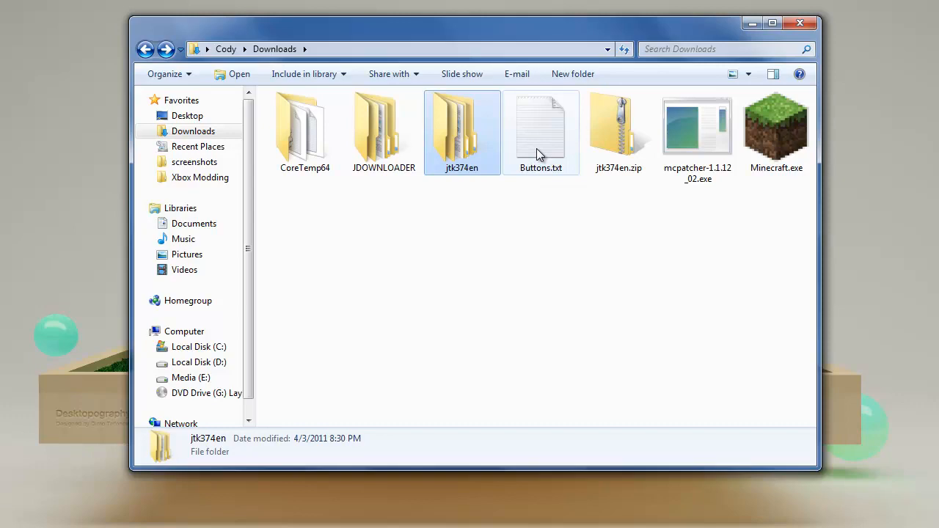
pyautogui.doubleClick(541, 132)
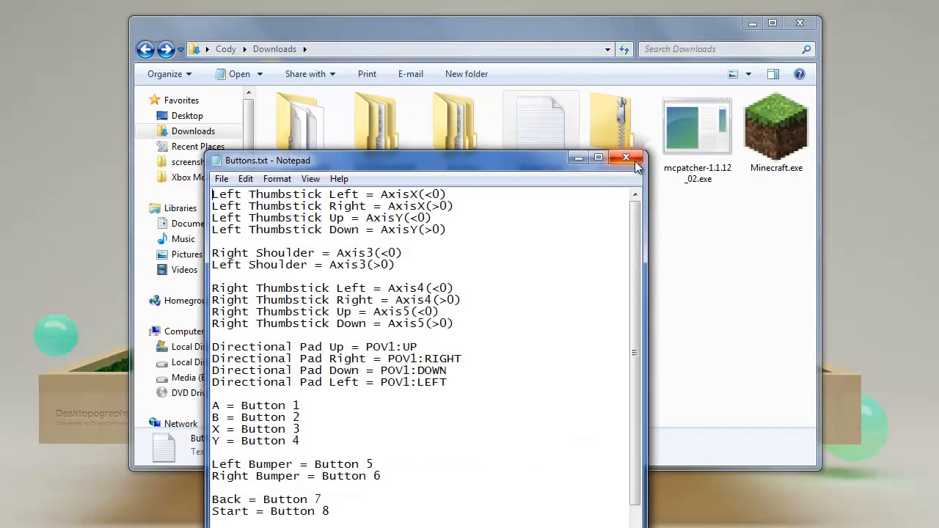
pyautogui.scroll(-3)
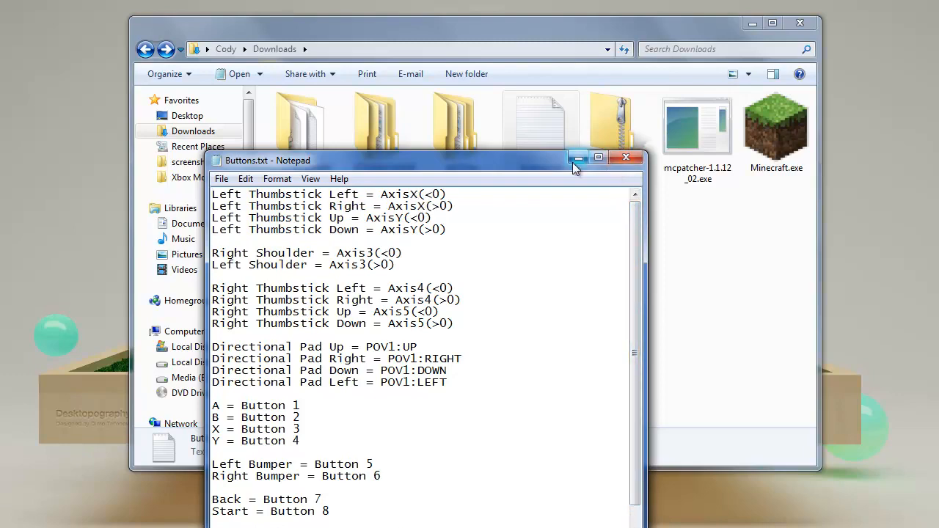
# Set the notes aside and launch JoyToKey.exe from the inner jtk374en folder
pyautogui.click(626, 157)
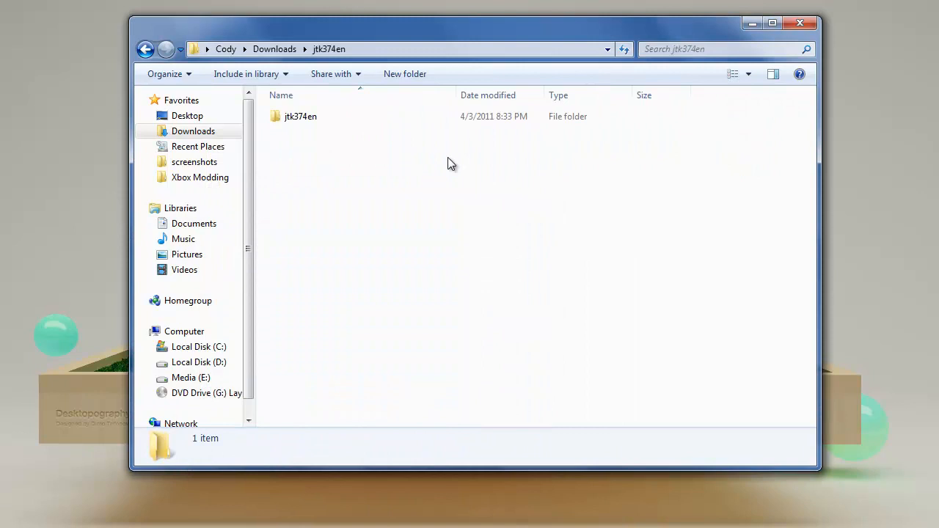
pyautogui.doubleClick(300, 116)
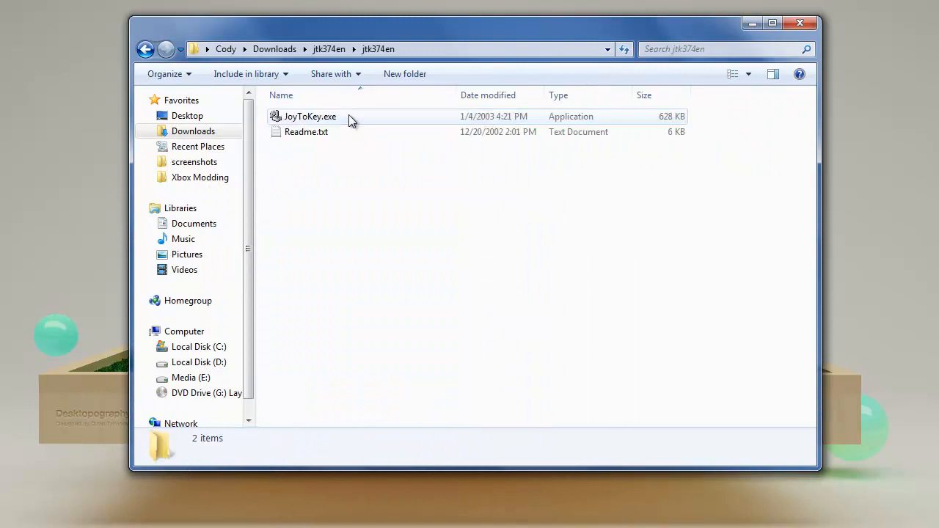
pyautogui.doubleClick(310, 116)
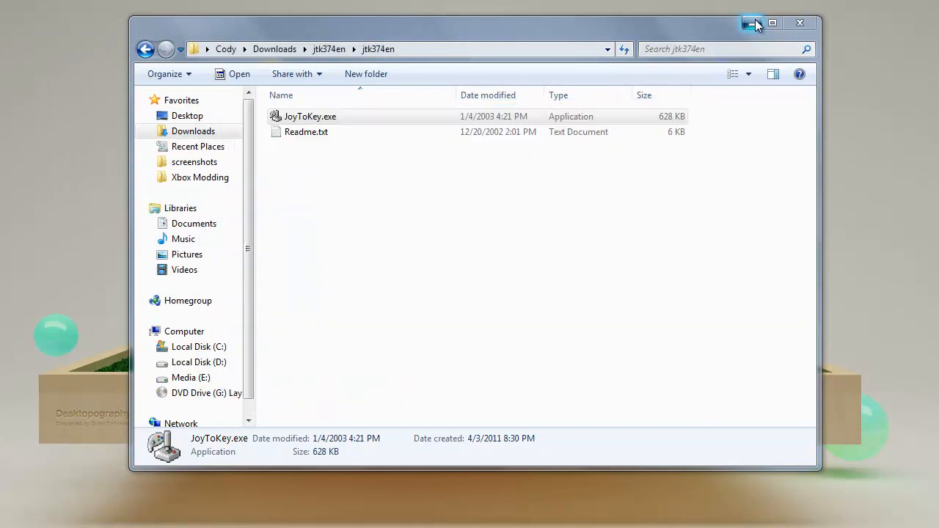
# Enable 'Use Axes other than X and Y' and 'Use POV switches' on the Others tab
pyautogui.doubleClick(309, 116)
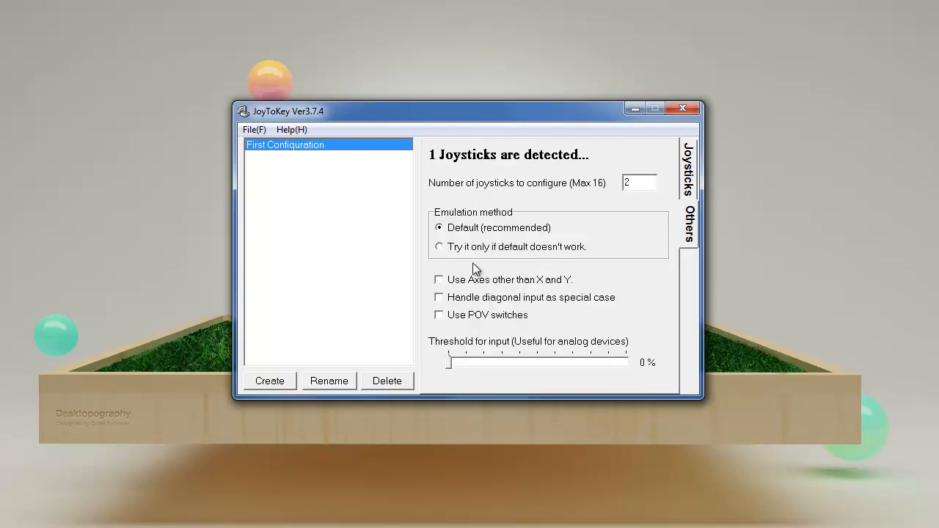
pyautogui.moveTo(440, 287)
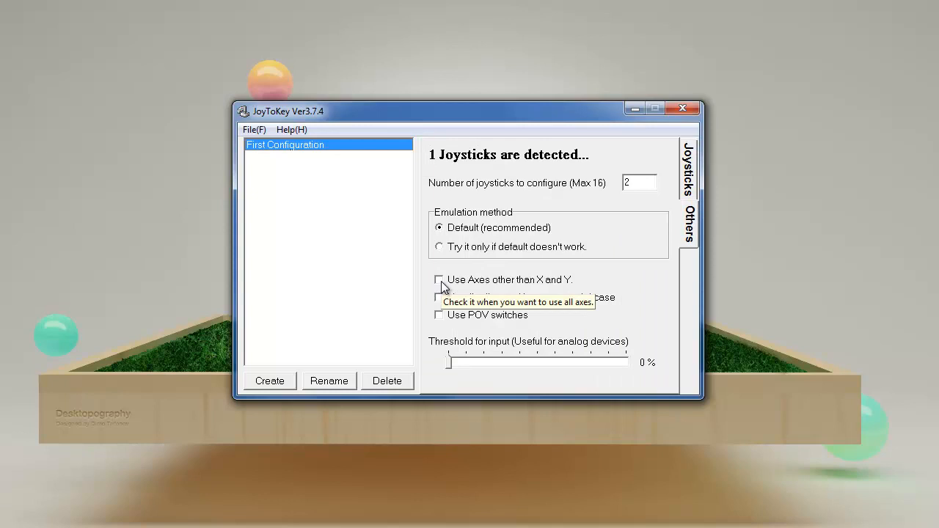
pyautogui.click(439, 279)
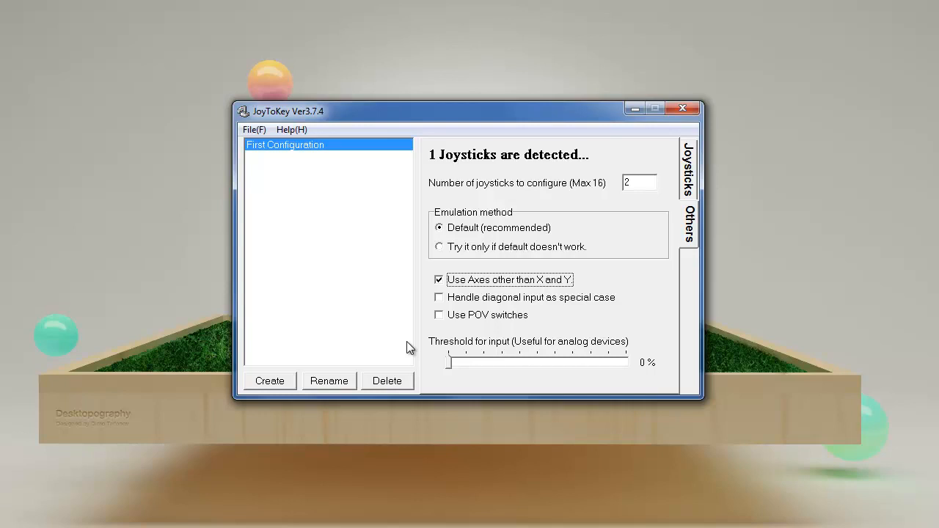
pyautogui.moveTo(444, 320)
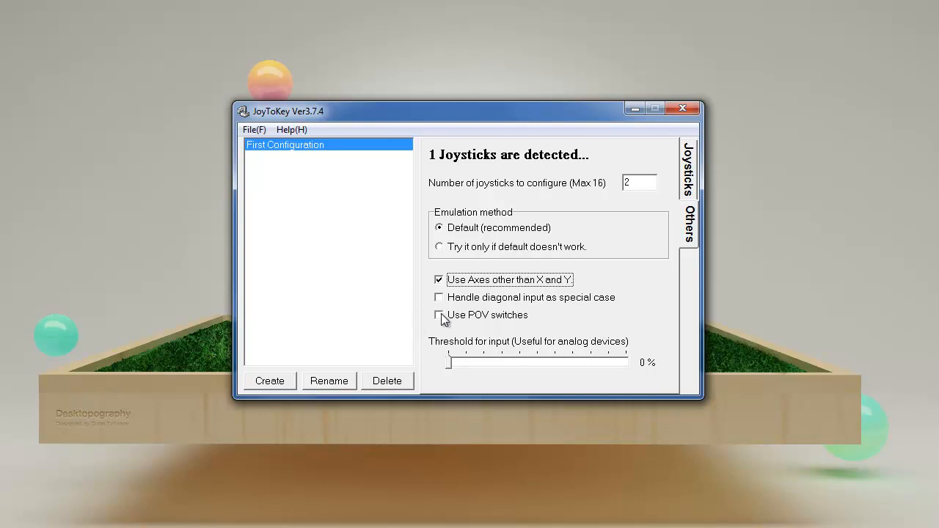
pyautogui.click(440, 315)
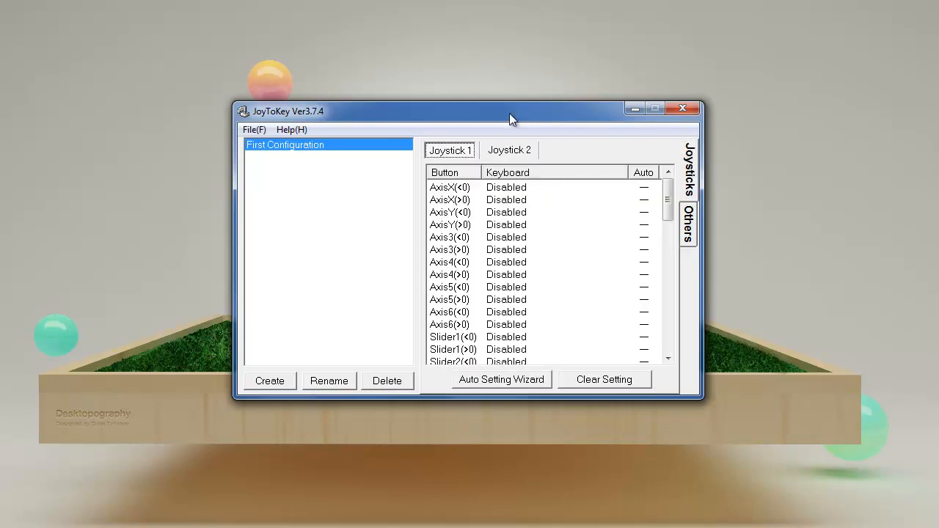
# Move the JoyToKey window to the left side of the screen beside Buttons.txt
pyautogui.moveTo(512, 111); pyautogui.dragTo(334, 115)
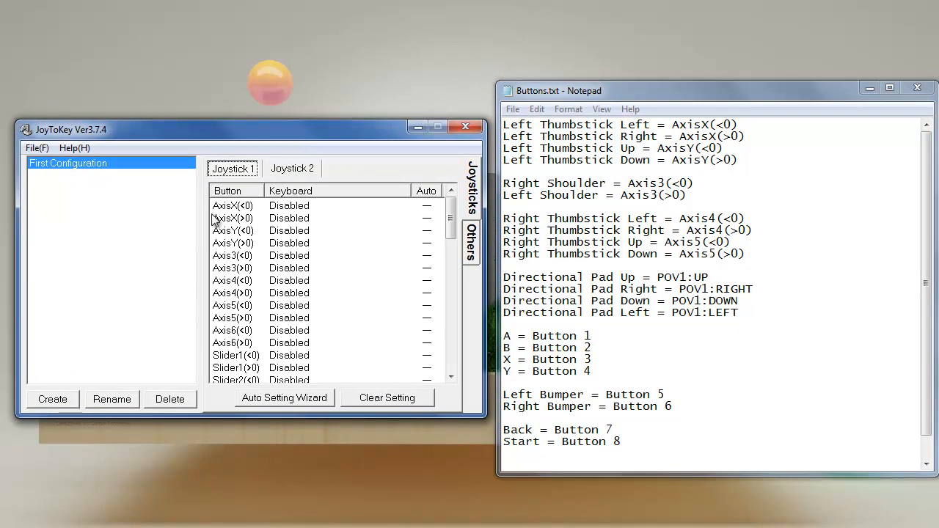
pyautogui.moveTo(270, 220)
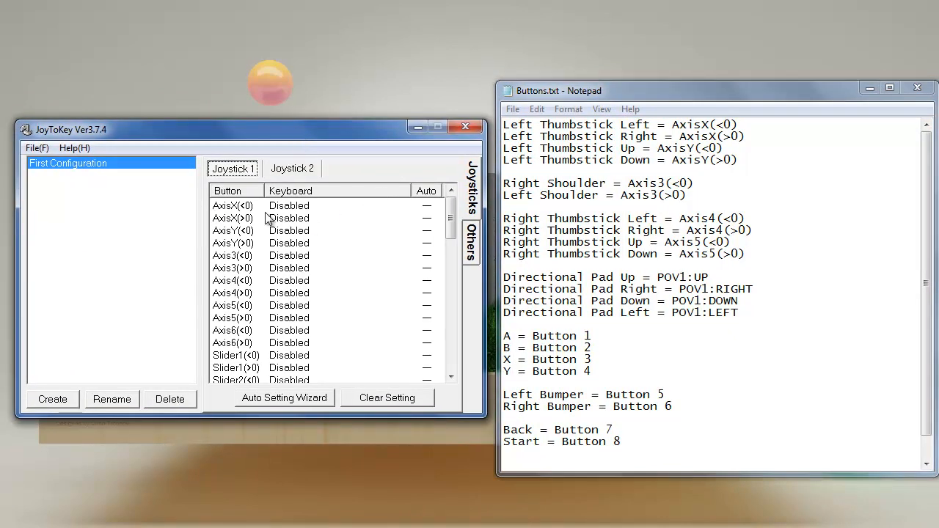
pyautogui.moveTo(254, 208)
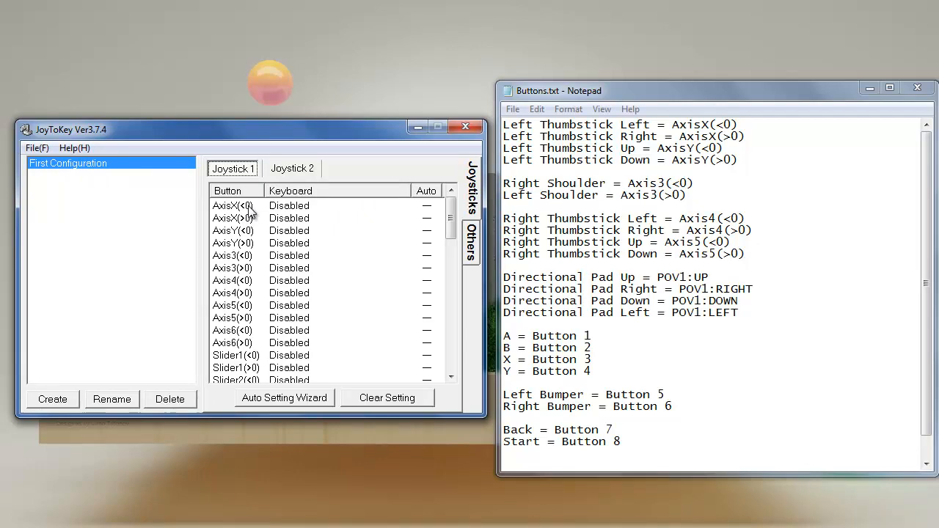
# Map AxisX(<0) to horizontal mouse movement -30 and AxisX(>0) to +30
pyautogui.doubleClick(233, 206)
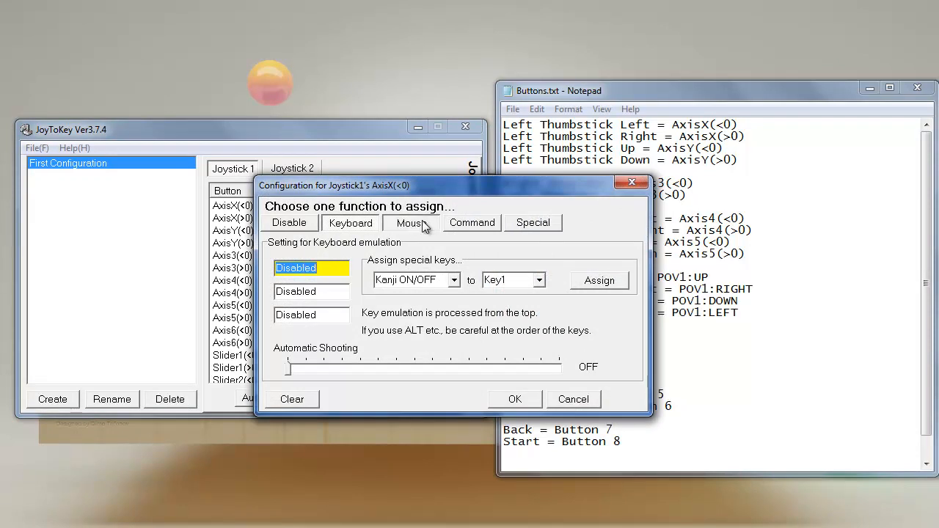
pyautogui.click(410, 222)
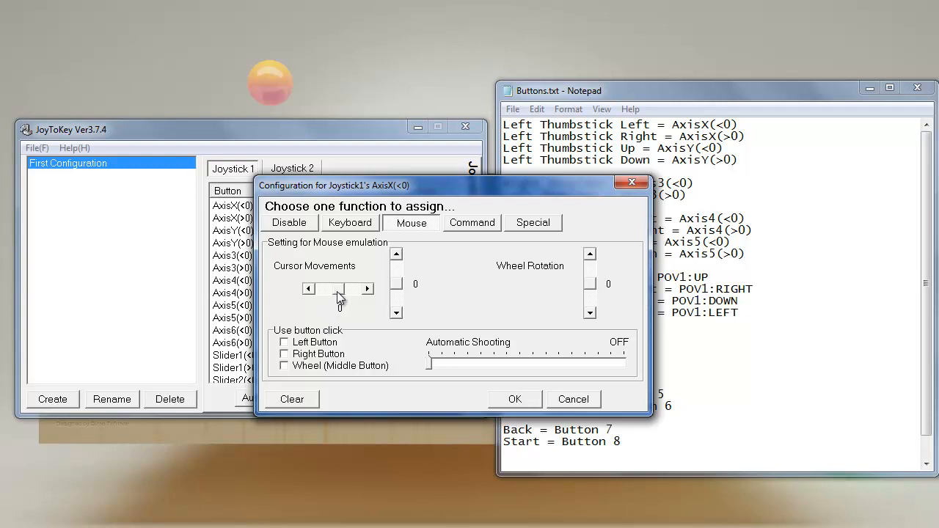
pyautogui.moveTo(337, 289); pyautogui.dragTo(331, 289)
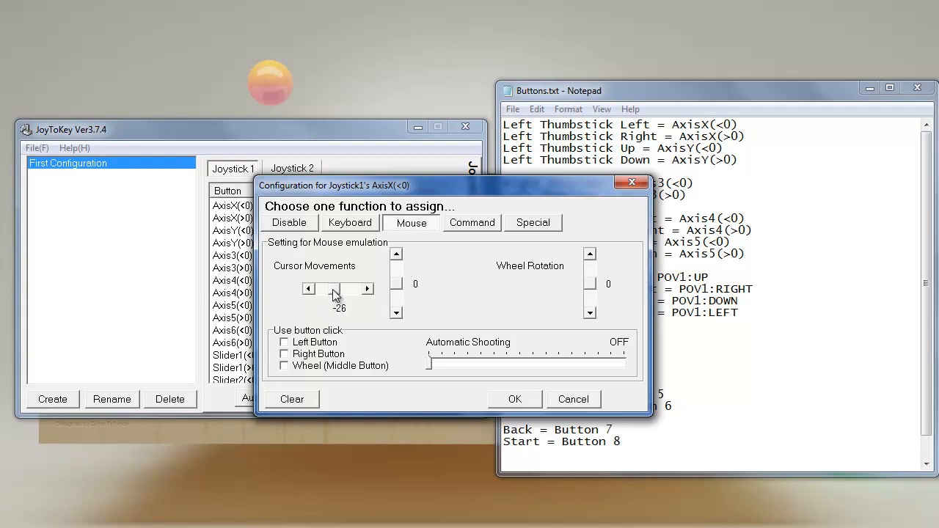
pyautogui.click(330, 289)
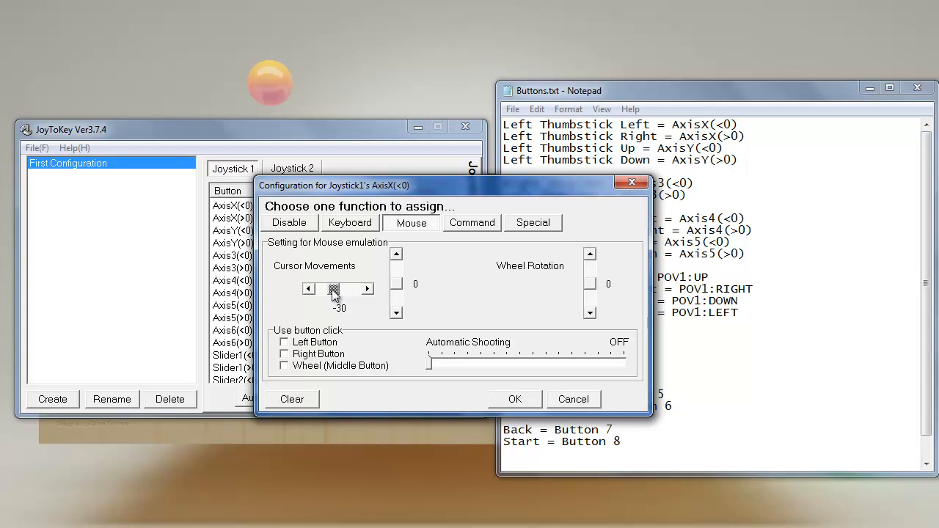
pyautogui.click(515, 399)
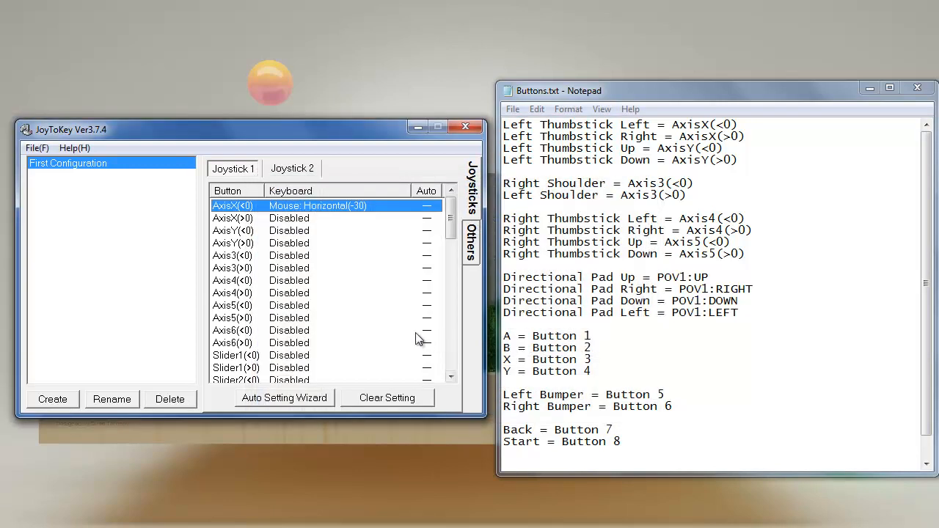
pyautogui.moveTo(224, 316)
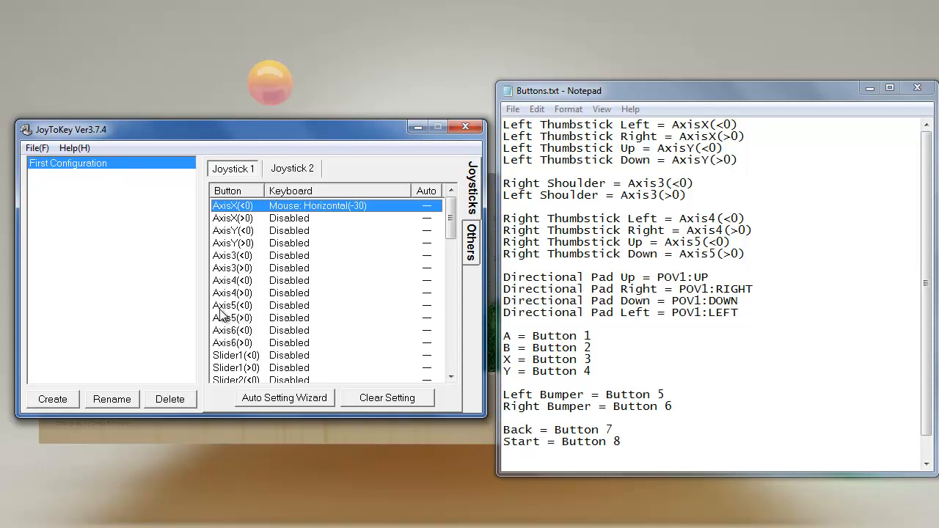
pyautogui.moveTo(59, 316)
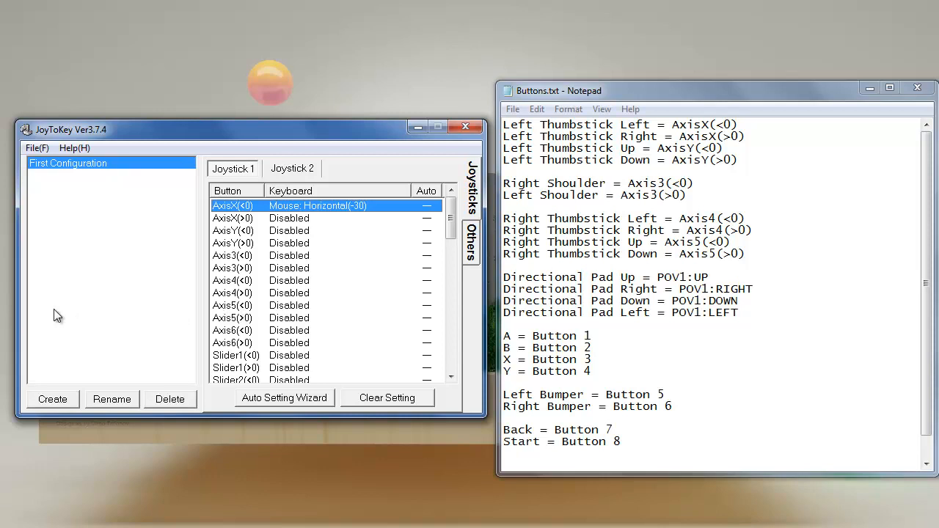
pyautogui.moveTo(241, 224)
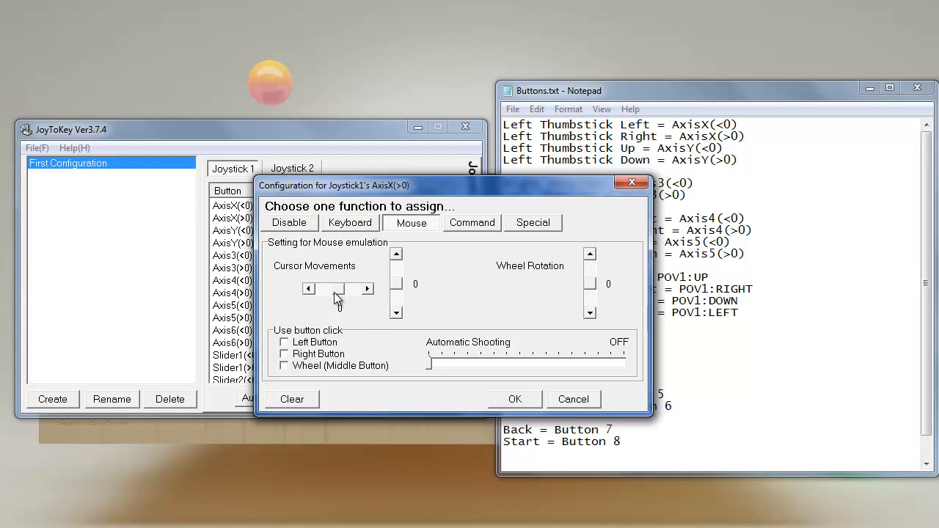
pyautogui.moveTo(331, 289); pyautogui.dragTo(345, 288)
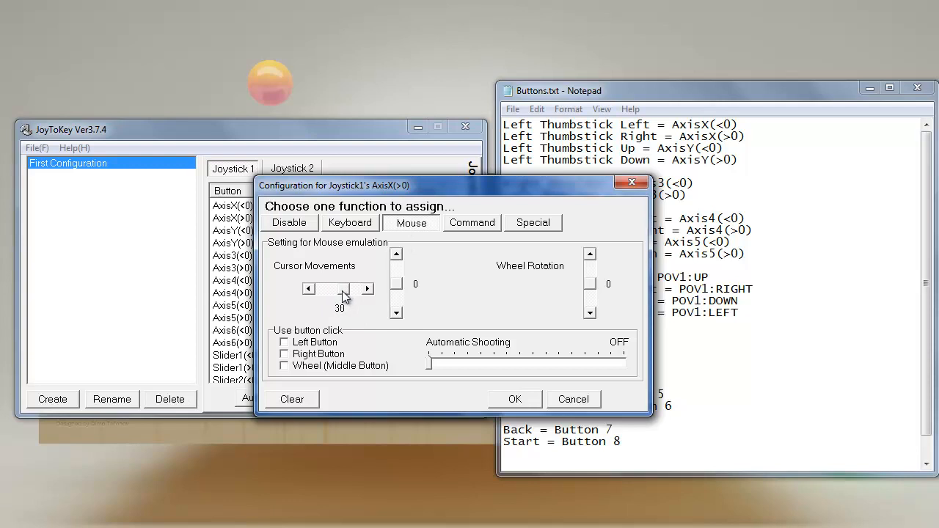
pyautogui.moveTo(499, 422)
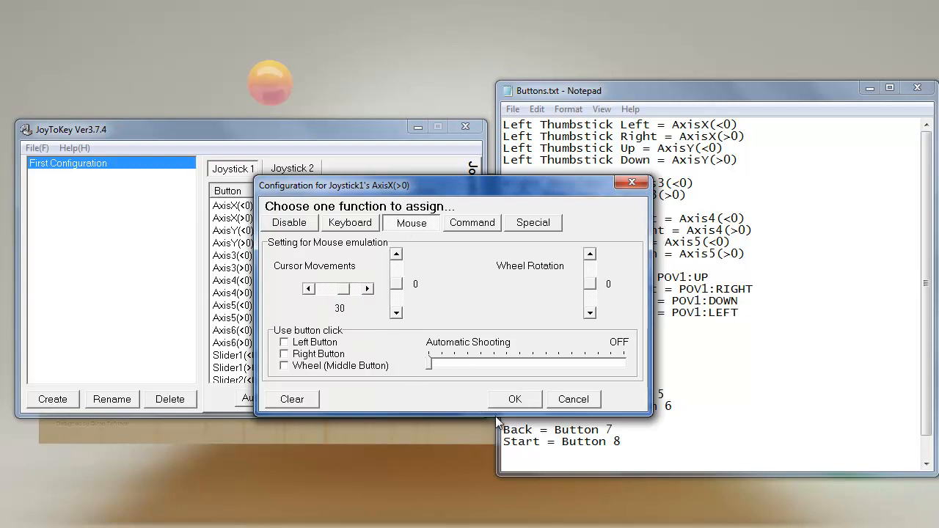
pyautogui.click(515, 398)
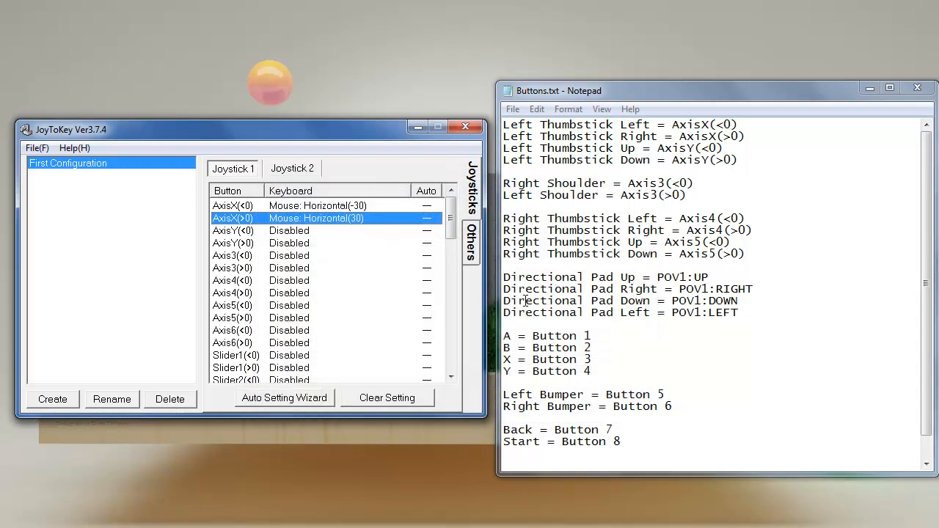
pyautogui.moveTo(472, 285)
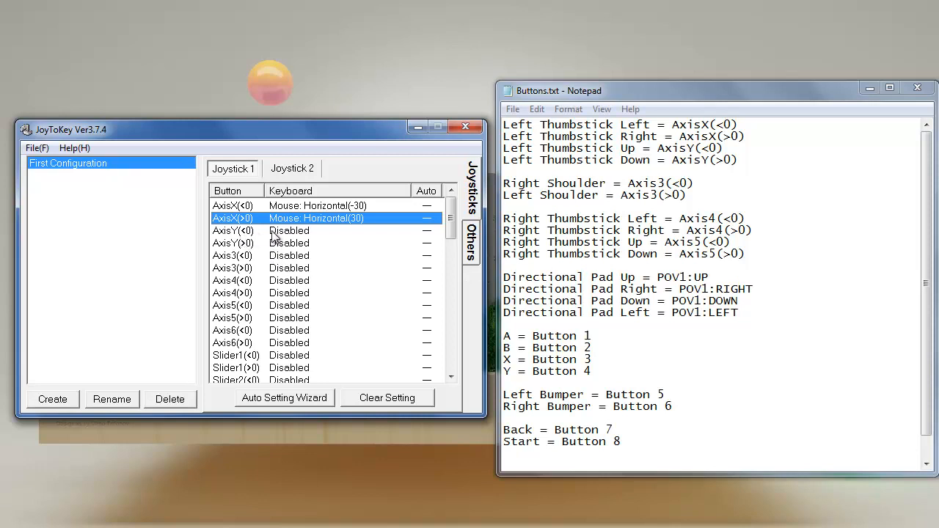
pyautogui.moveTo(279, 237)
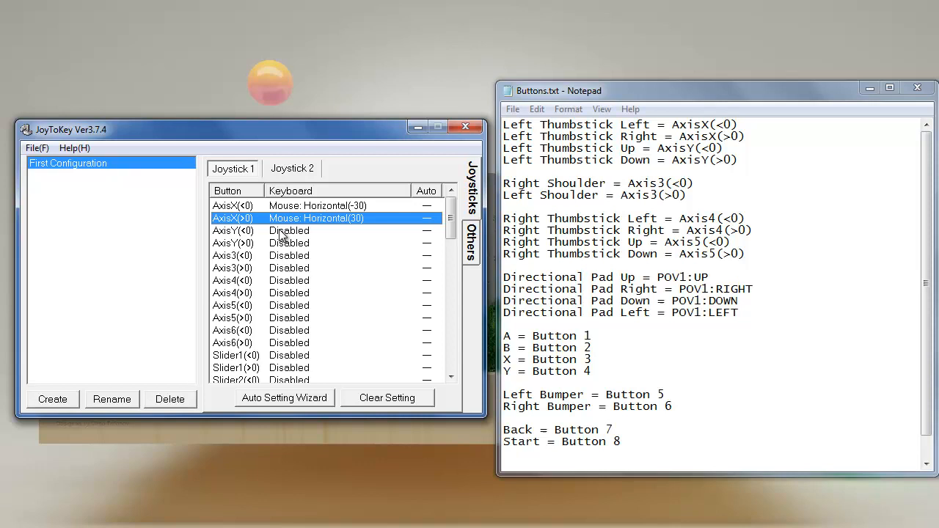
# Map AxisY(<0) to vertical mouse movement 30 and AxisY(>0) to -30
pyautogui.doubleClick(233, 243)
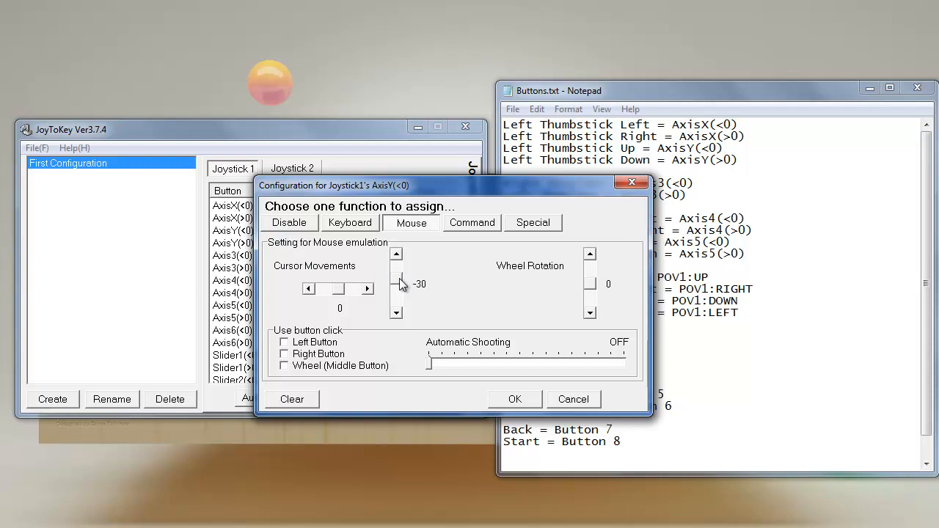
pyautogui.click(515, 399)
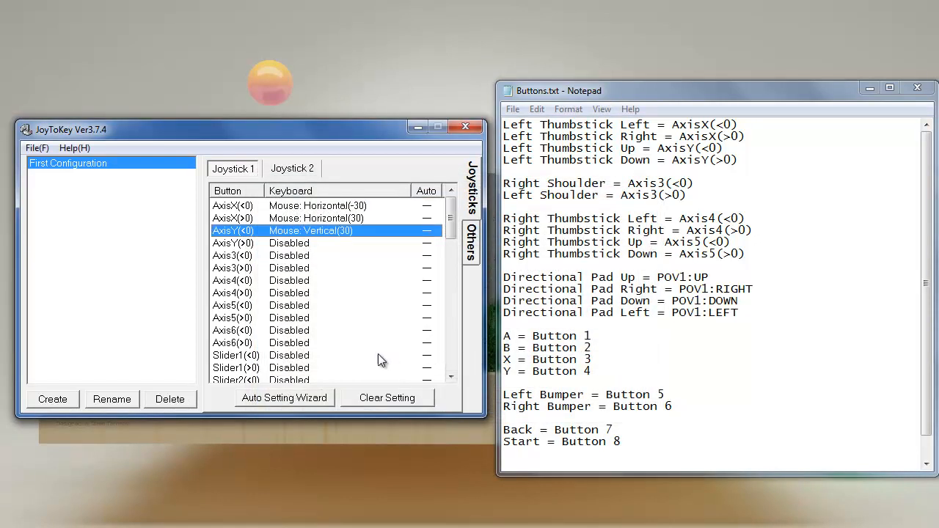
pyautogui.moveTo(424, 250)
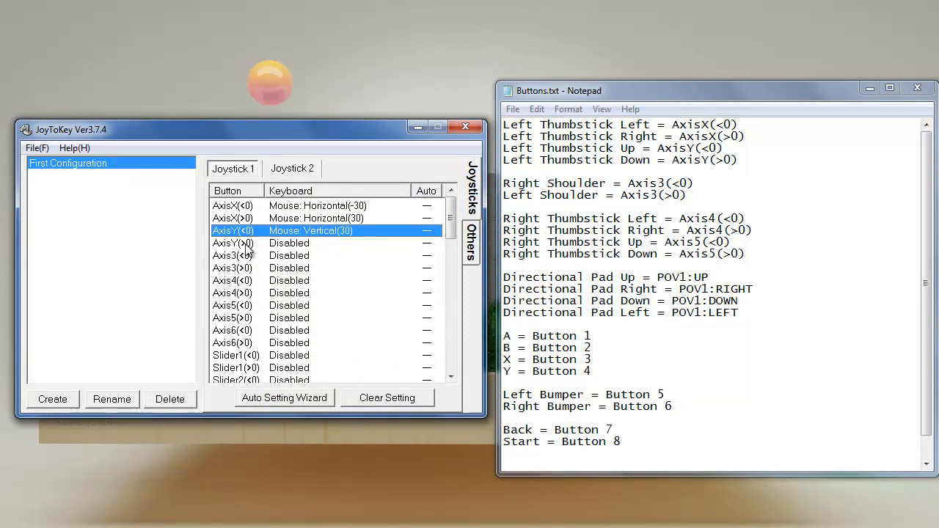
pyautogui.click(233, 243)
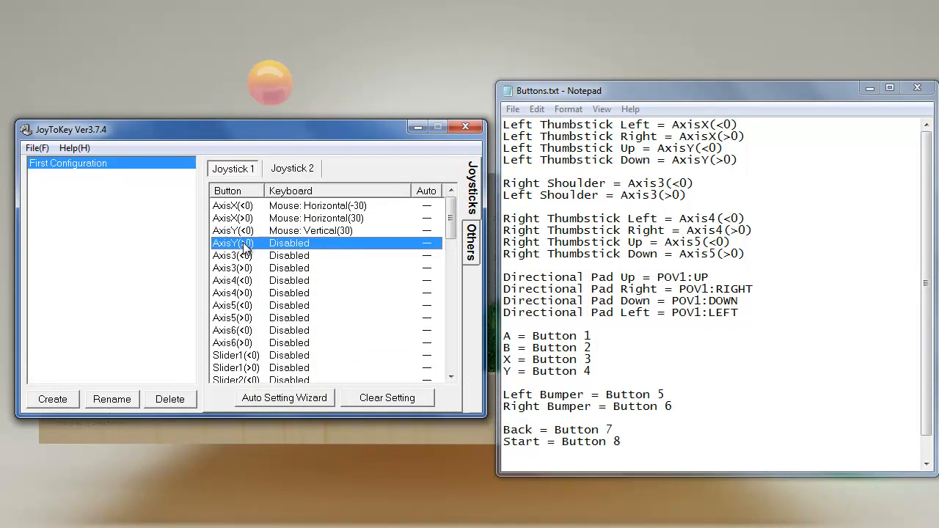
pyautogui.doubleClick(233, 242)
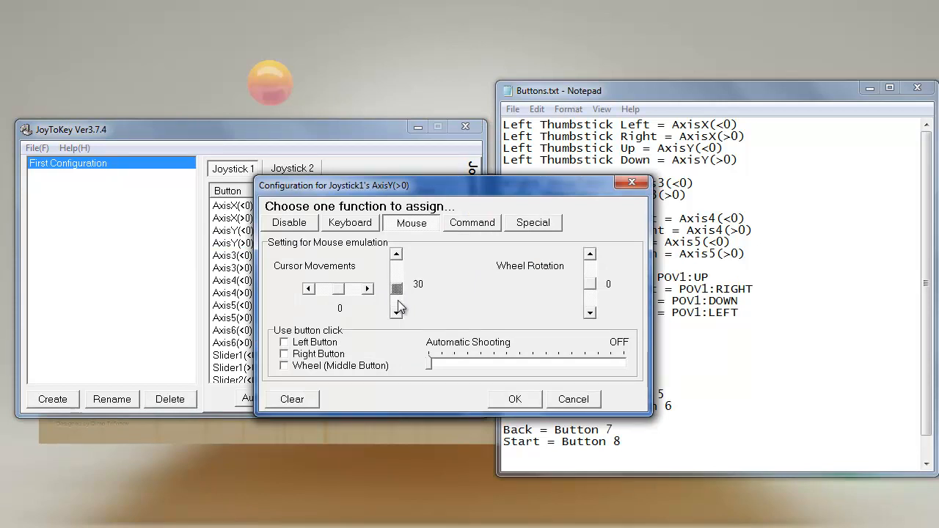
pyautogui.click(515, 399)
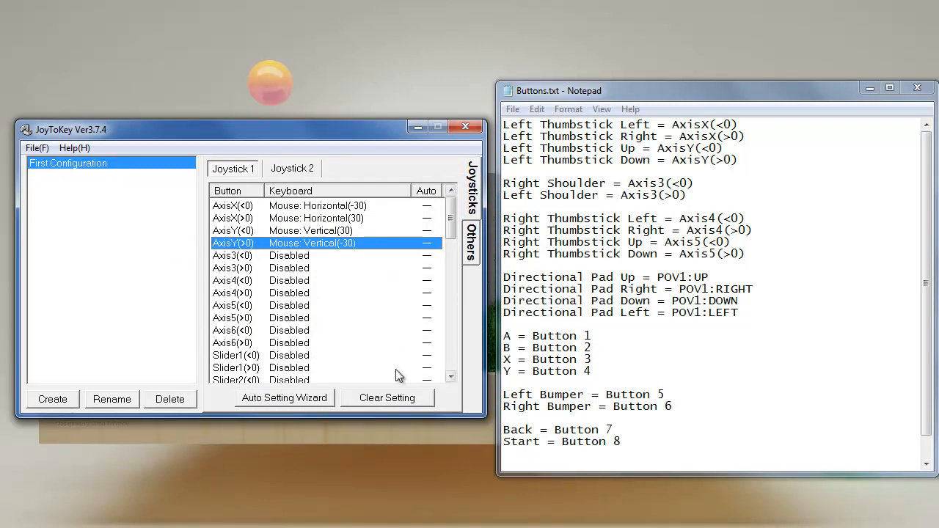
pyautogui.moveTo(374, 373)
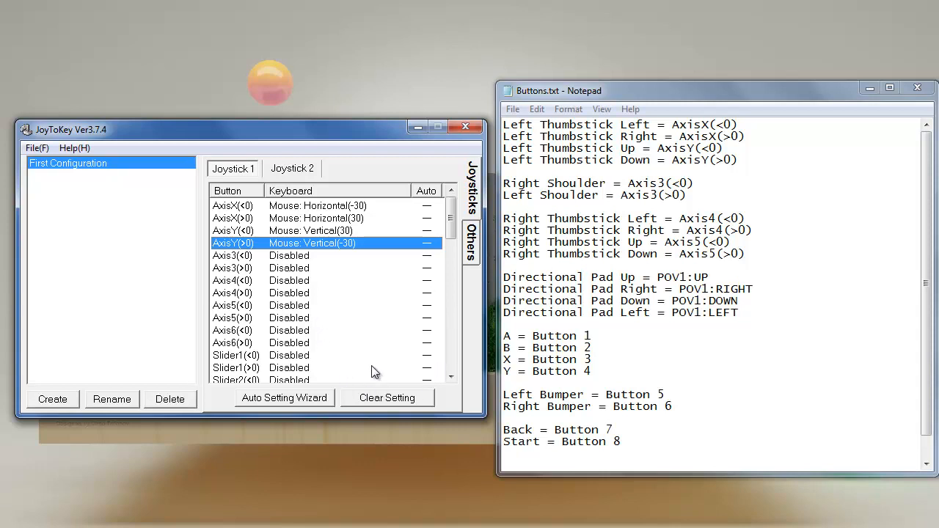
pyautogui.moveTo(345, 409)
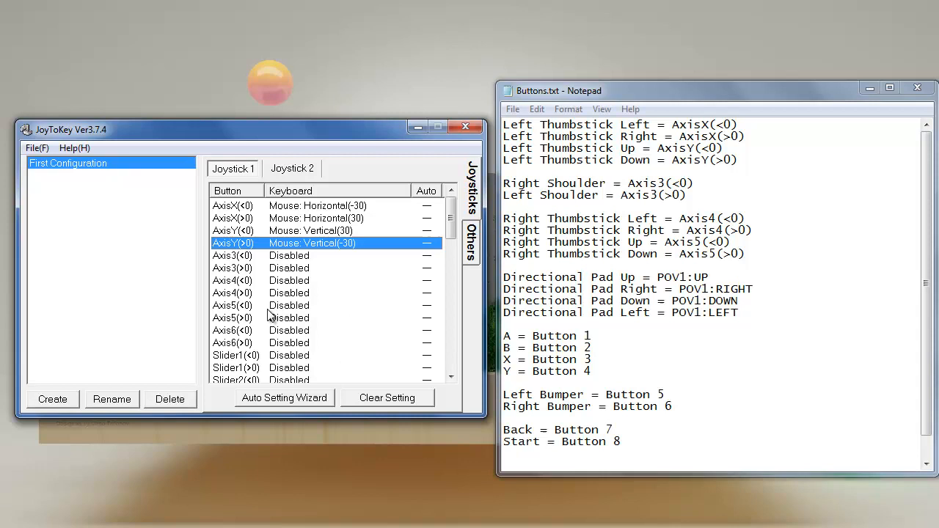
pyautogui.moveTo(404, 263)
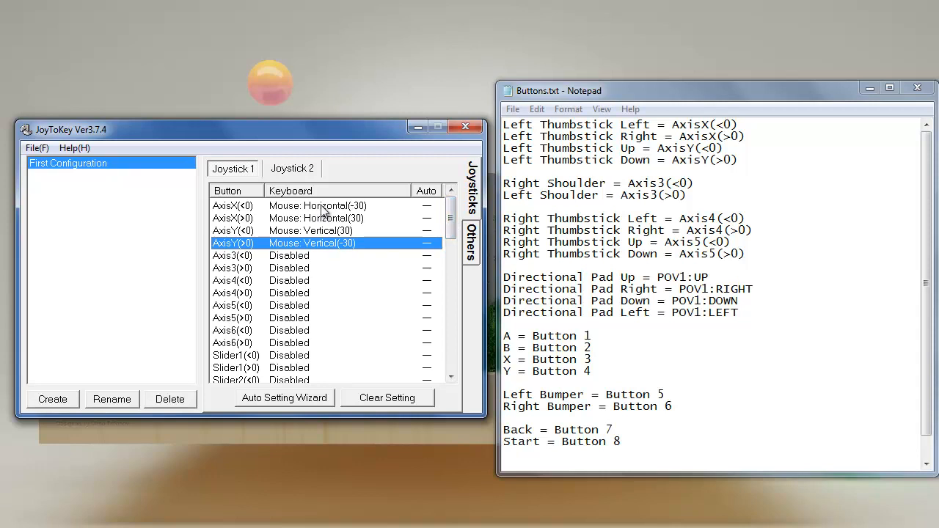
# Zero AxisX(<0)'s horizontal mouse movement and switch it to a keyboard key, testing in the notes
pyautogui.doubleClick(232, 205)
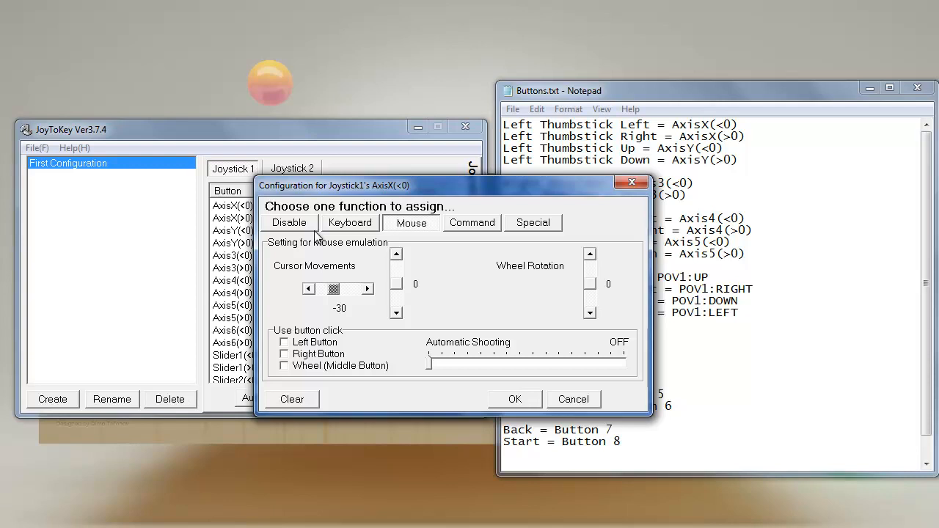
pyautogui.click(350, 223)
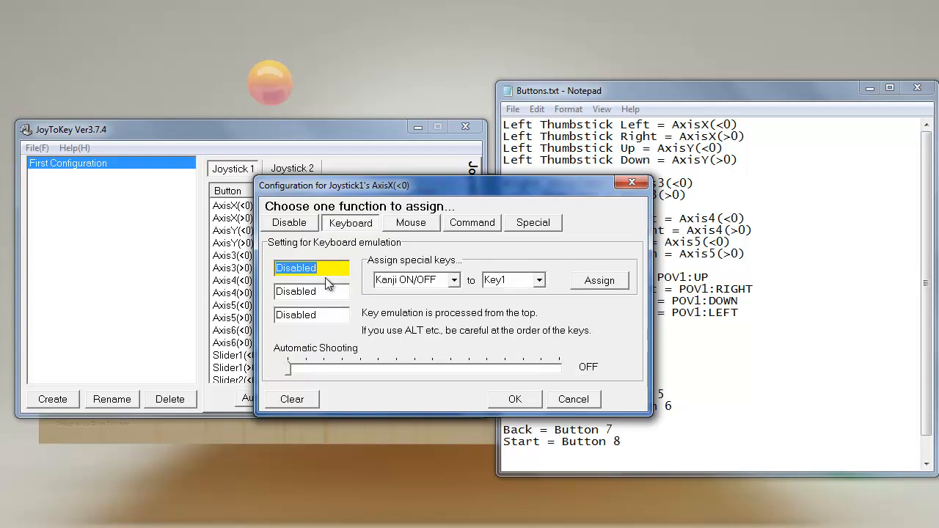
pyautogui.moveTo(451, 233)
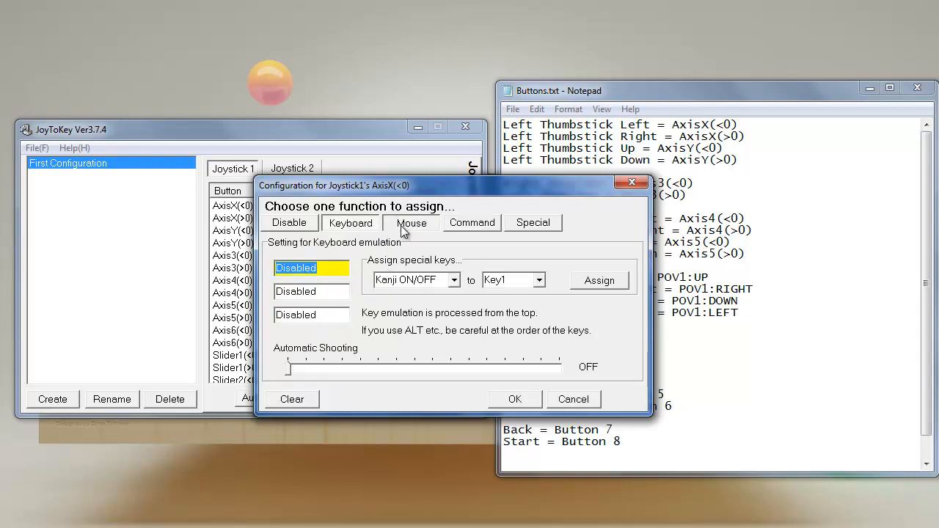
pyautogui.click(412, 222)
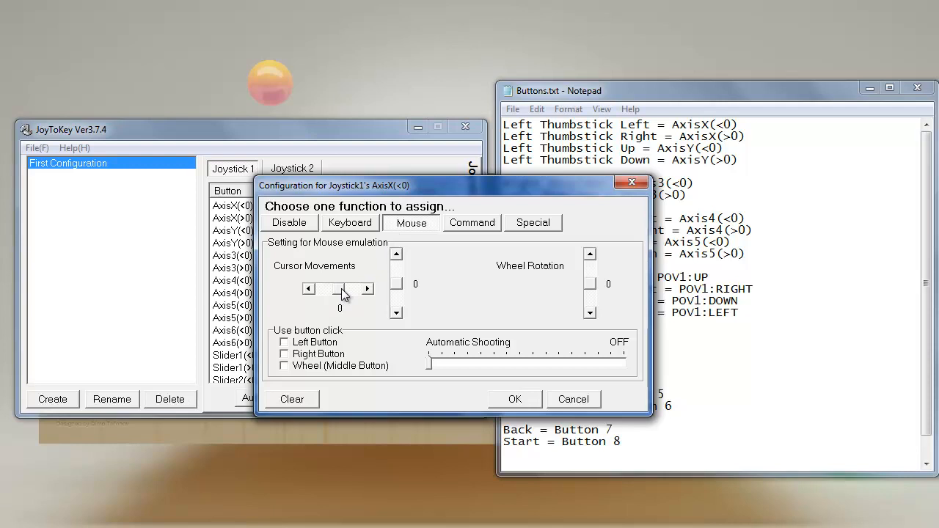
pyautogui.click(350, 222)
pyautogui.write('W')
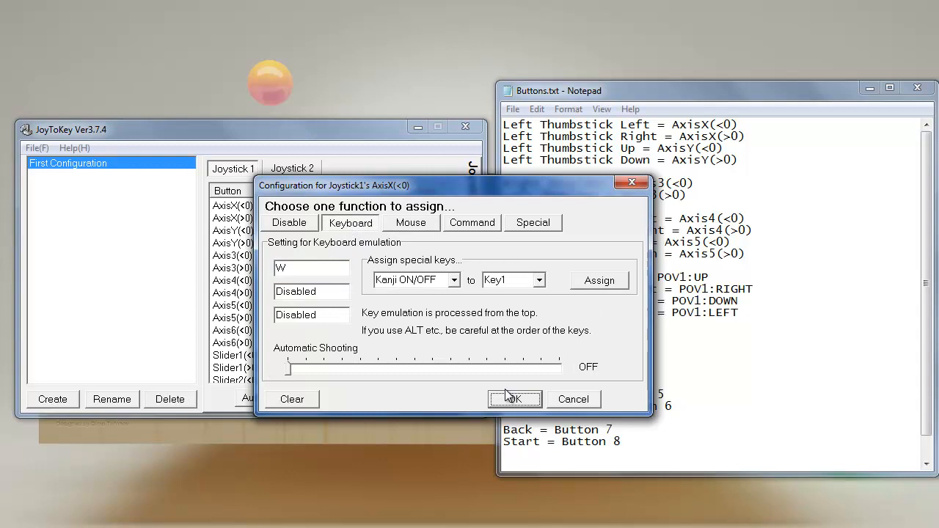
pyautogui.click(515, 398)
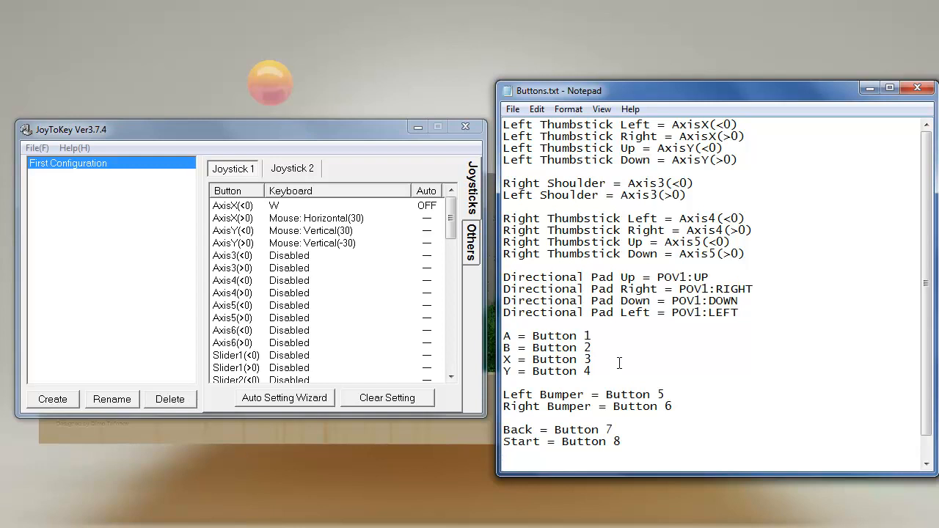
pyautogui.write('wwwwww')
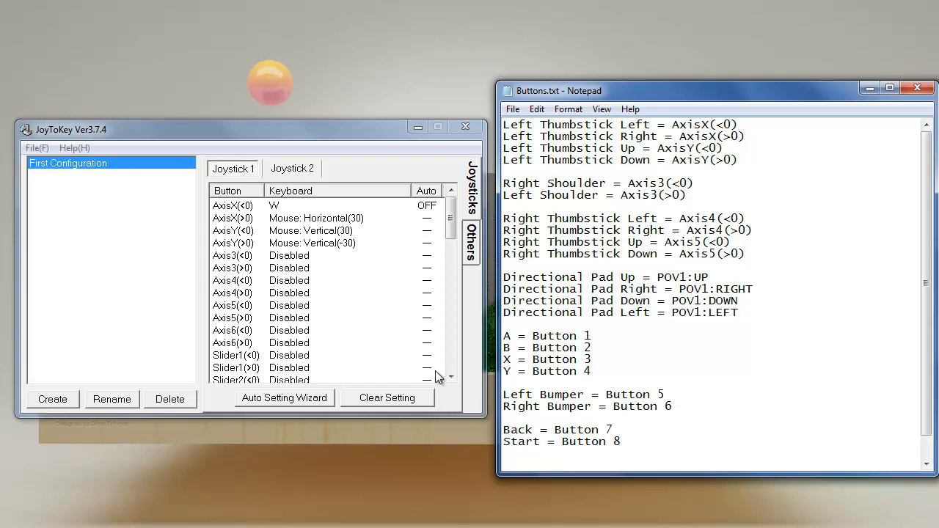
# Reassign AxisX(<0) to the A key and test it in the Buttons.txt notes
pyautogui.doubleClick(233, 205)
pyautogui.write('A')
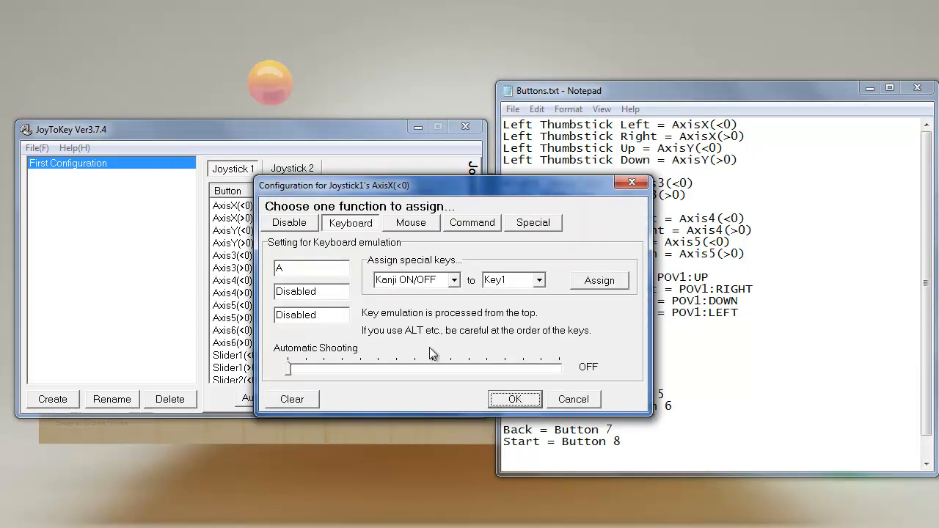
pyautogui.click(515, 398)
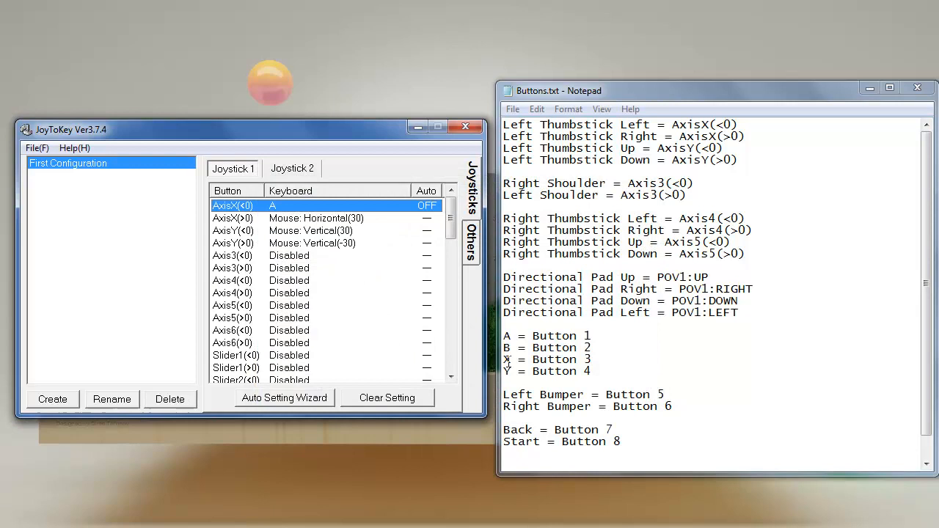
pyautogui.click(315, 218)
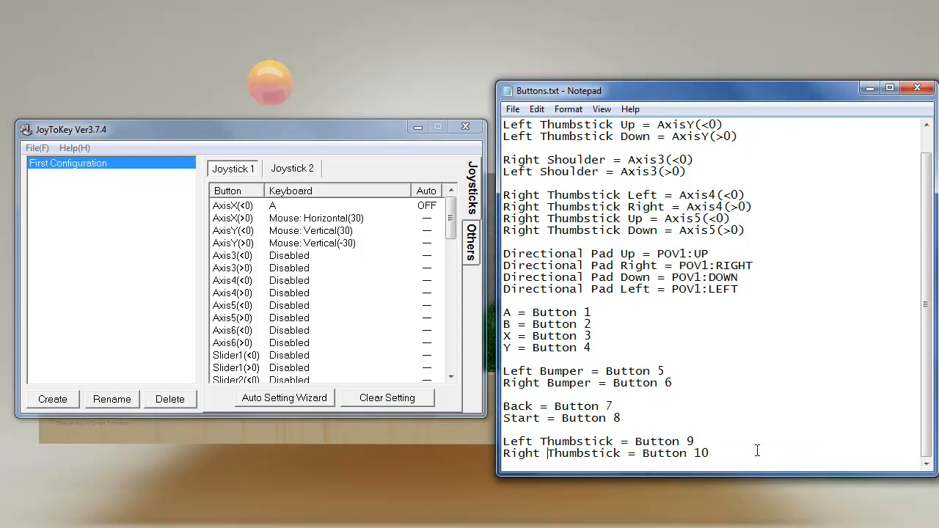
pyautogui.write('a')
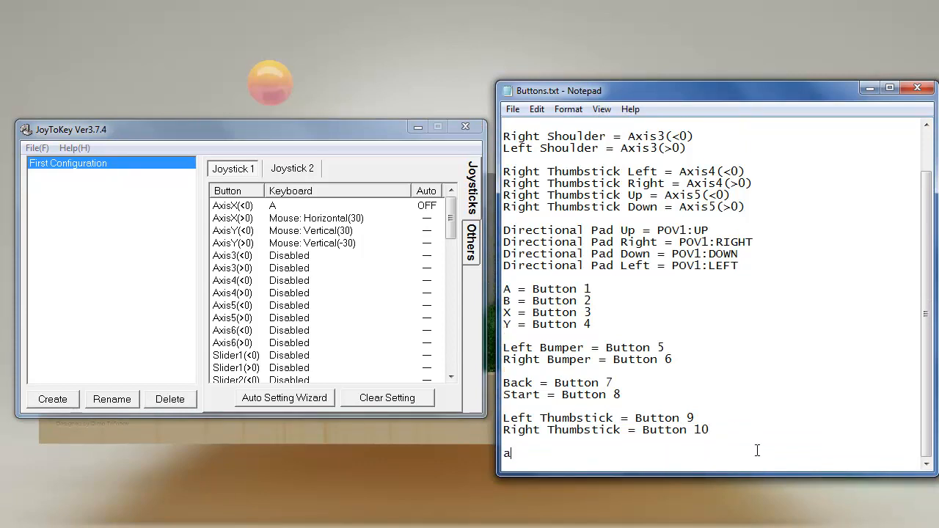
pyautogui.write('aaaaaa')
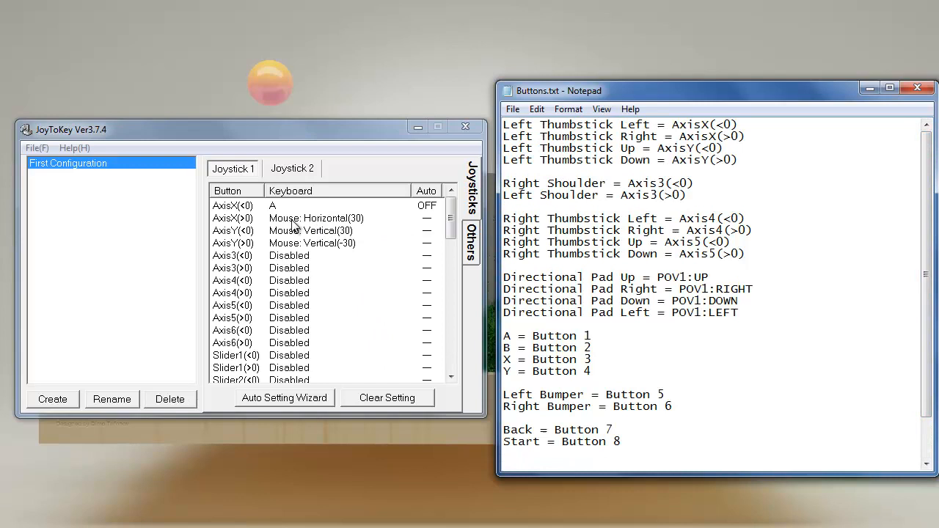
# Assign D to AxisX(>0) and W to AxisY(<0) as keyboard keys
pyautogui.doubleClick(233, 218)
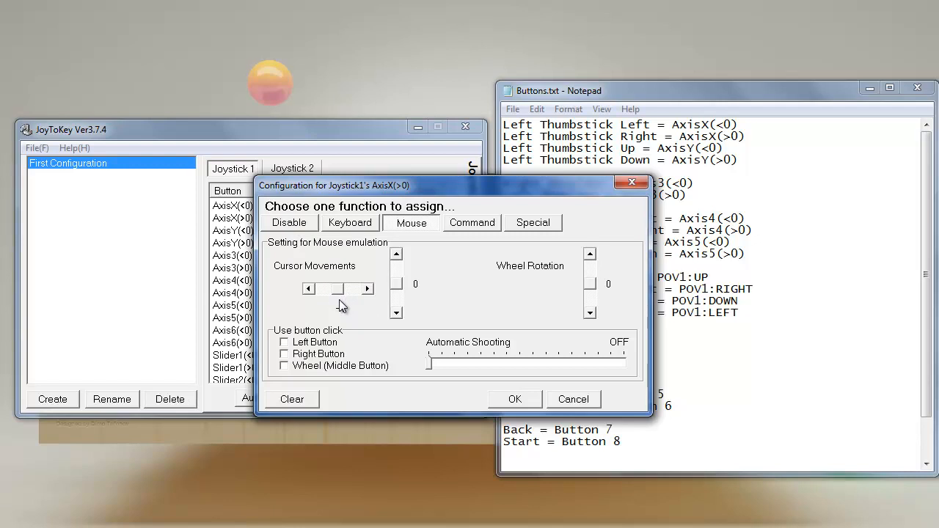
pyautogui.click(350, 223)
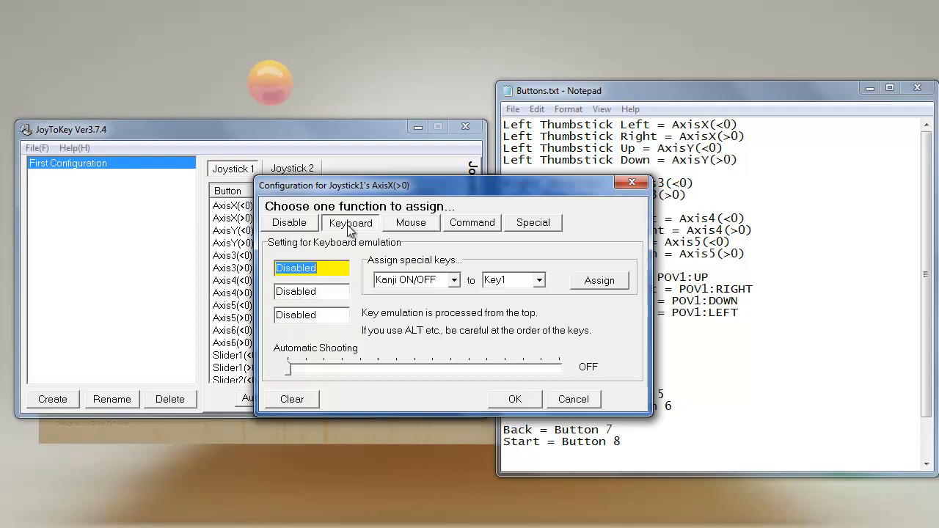
pyautogui.moveTo(327, 285)
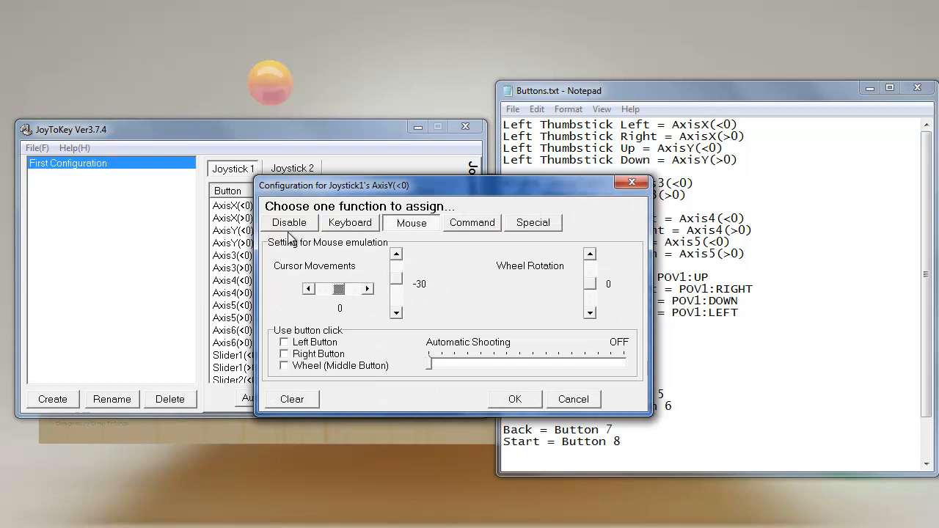
pyautogui.click(350, 223)
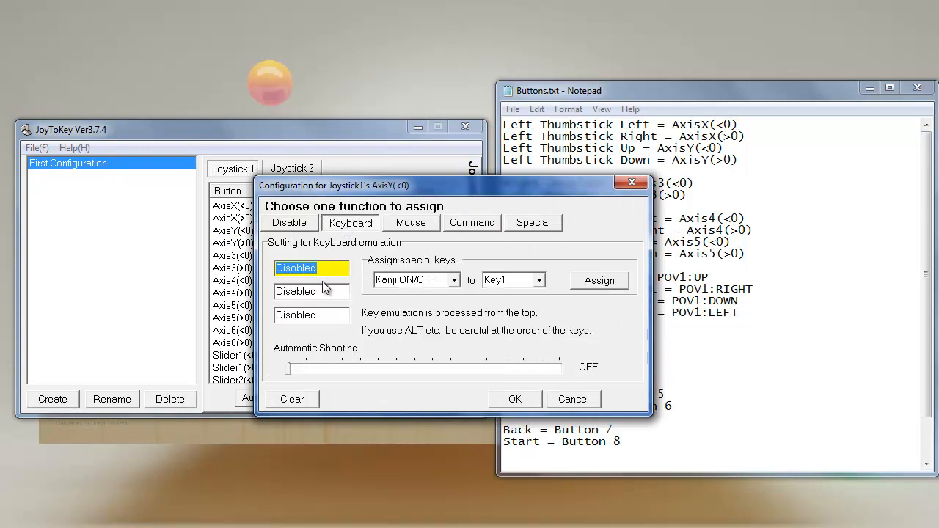
pyautogui.write('W')
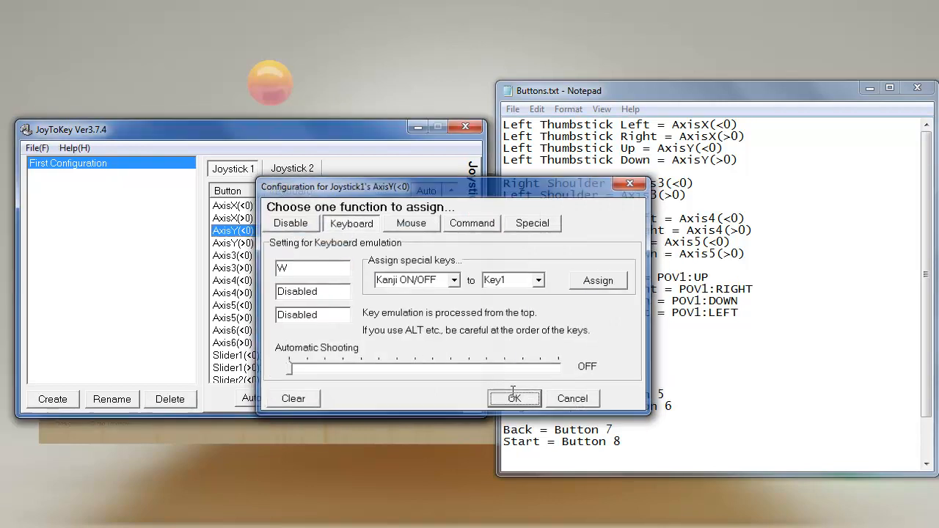
pyautogui.click(514, 397)
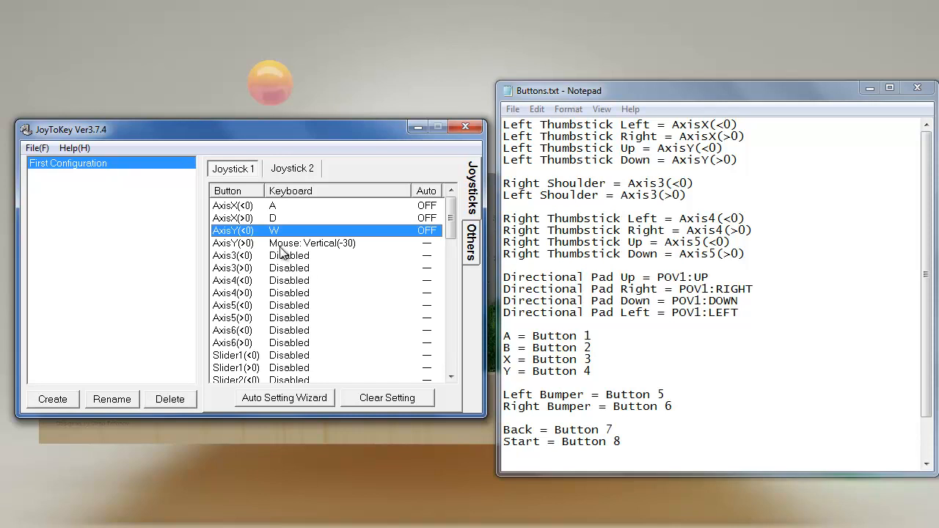
# Assign S to AxisY(>0) in place of vertical mouse movement, then clear stray test letters from the notes
pyautogui.doubleClick(233, 243)
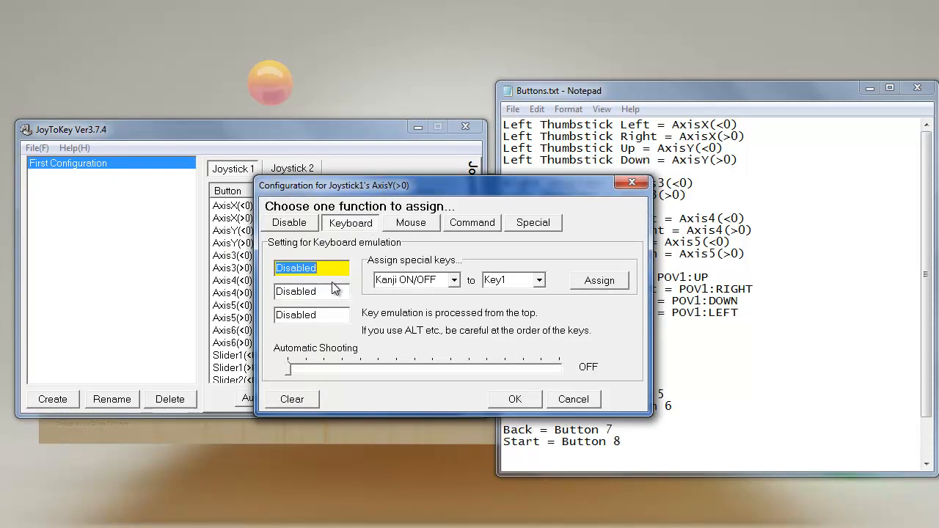
pyautogui.click(412, 223)
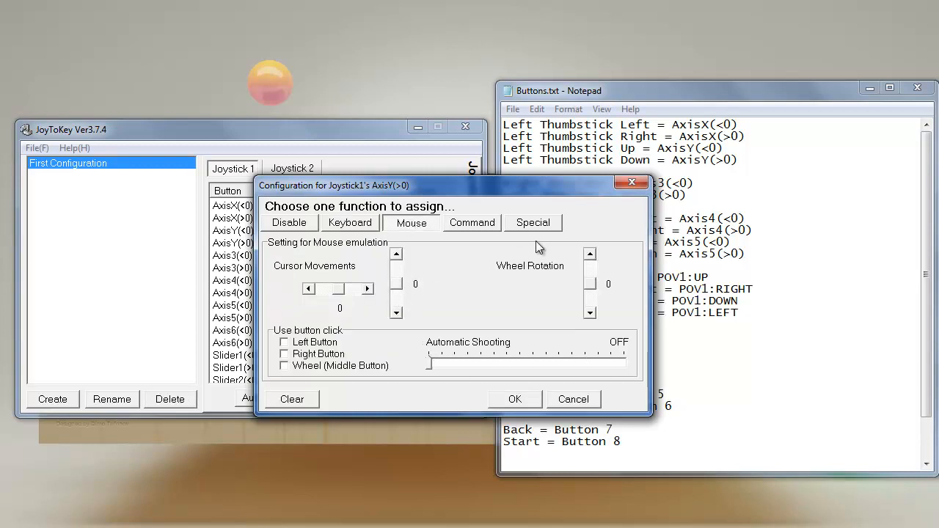
pyautogui.click(514, 399)
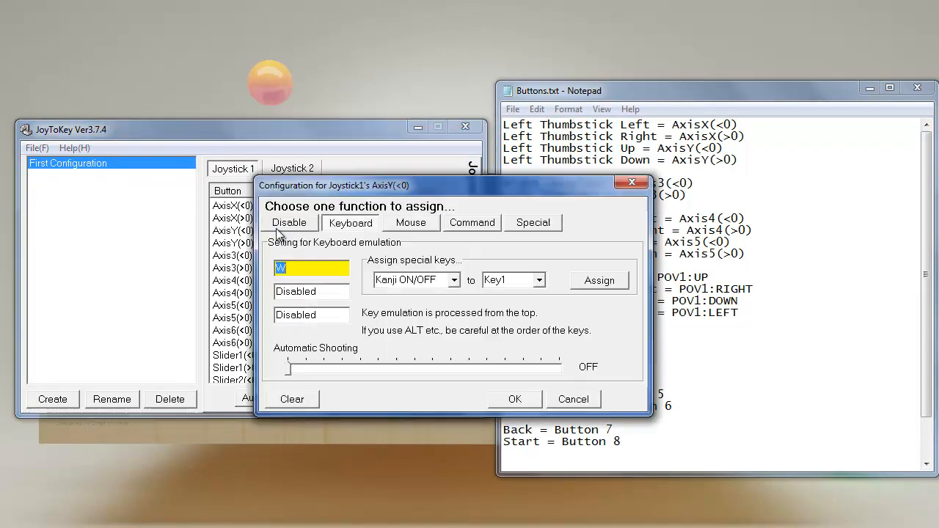
pyautogui.click(411, 223)
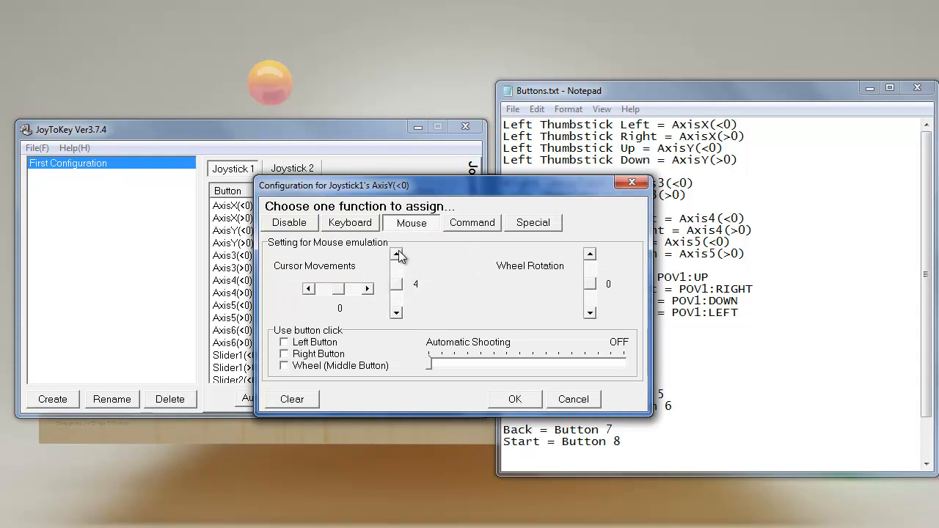
pyautogui.click(350, 222)
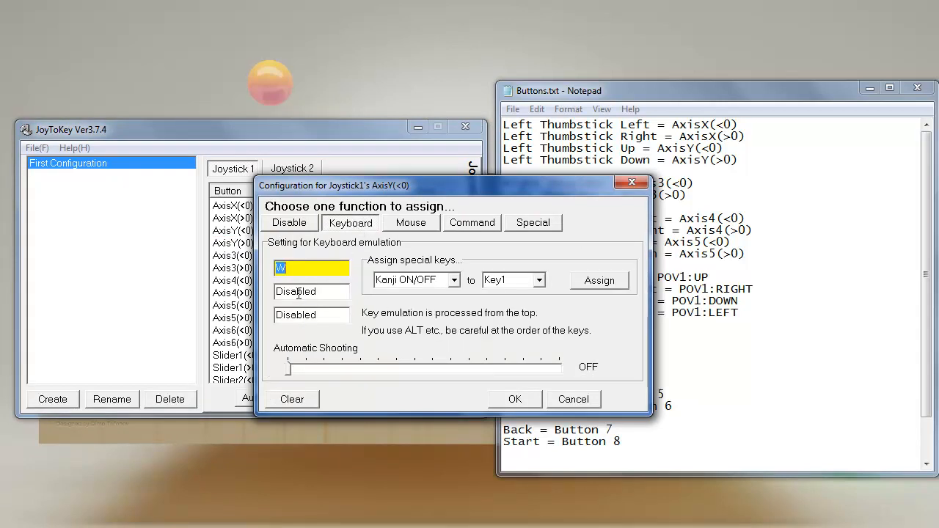
pyautogui.click(514, 399)
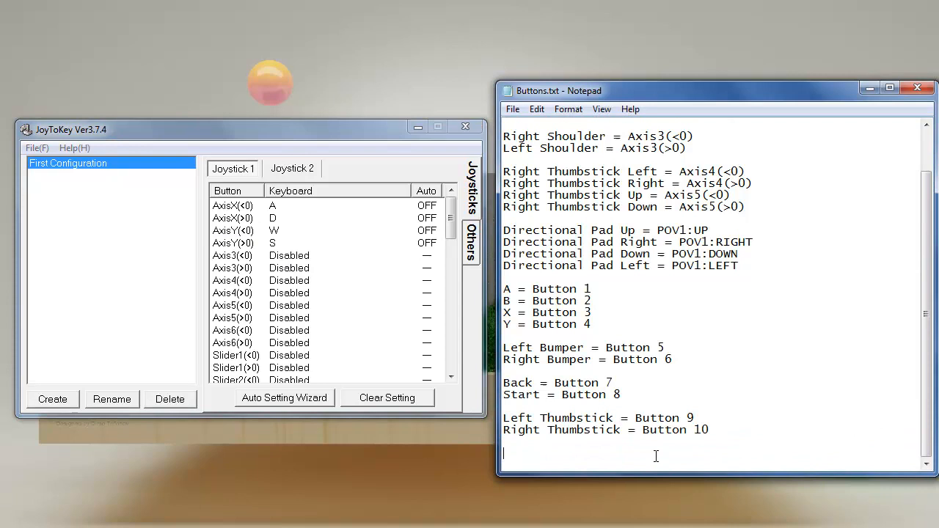
pyautogui.write('wa')
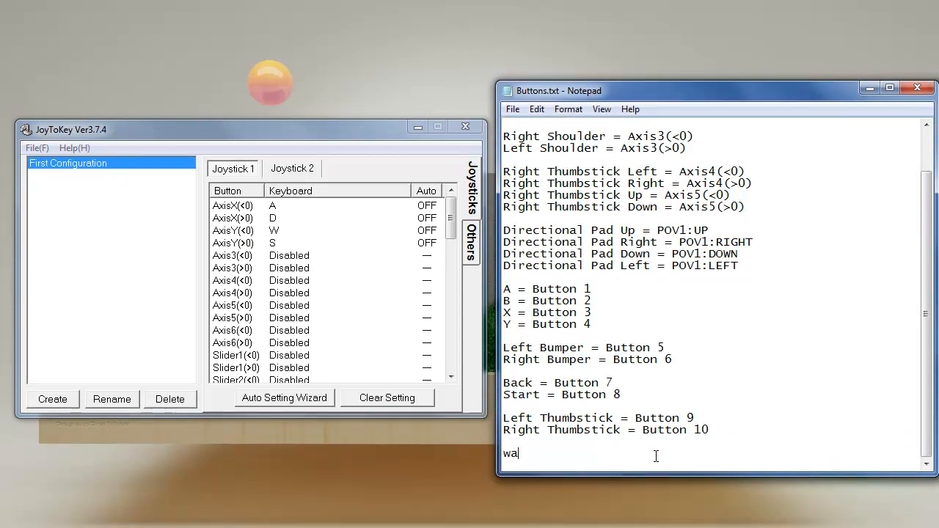
pyautogui.press('BackSpace')
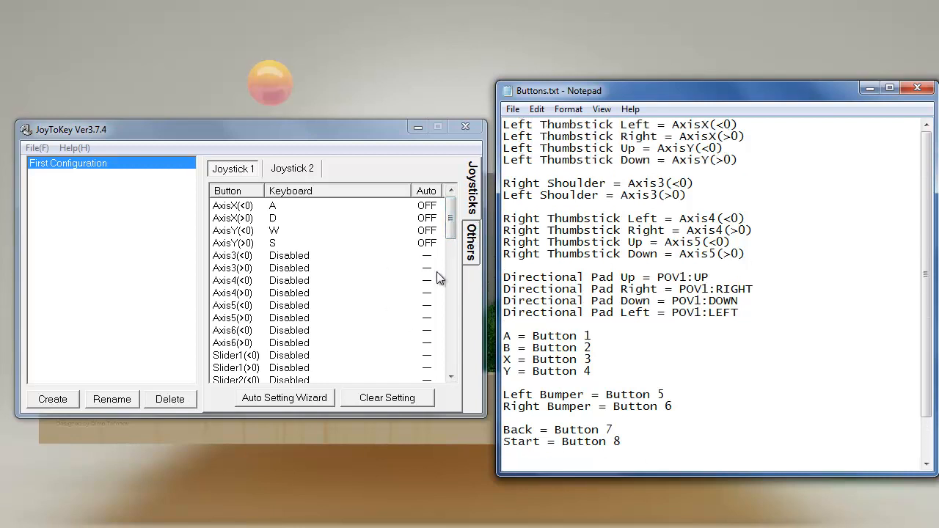
pyautogui.moveTo(374, 243)
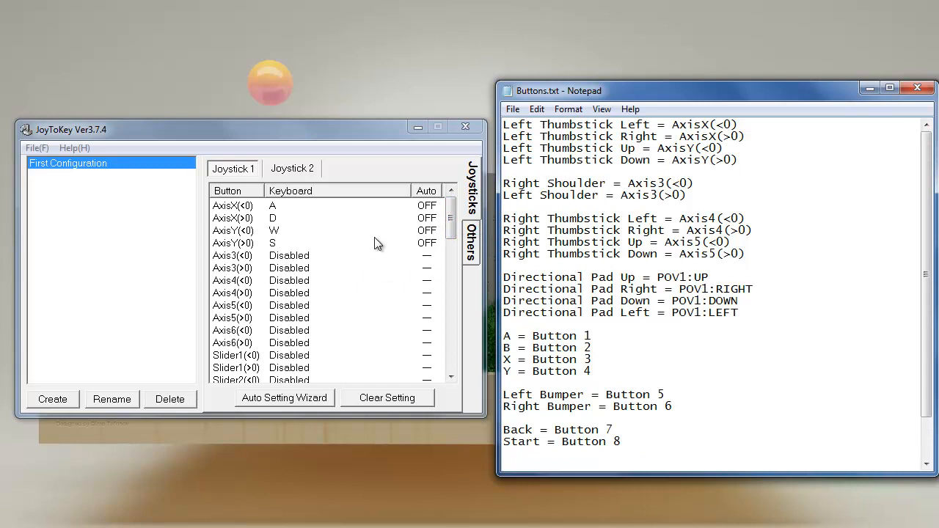
pyautogui.moveTo(279, 266)
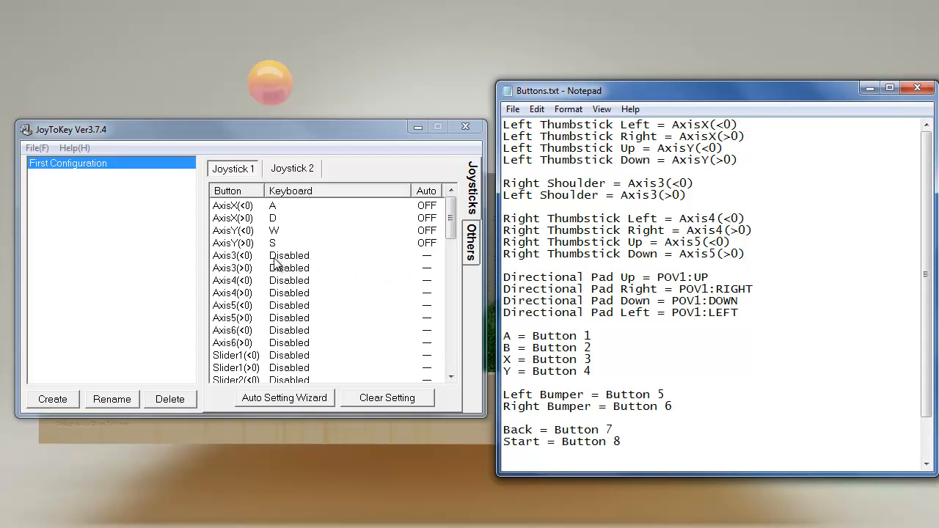
# Assign F to Axis3(<0) and I to Axis3(>0) for the shoulder triggers
pyautogui.click(232, 255)
pyautogui.write('F')
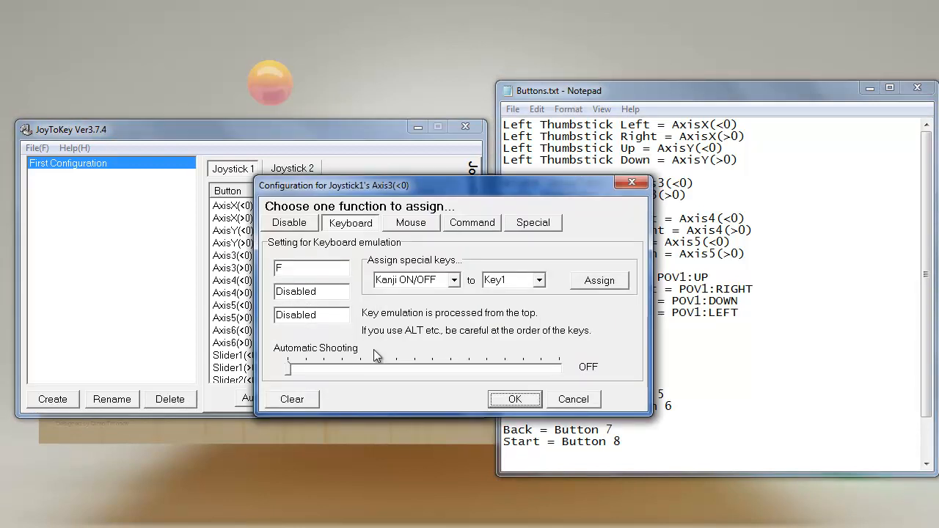
pyautogui.click(514, 400)
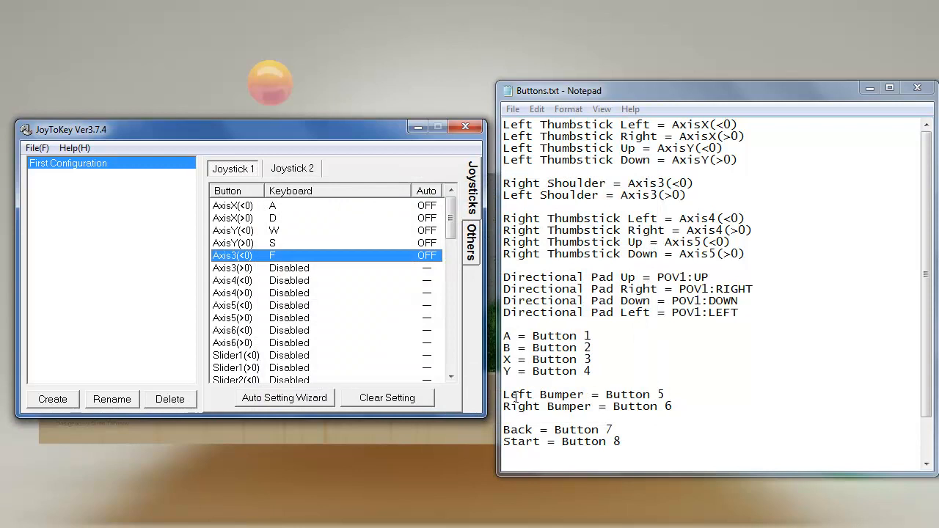
pyautogui.moveTo(511, 308)
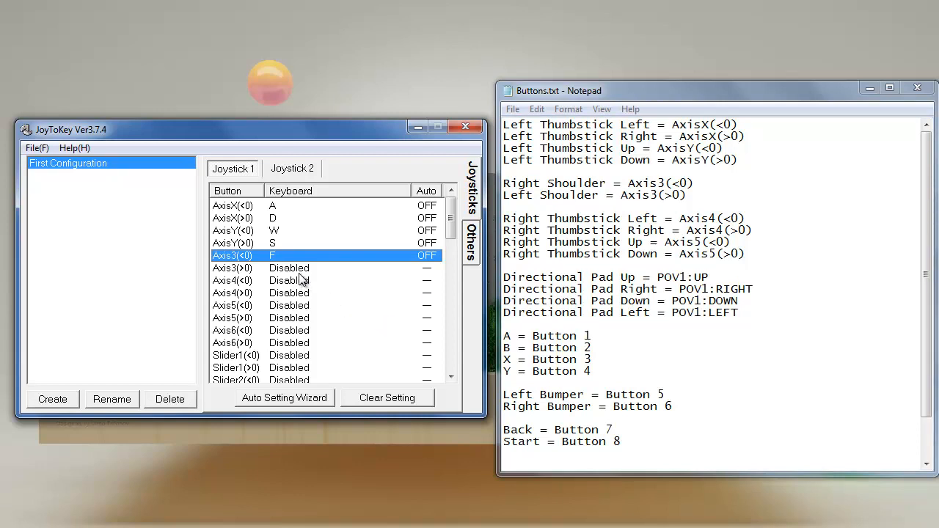
pyautogui.moveTo(300, 283)
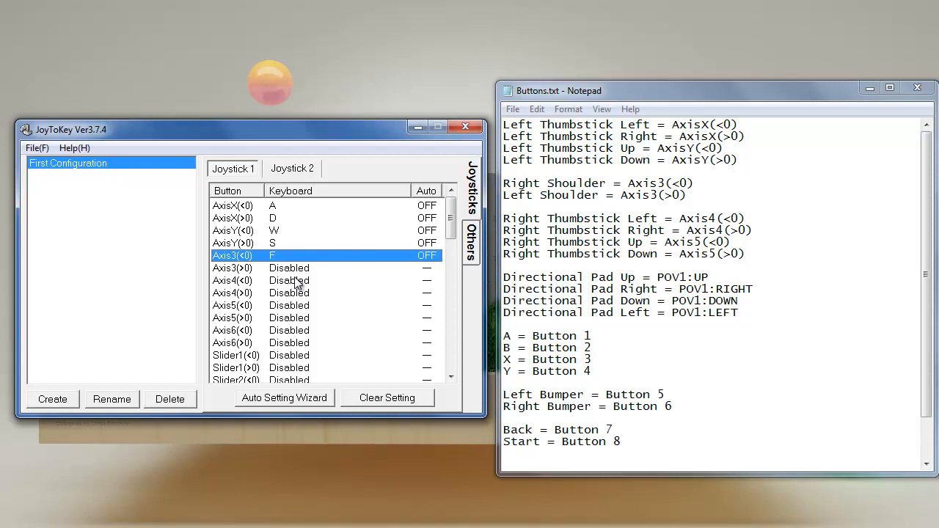
pyautogui.moveTo(298, 286)
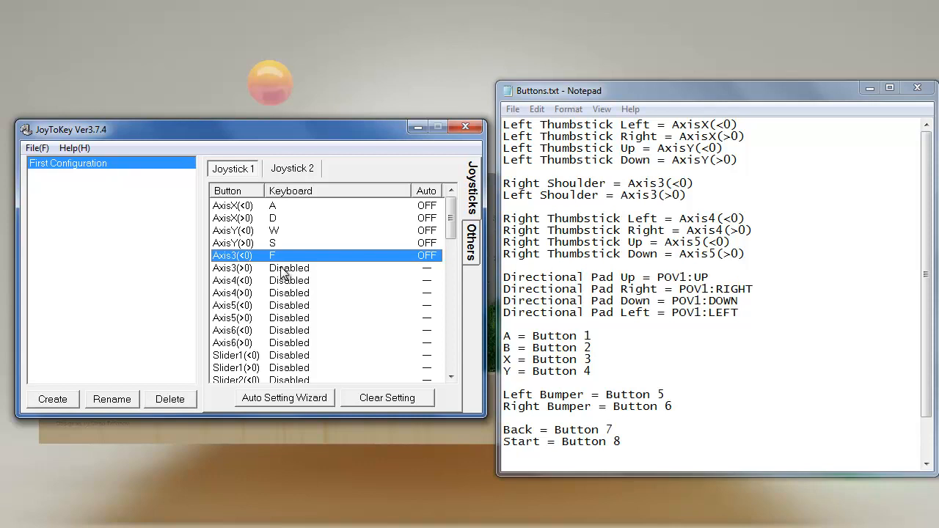
pyautogui.doubleClick(233, 268)
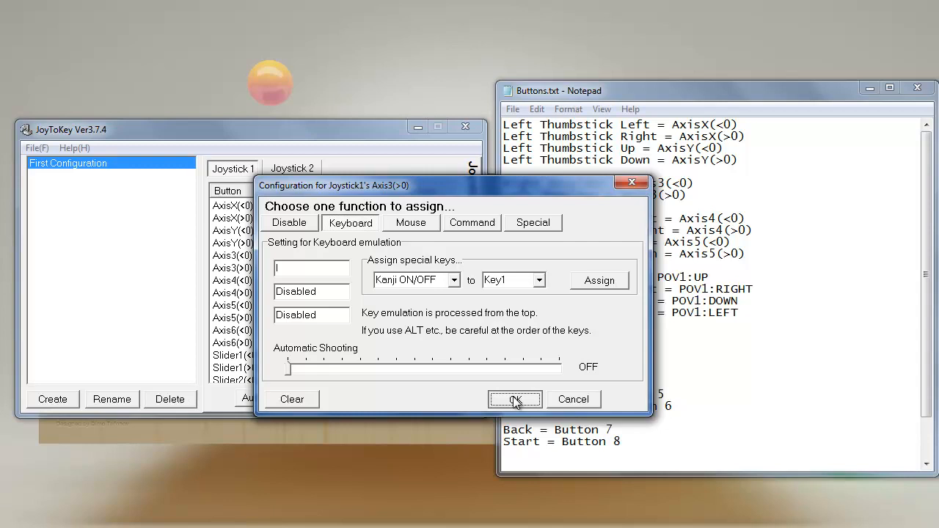
pyautogui.click(516, 398)
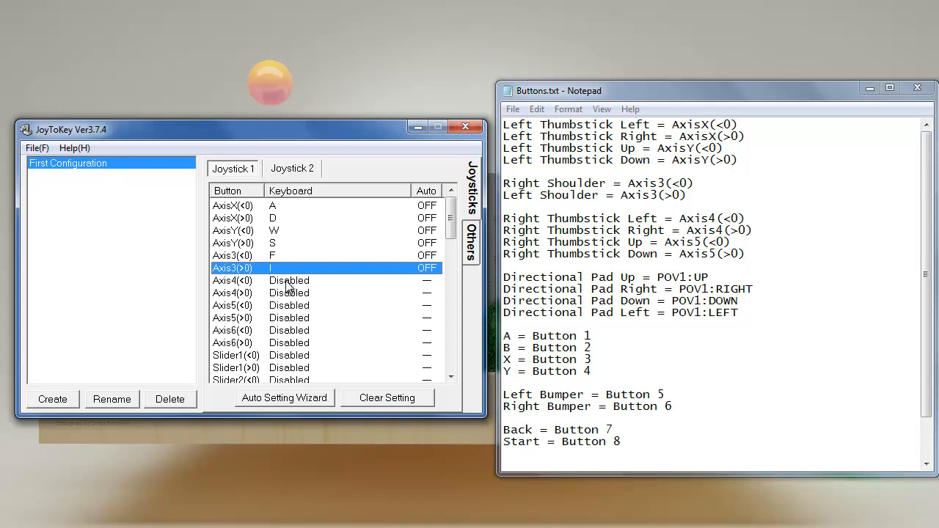
pyautogui.moveTo(286, 289)
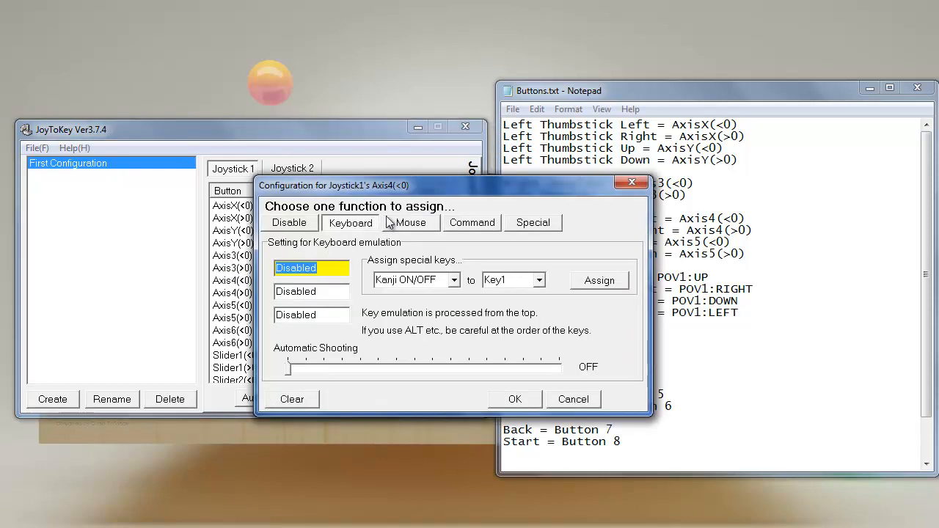
# Map Axis4(<0) to horizontal mouse movement -30 and Axis4(>0) to 30
pyautogui.click(411, 223)
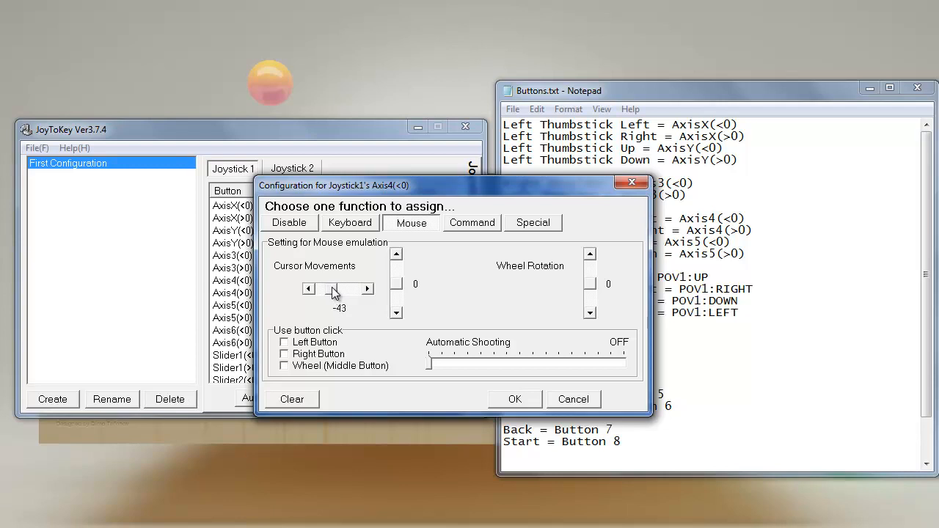
pyautogui.moveTo(332, 288); pyautogui.dragTo(342, 288)
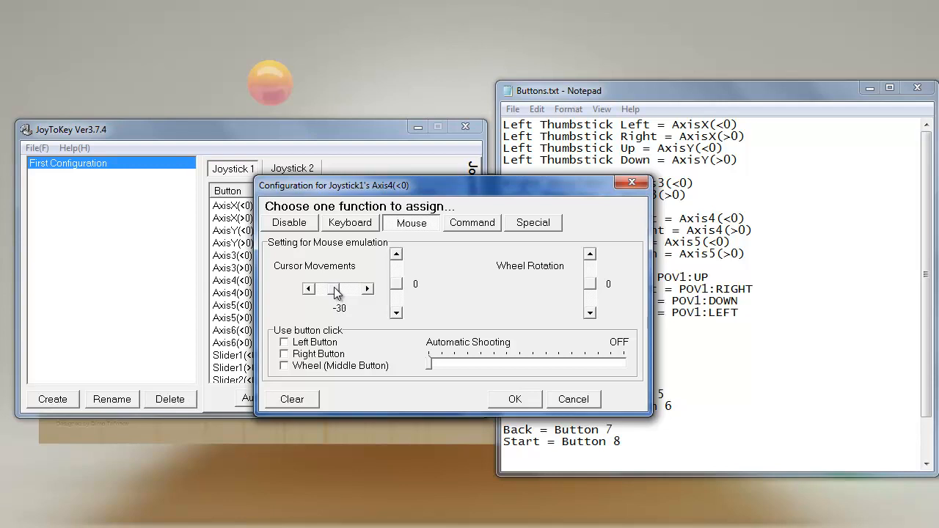
pyautogui.click(515, 399)
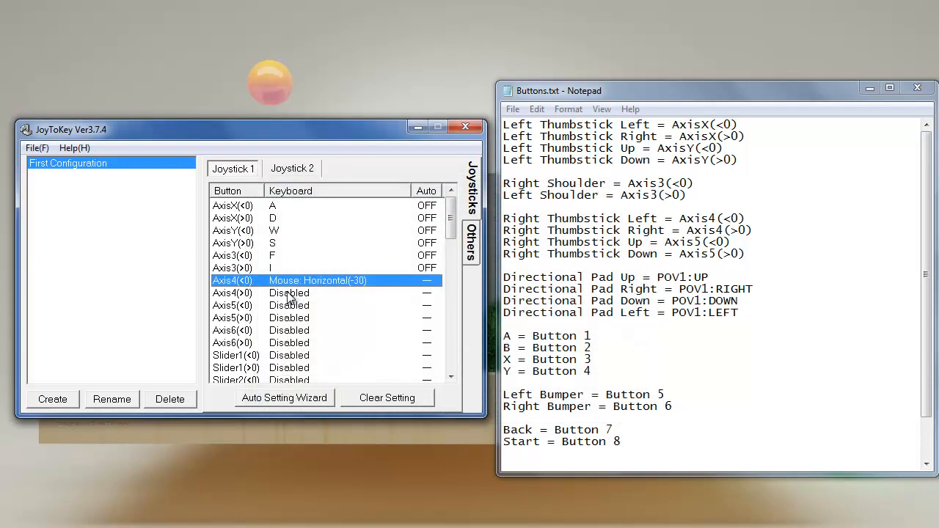
pyautogui.doubleClick(233, 293)
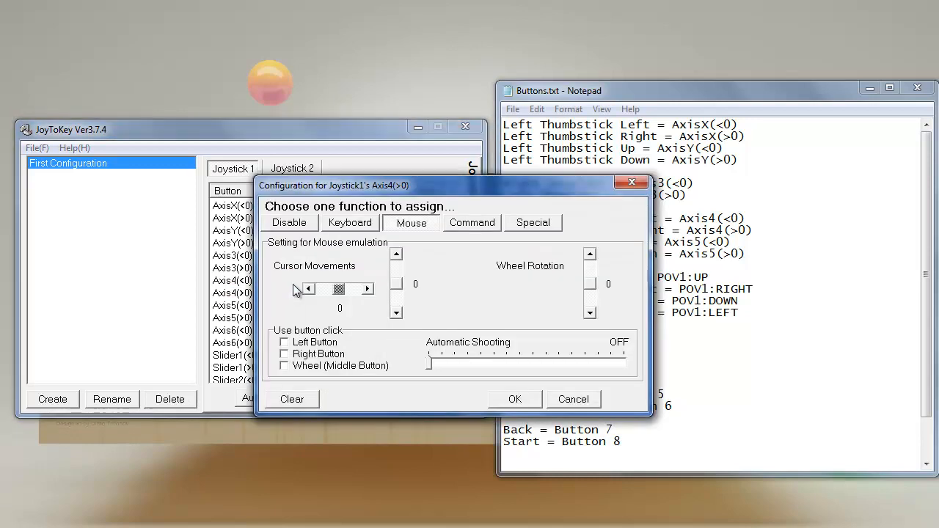
pyautogui.moveTo(316, 289); pyautogui.dragTo(345, 289)
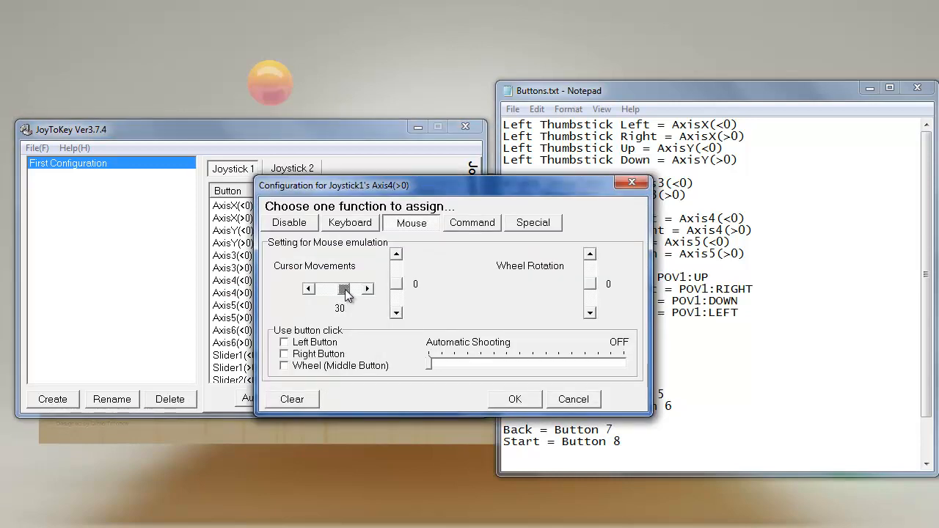
pyautogui.click(514, 399)
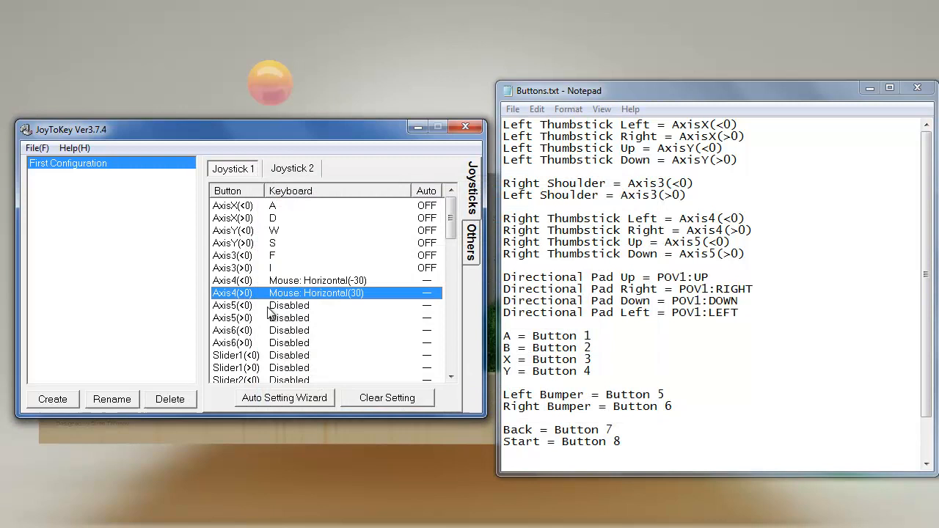
pyautogui.doubleClick(232, 305)
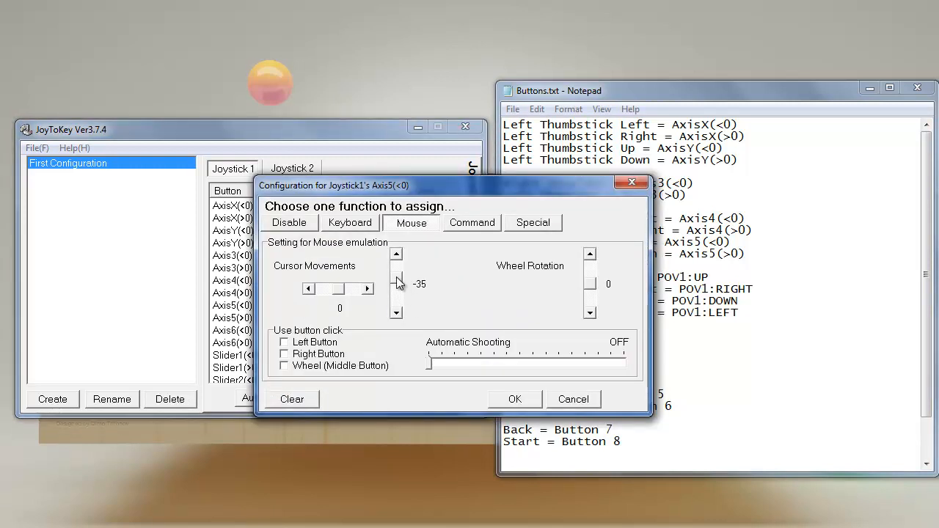
# Give Axis5(<0) a vertical mouse movement of 30 and confirm it
pyautogui.click(395, 313)
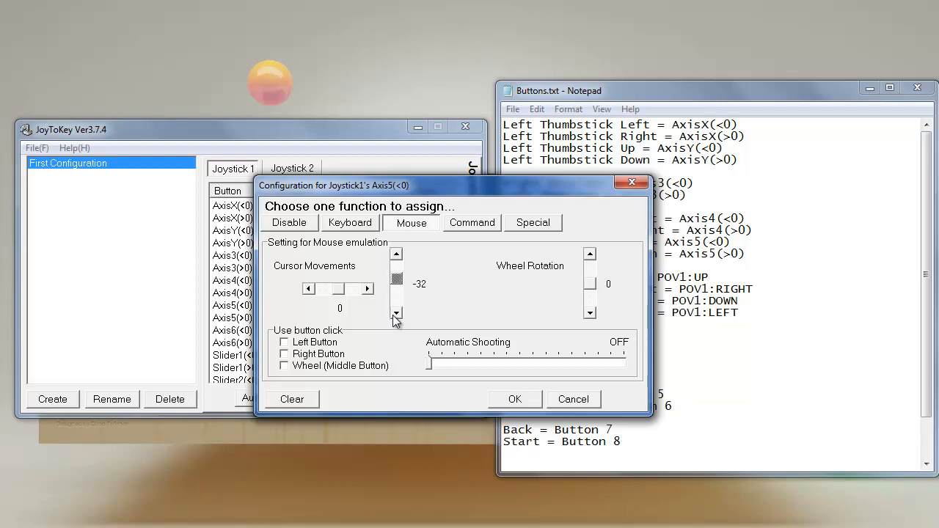
pyautogui.click(514, 400)
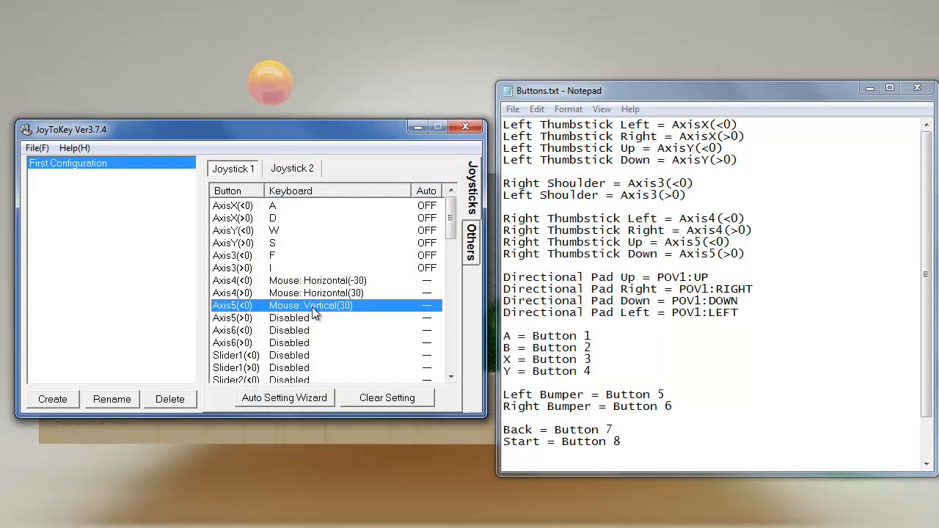
pyautogui.moveTo(293, 301)
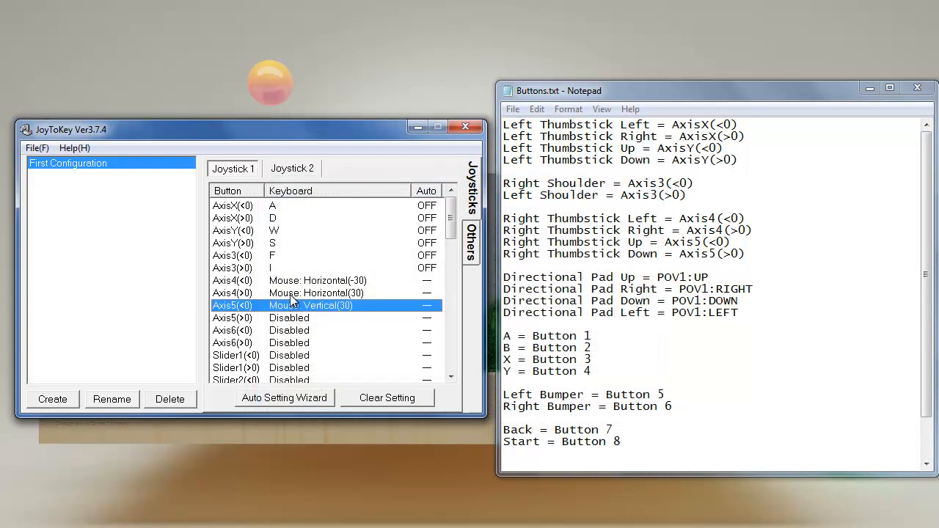
pyautogui.moveTo(301, 325)
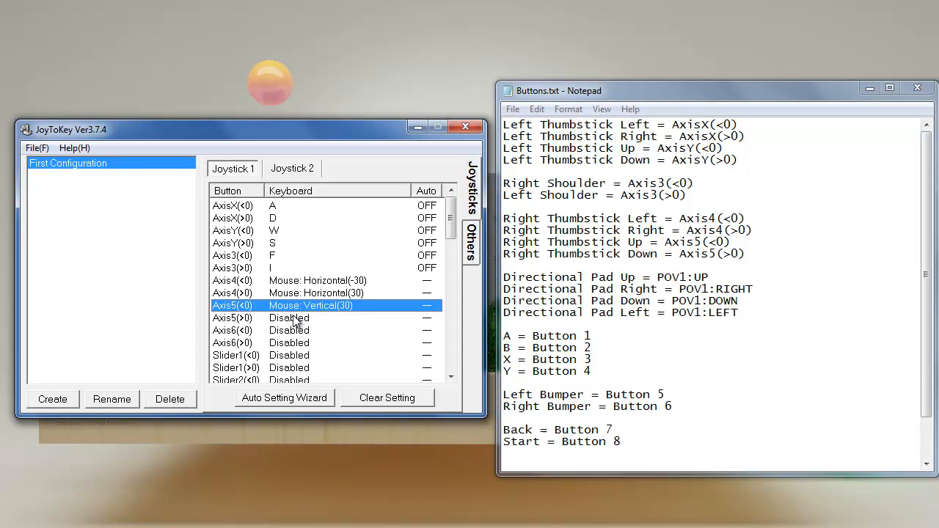
# Map Axis5(>0), thumbstick down, to vertical mouse movement -30
pyautogui.click(293, 318)
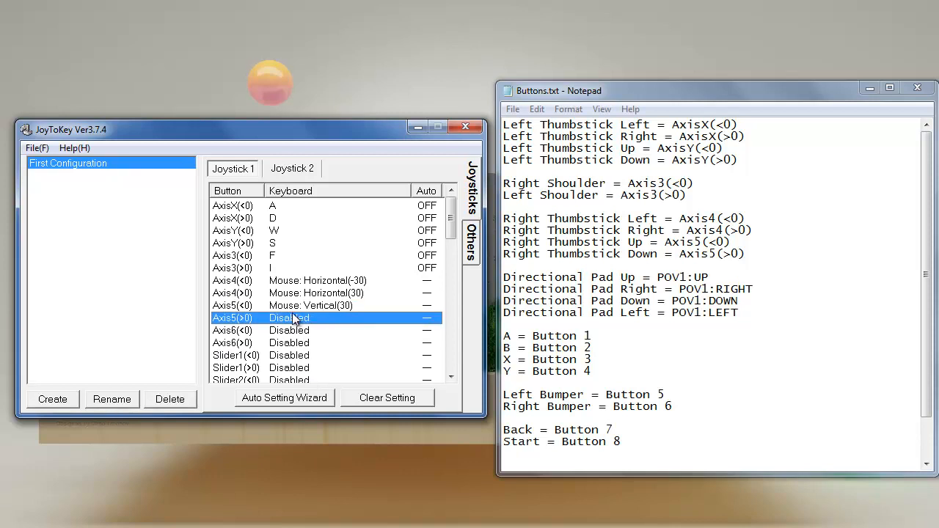
pyautogui.doubleClick(293, 318)
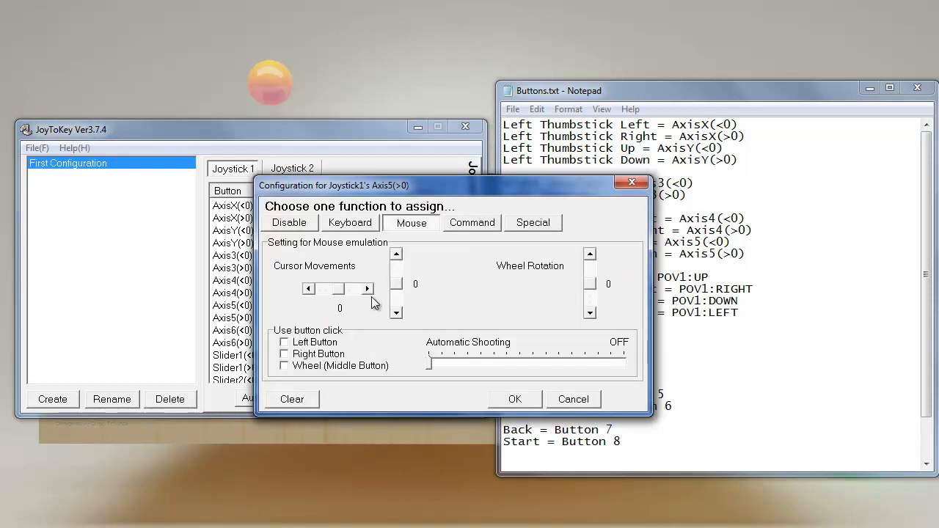
pyautogui.moveTo(547, 271)
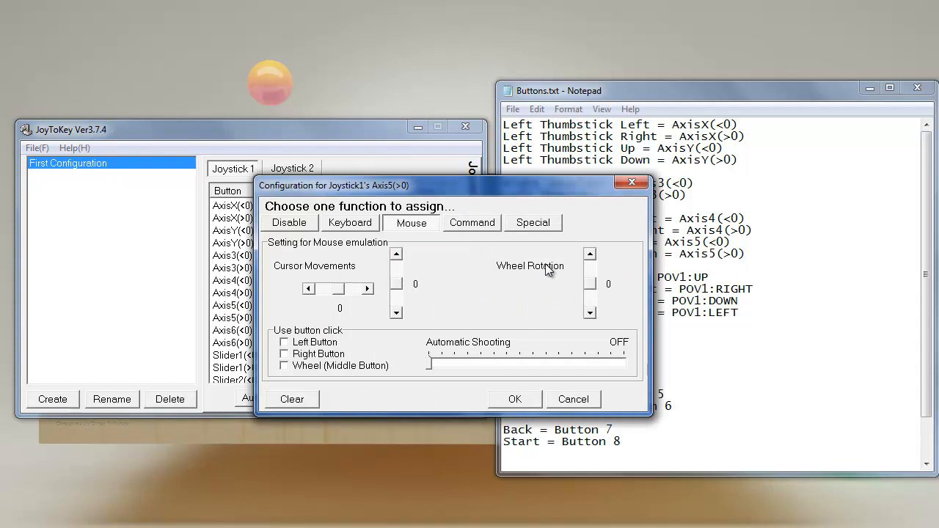
pyautogui.moveTo(481, 252)
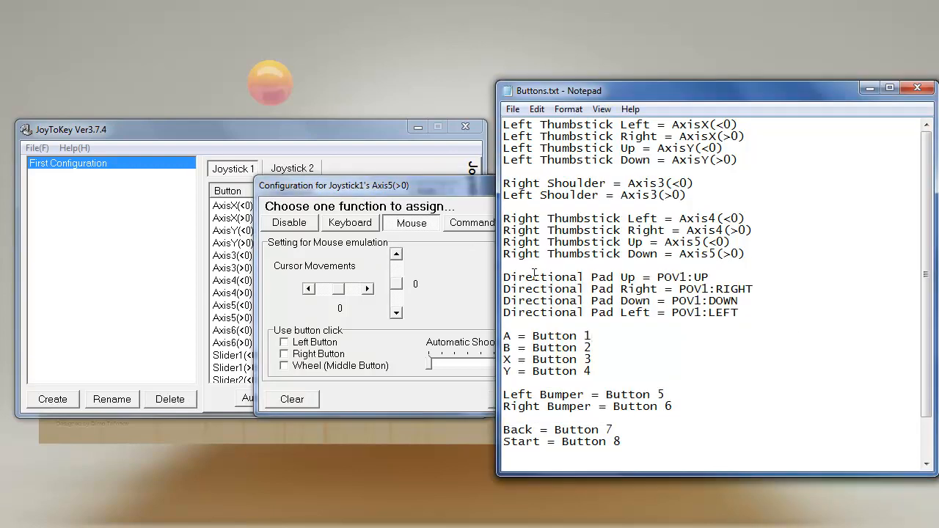
pyautogui.moveTo(374, 185); pyautogui.dragTo(470, 185)
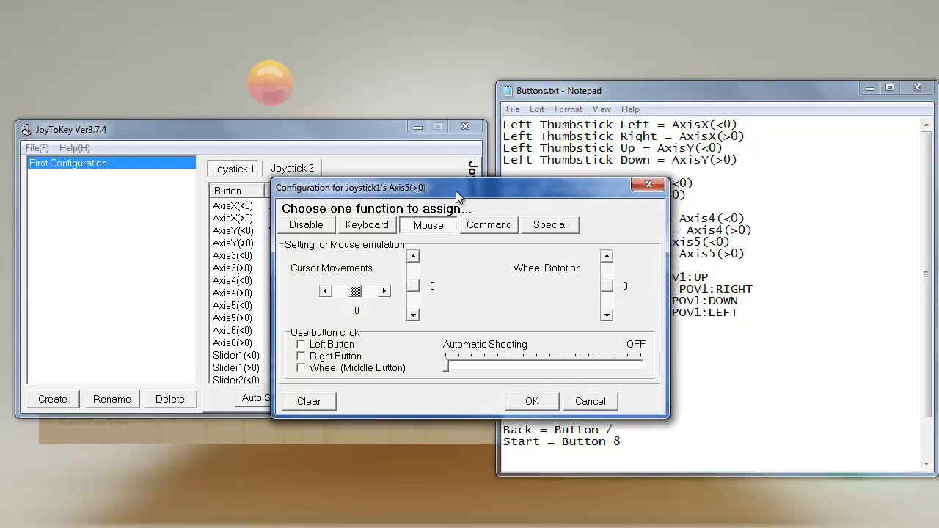
pyautogui.moveTo(455, 187); pyautogui.dragTo(298, 166)
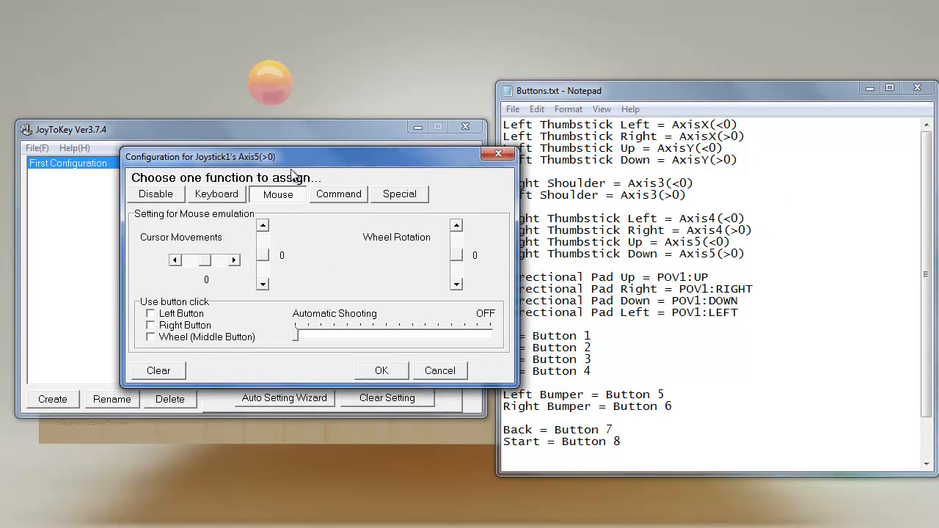
pyautogui.moveTo(301, 253)
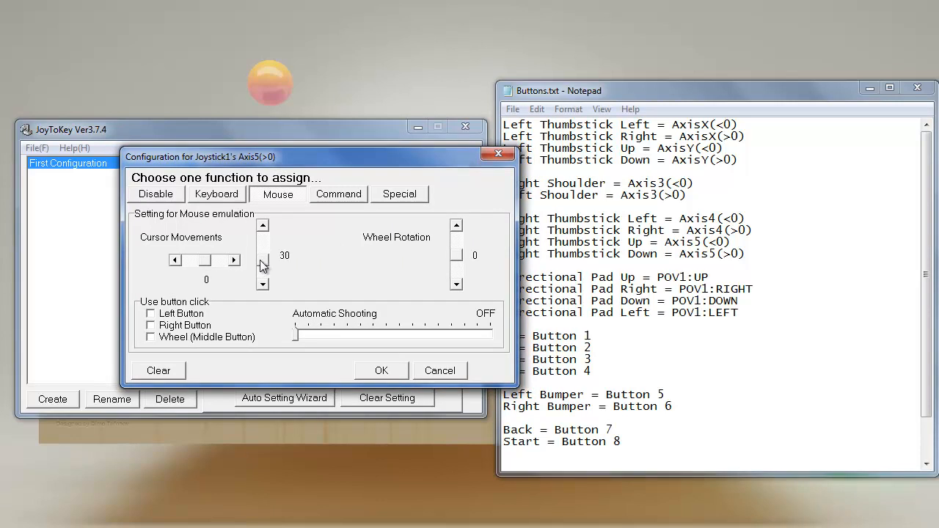
pyautogui.click(263, 264)
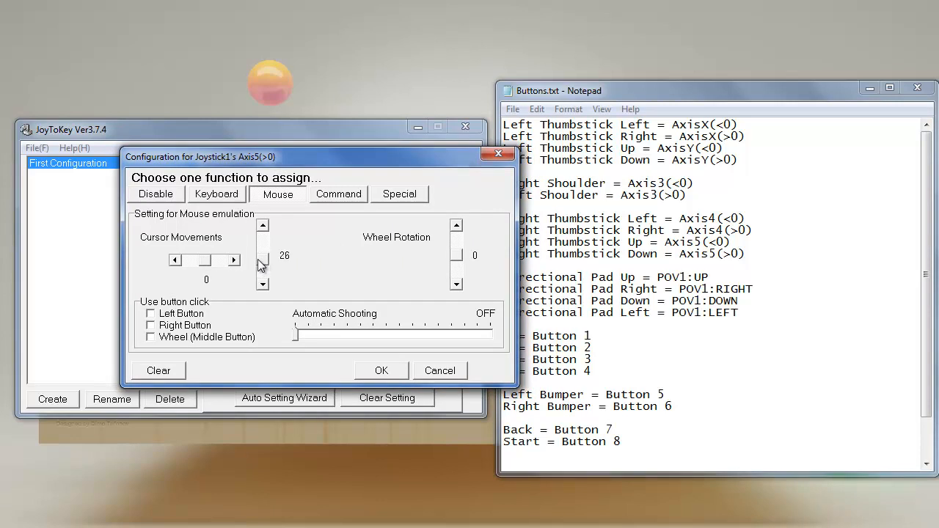
pyautogui.click(381, 370)
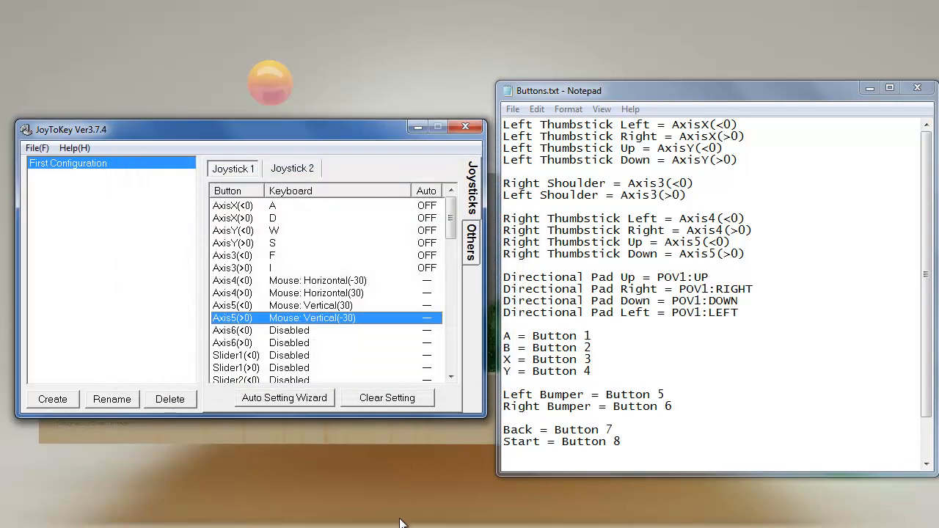
pyautogui.moveTo(286, 343)
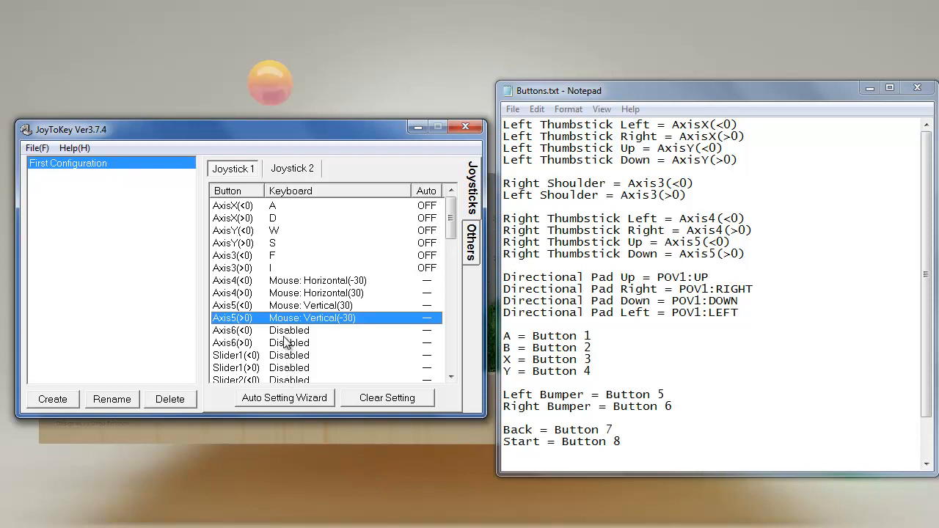
pyautogui.moveTo(375, 484)
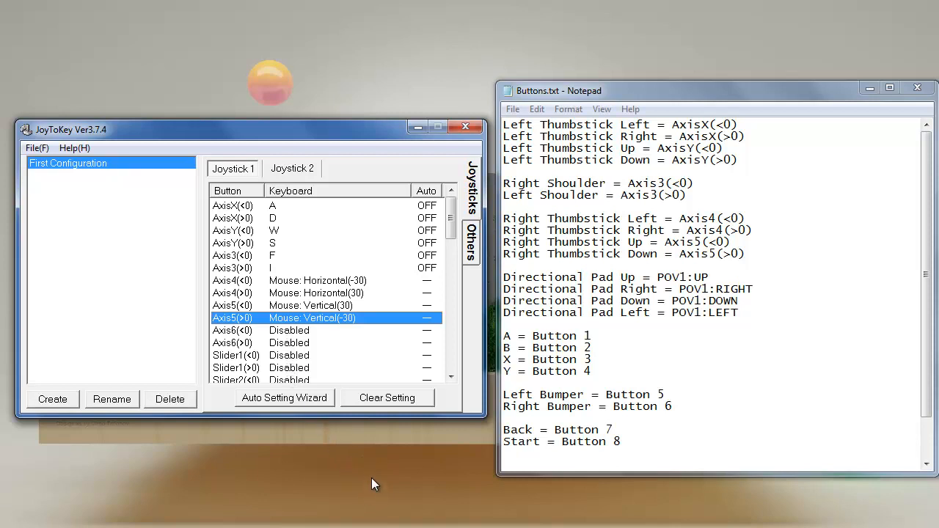
pyautogui.moveTo(350, 369)
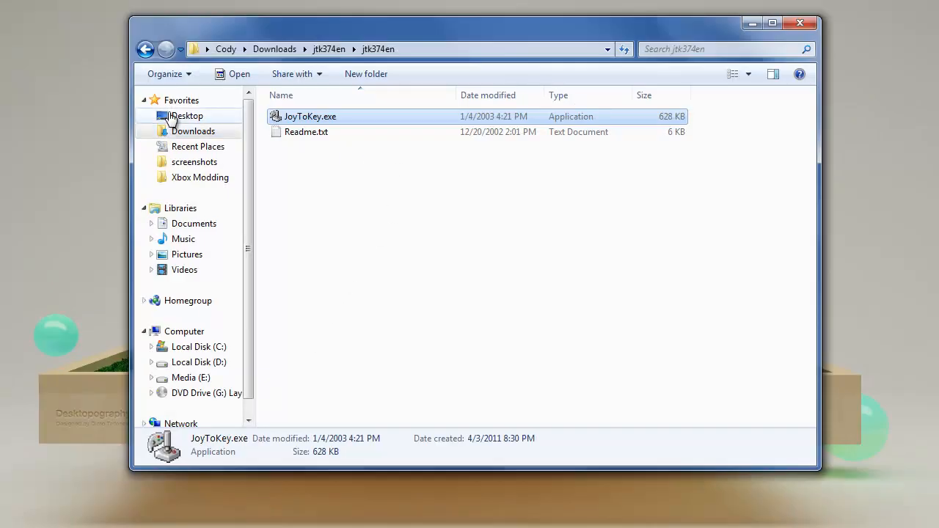
# Launch Minecraft.exe from the Downloads folder in Windows Explorer
pyautogui.doubleClick(777, 125)
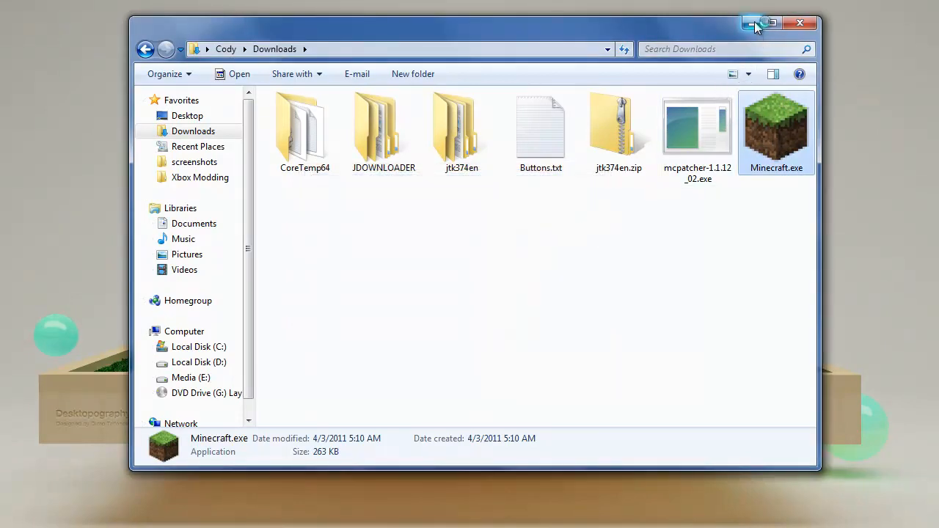
pyautogui.doubleClick(776, 128)
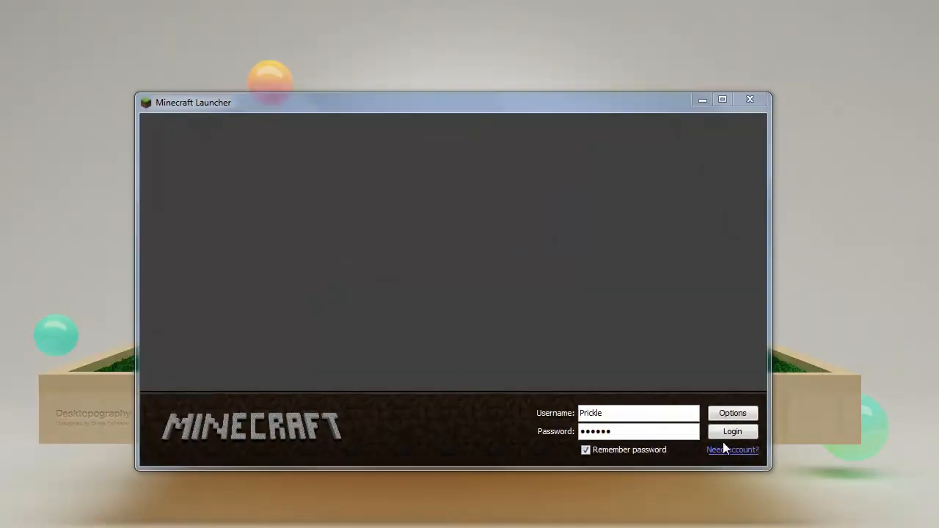
# Log in through the Minecraft Launcher and reach the title menu
pyautogui.click(733, 412)
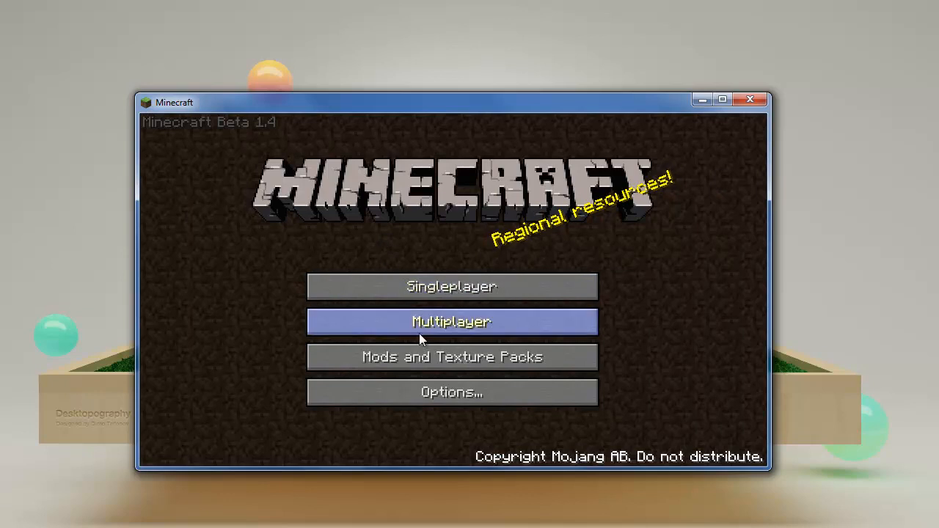
pyautogui.moveTo(461, 338)
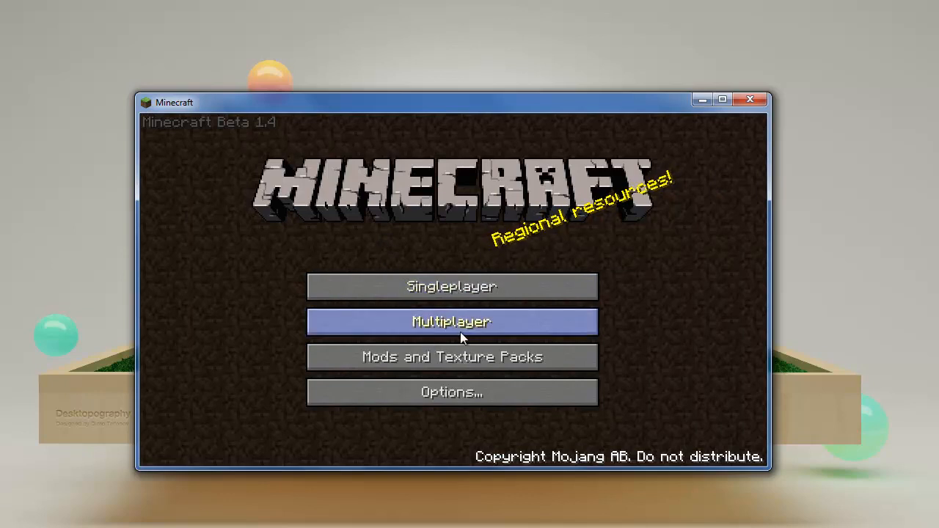
pyautogui.moveTo(762, 110)
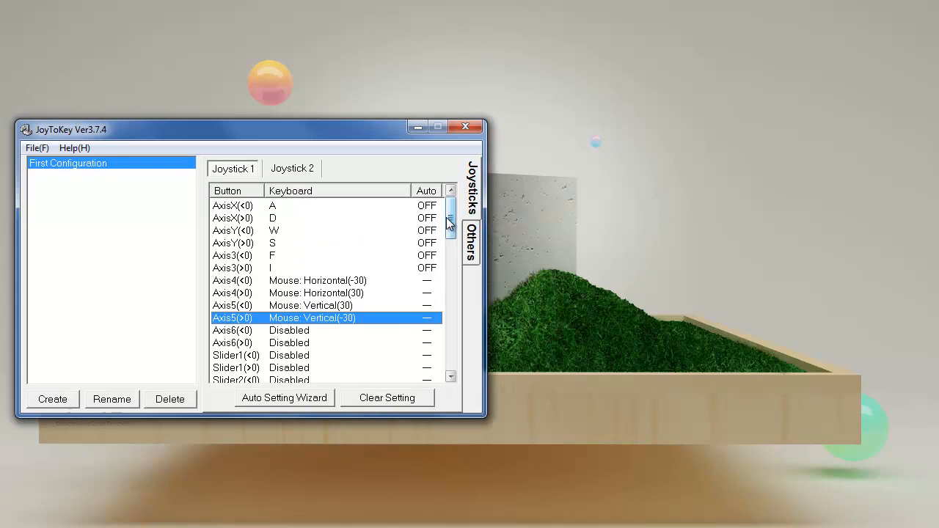
# Scroll through the Buttons.txt controller reference beside the JoyToKey window
pyautogui.scroll(-3)
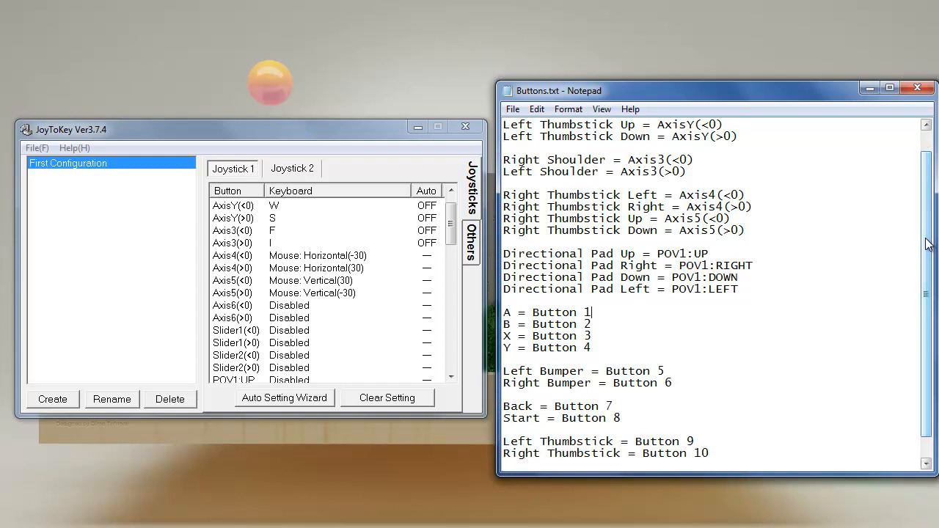
pyautogui.scroll(-3)
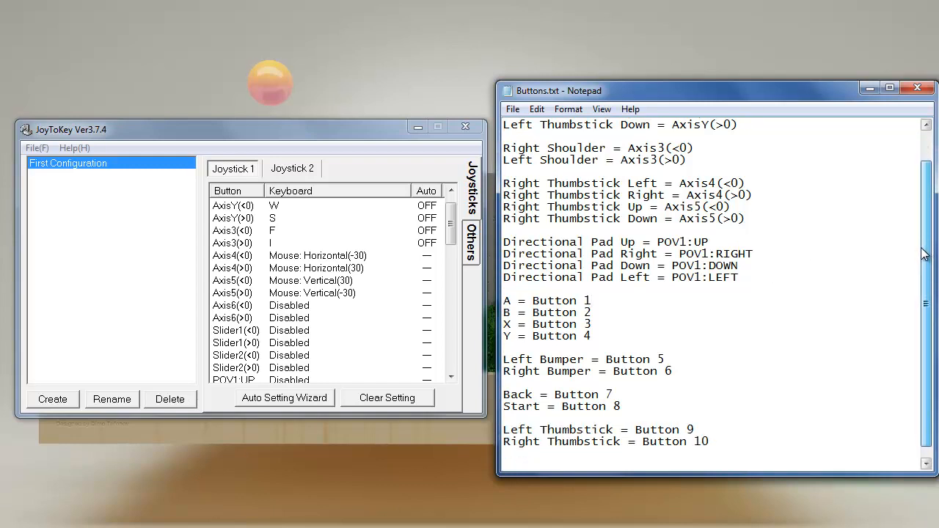
pyautogui.scroll(-3)
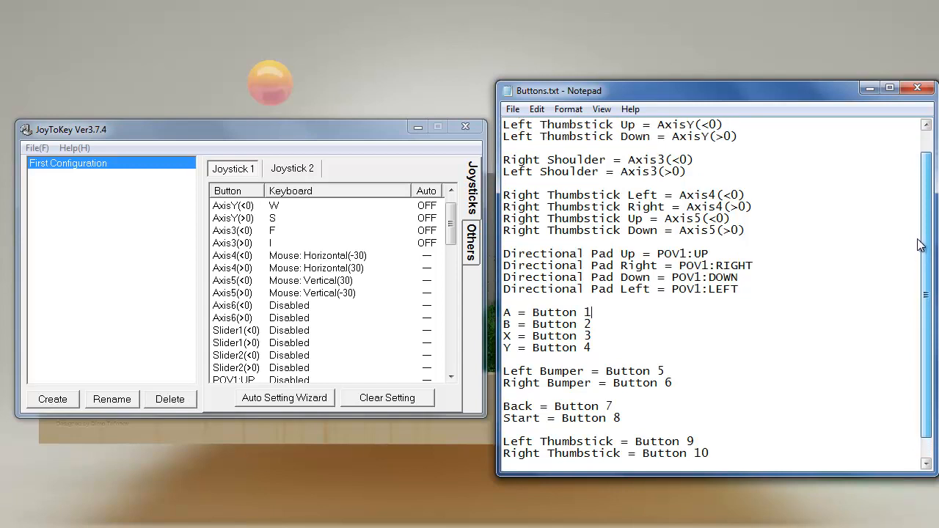
pyautogui.scroll(-3)
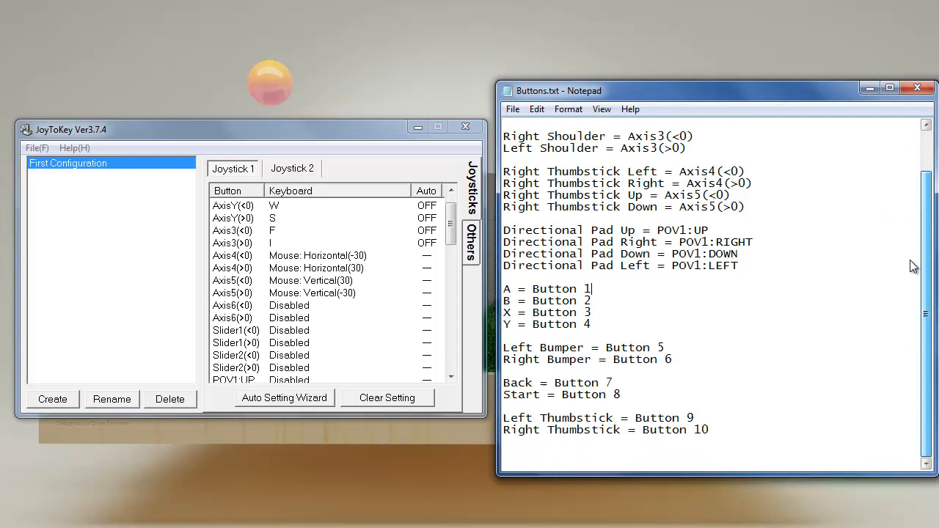
pyautogui.scroll(-3)
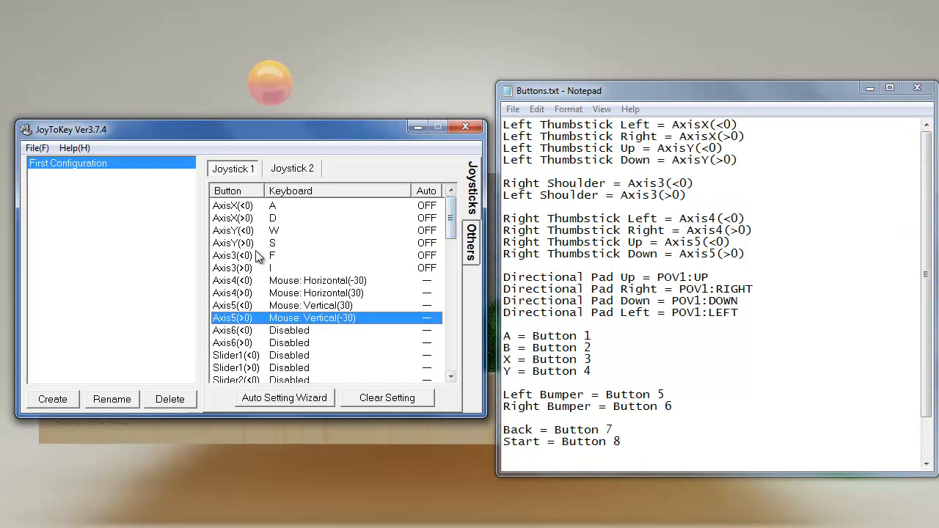
pyautogui.moveTo(280, 258)
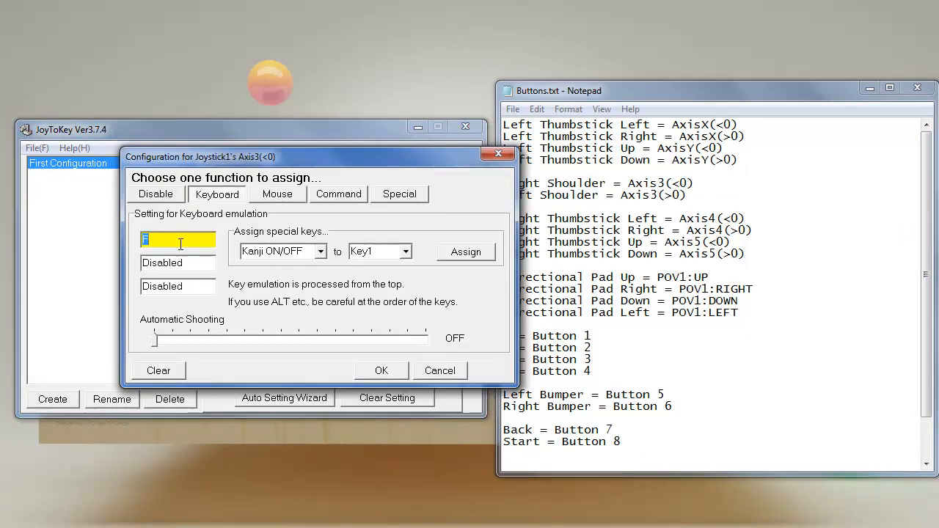
# Clear the F key assignment from Axis3(<0), the right shoulder
pyautogui.click(277, 194)
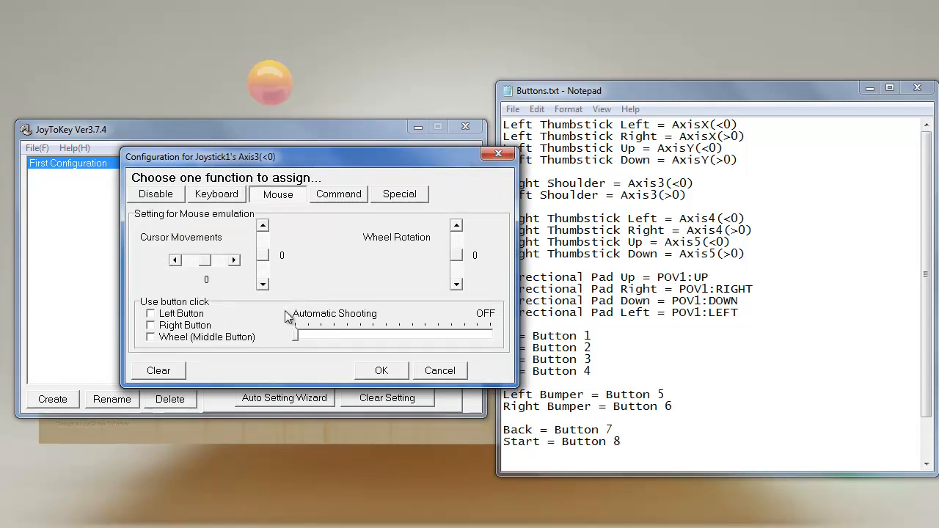
pyautogui.click(217, 194)
pyautogui.write('F')
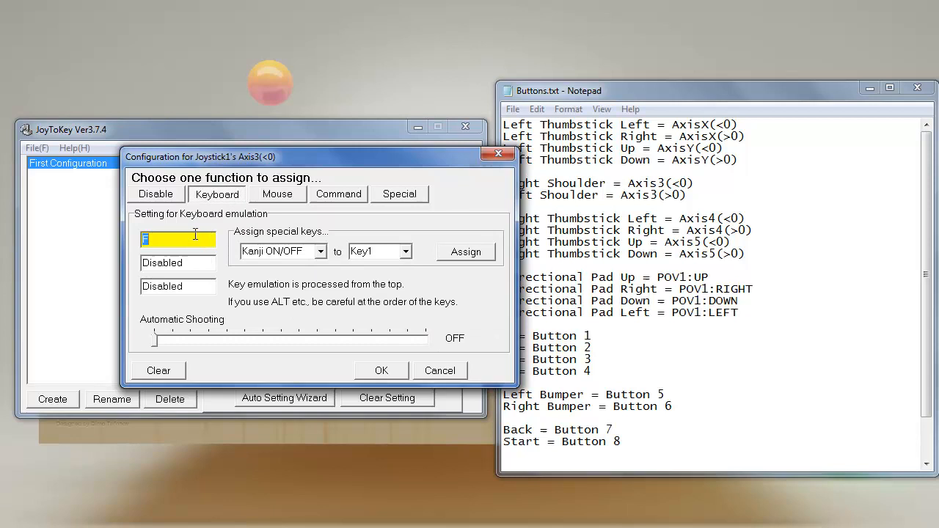
pyautogui.click(159, 370)
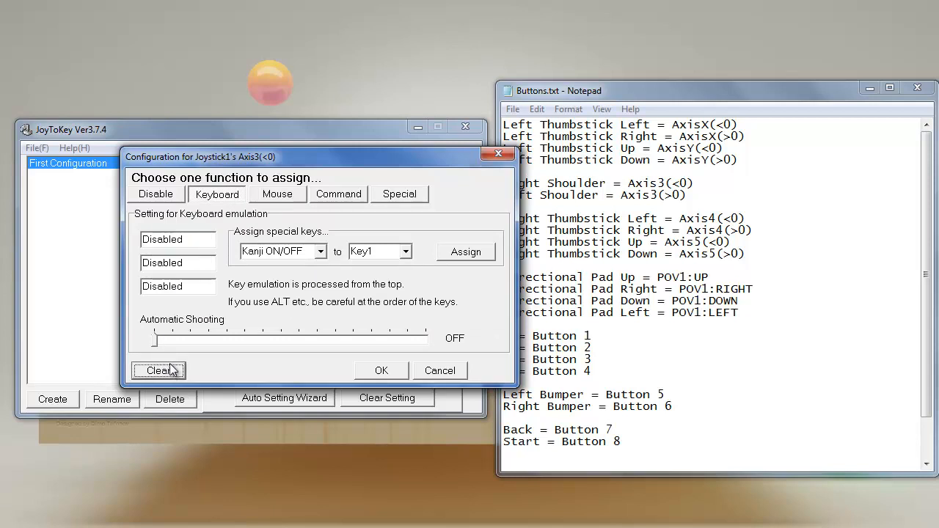
pyautogui.click(277, 193)
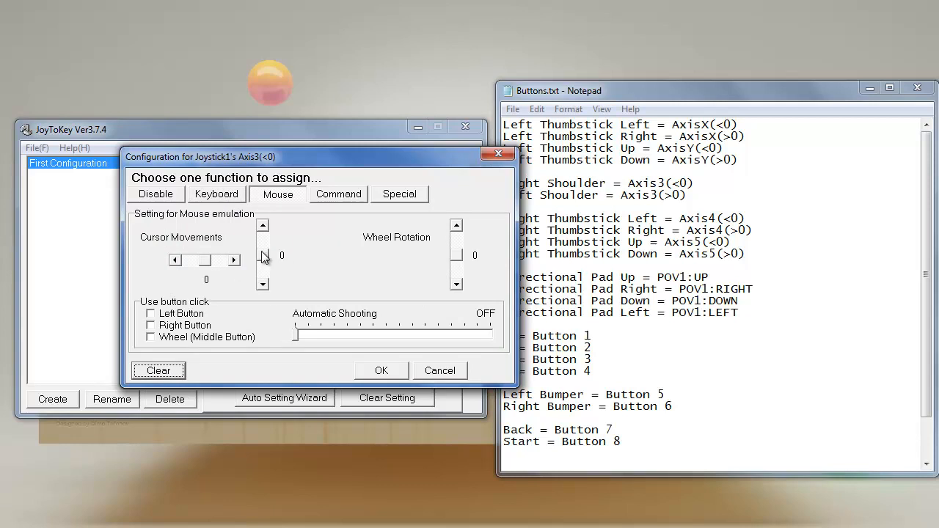
# Assign the left mouse button to Axis3(<0) after trying the right button
pyautogui.click(152, 325)
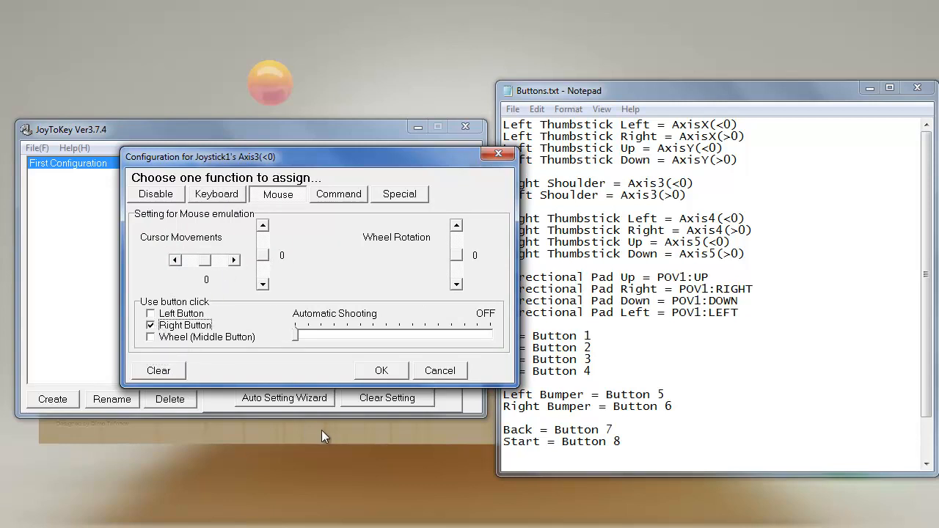
pyautogui.click(151, 325)
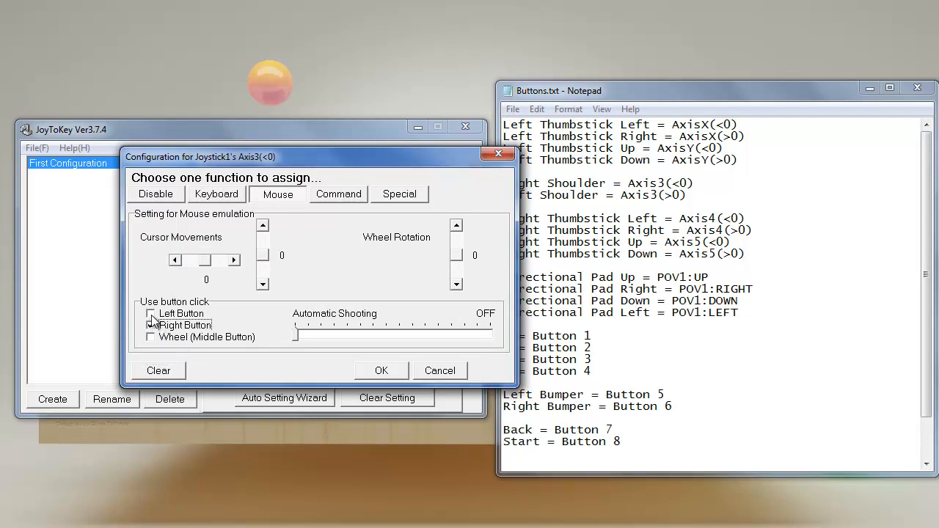
pyautogui.click(151, 313)
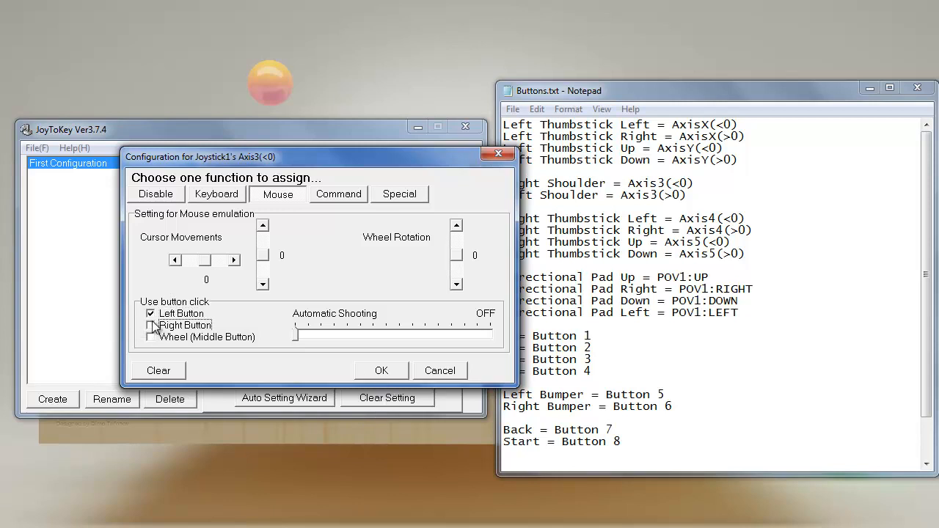
pyautogui.click(381, 371)
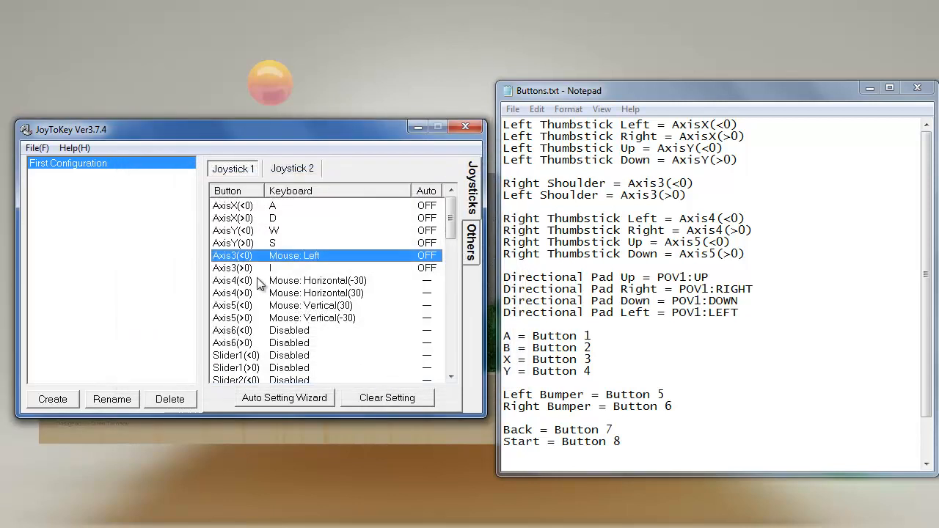
pyautogui.moveTo(271, 271)
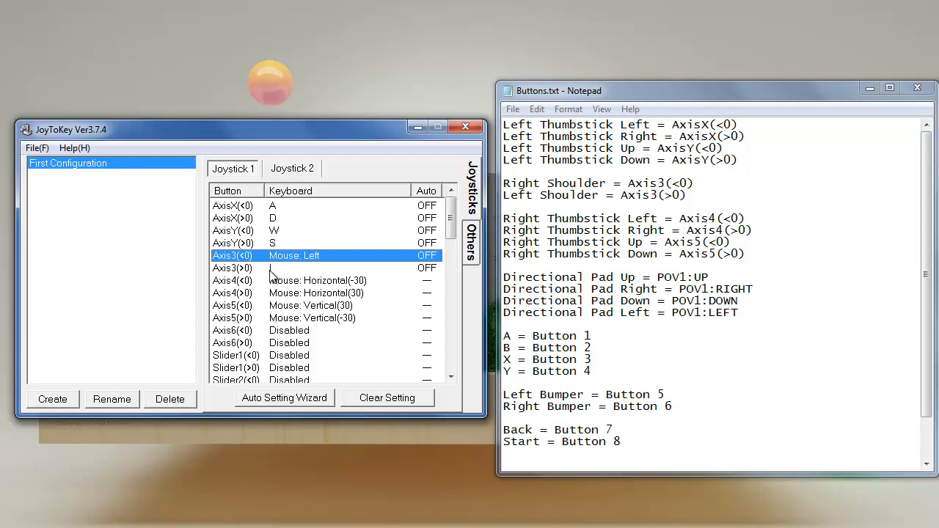
# Replace the I key on Axis3(>0) with a right mouse button click
pyautogui.doubleClick(232, 268)
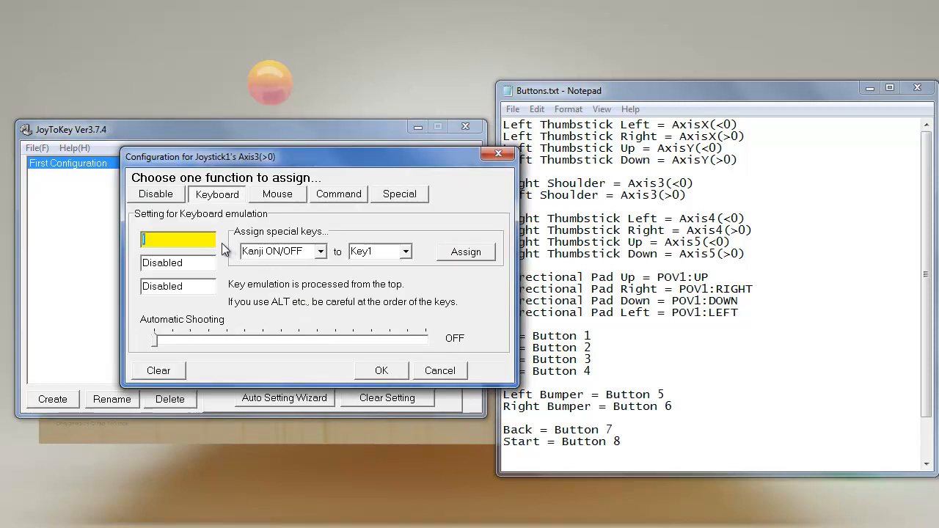
pyautogui.click(277, 193)
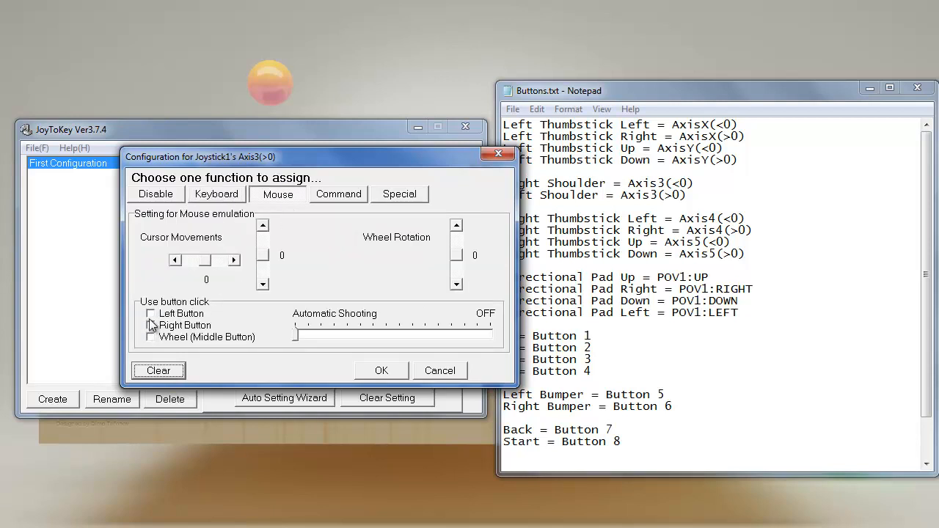
pyautogui.click(151, 325)
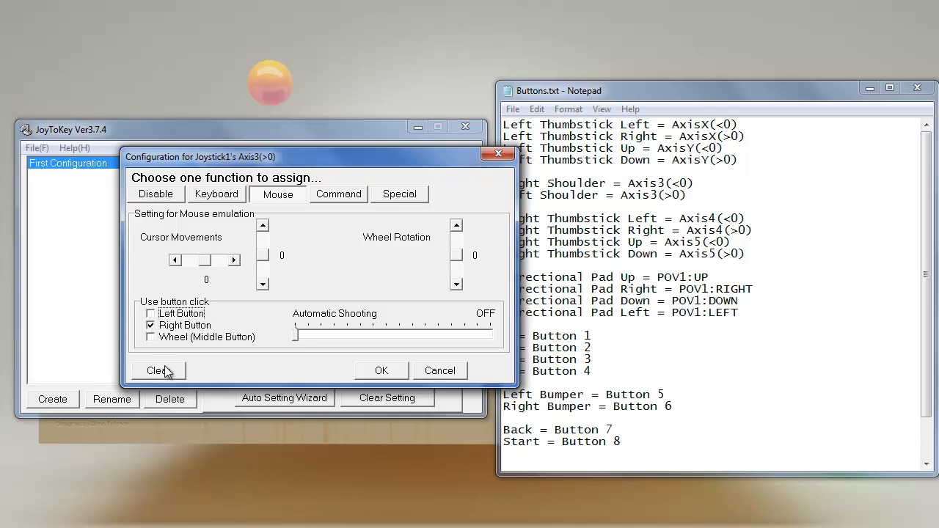
pyautogui.click(381, 371)
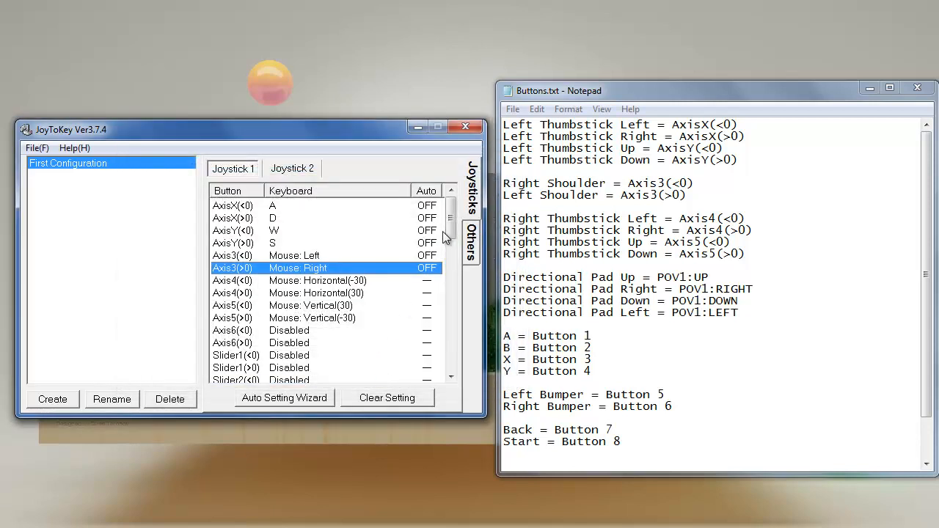
# Assign F to Button 5 and I to Button 6 in the Joystick 1 list
pyautogui.scroll(-3)
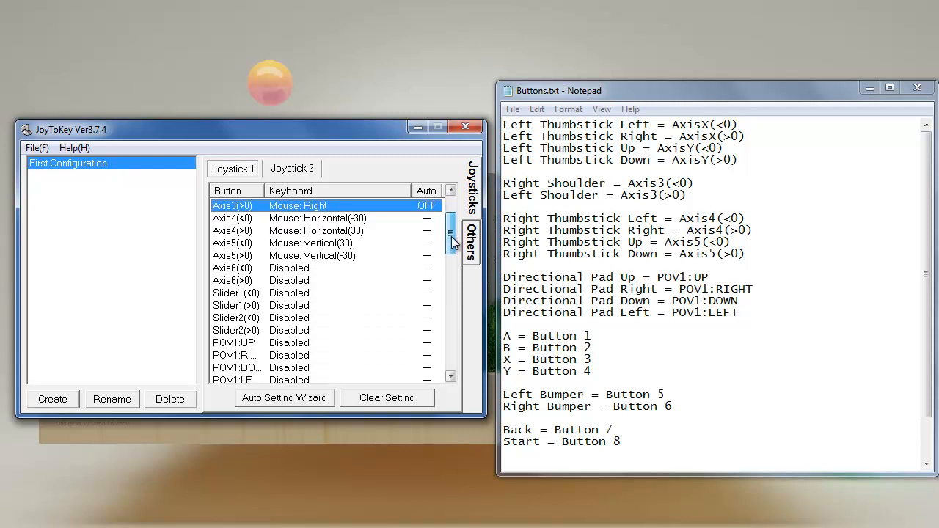
pyautogui.scroll(-3)
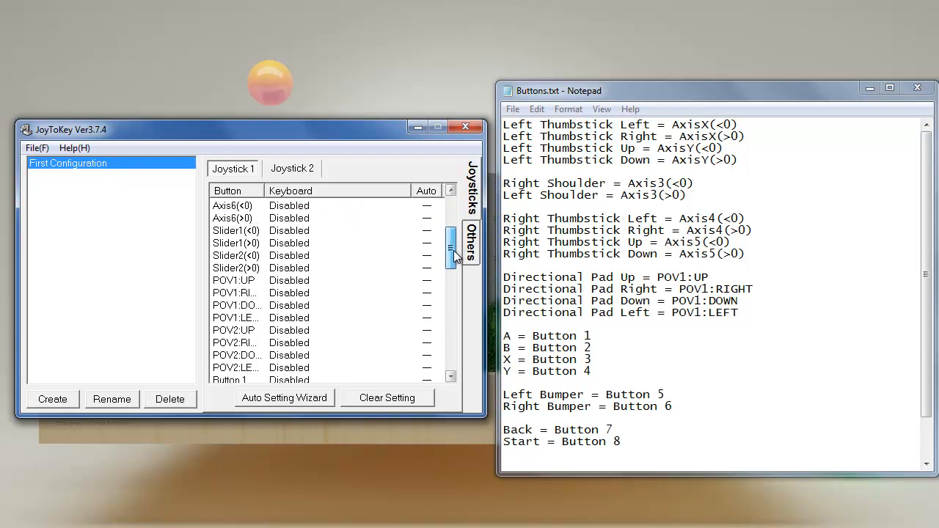
pyautogui.scroll(-3)
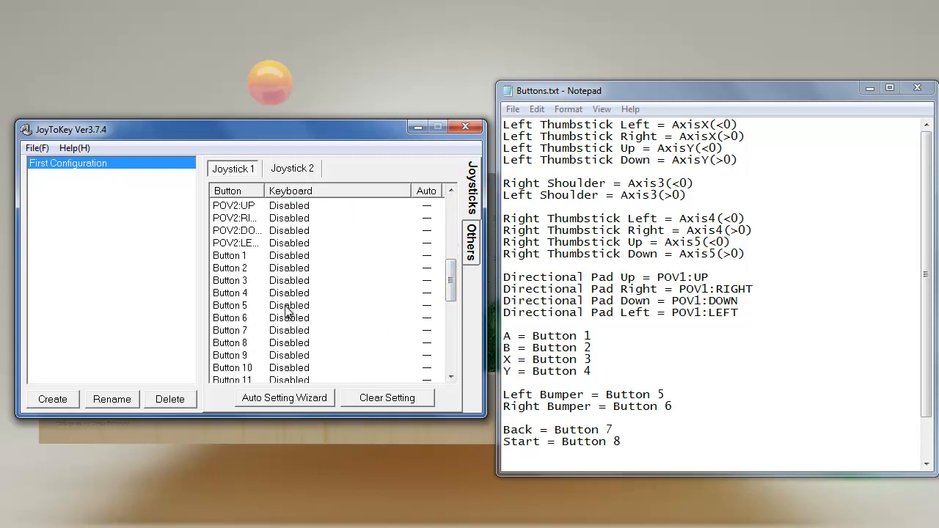
pyautogui.doubleClick(230, 305)
pyautogui.write('F')
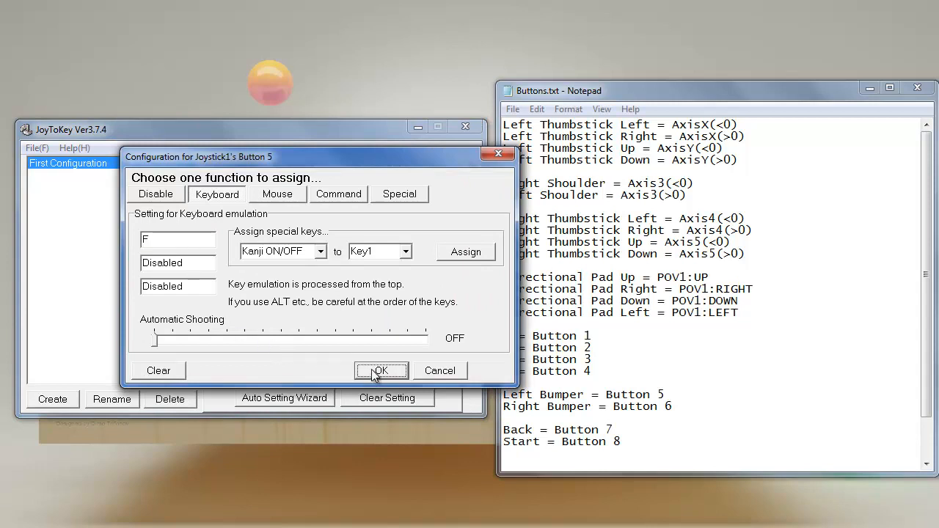
pyautogui.click(381, 371)
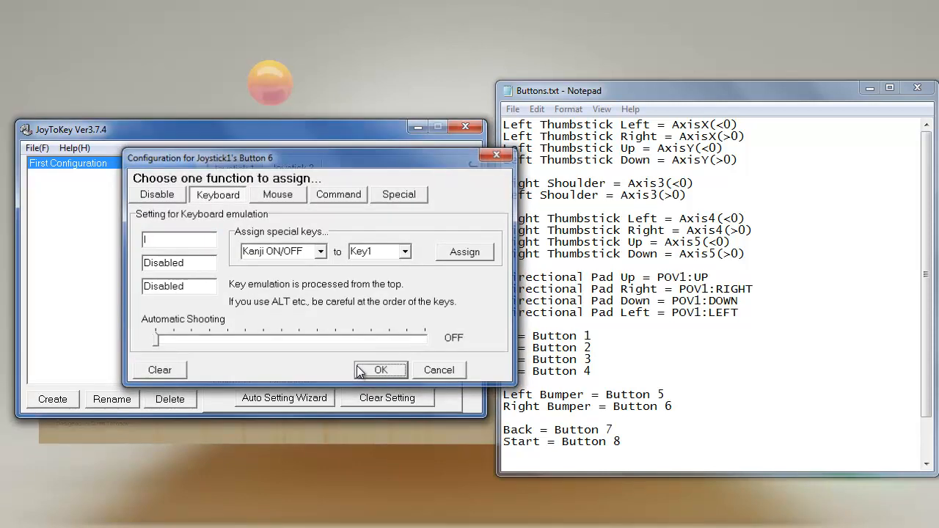
pyautogui.click(380, 369)
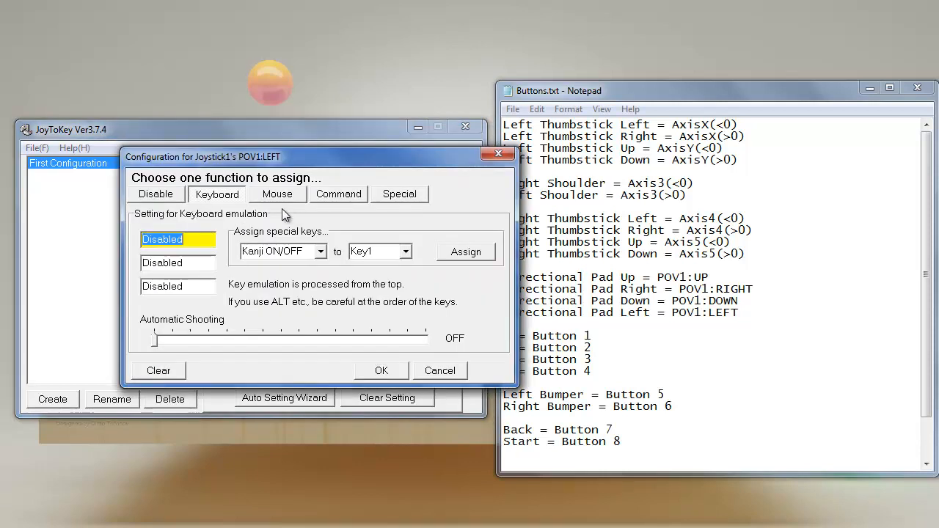
# Set POV1:LEFT to rotate the mouse wheel by -30
pyautogui.click(278, 193)
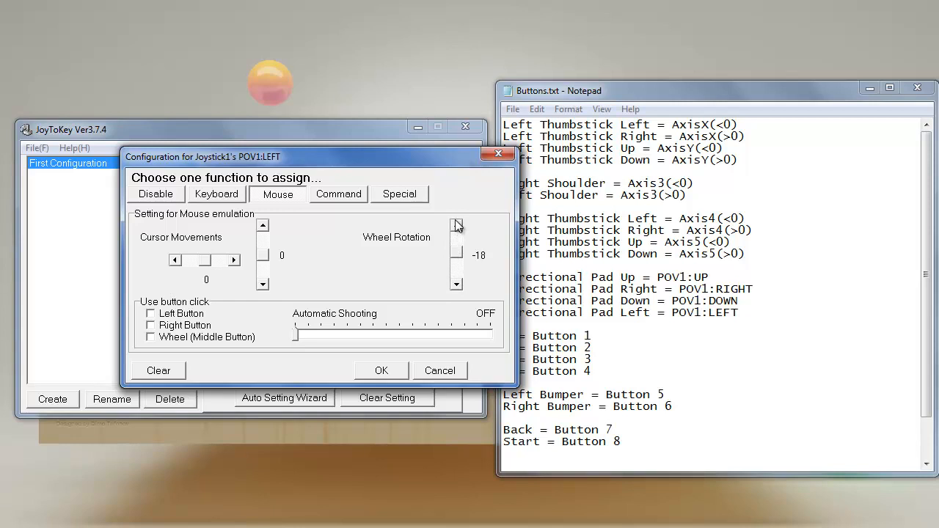
pyautogui.click(456, 285)
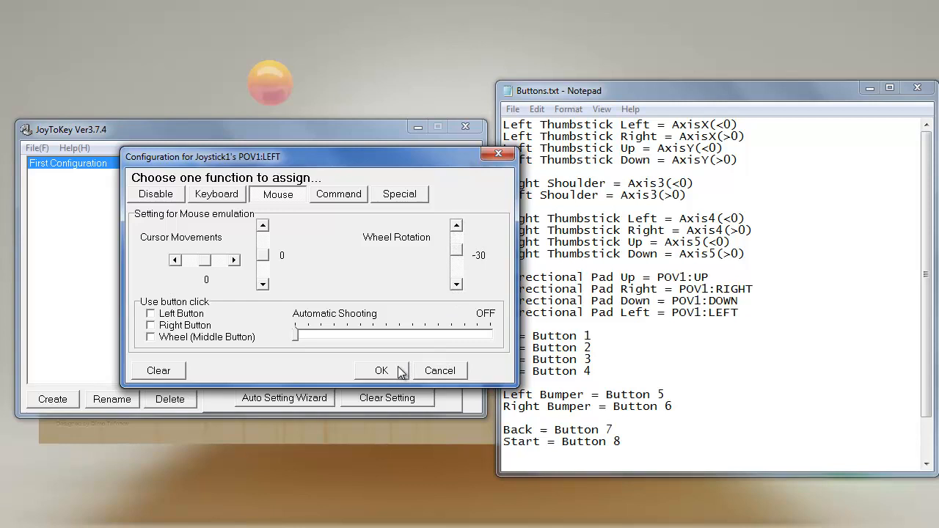
pyautogui.click(381, 370)
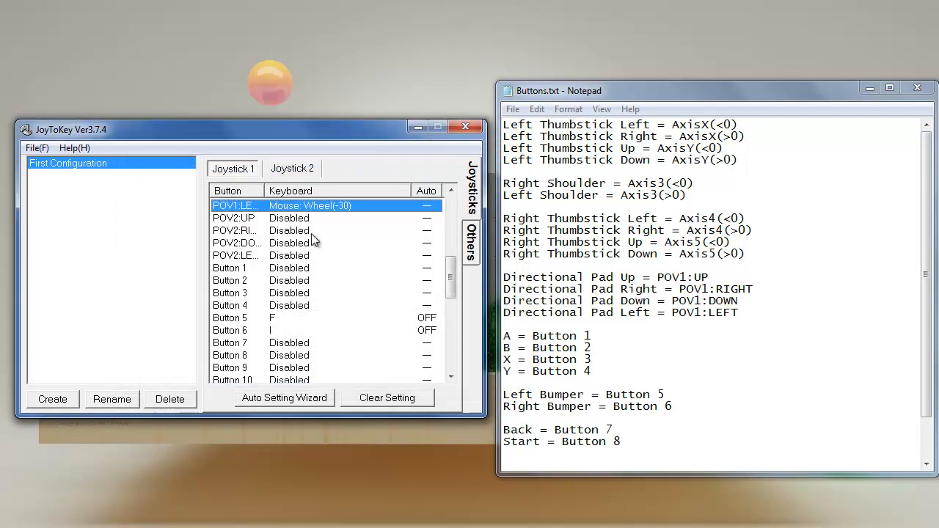
pyautogui.moveTo(297, 234)
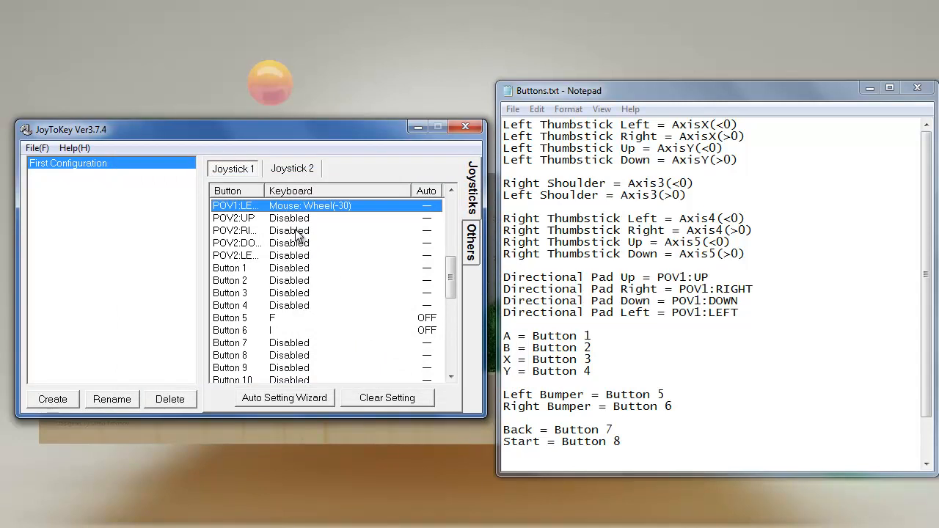
pyautogui.moveTo(297, 231)
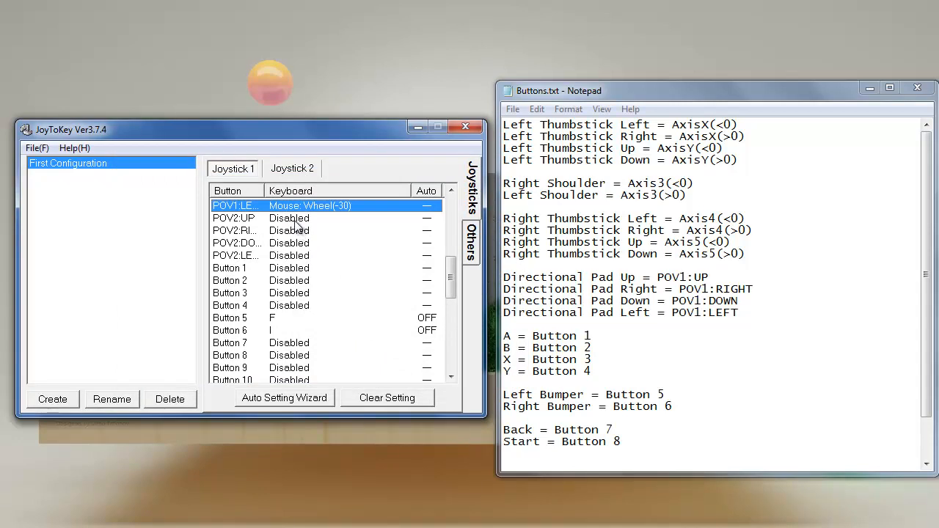
pyautogui.moveTo(297, 224)
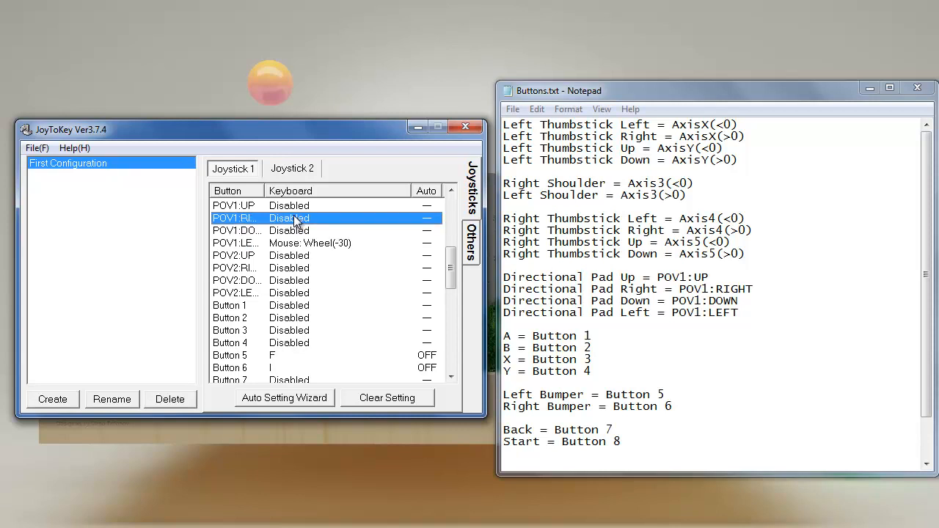
# Set POV1:RIGHT to rotate the mouse wheel by 30
pyautogui.doubleClick(289, 218)
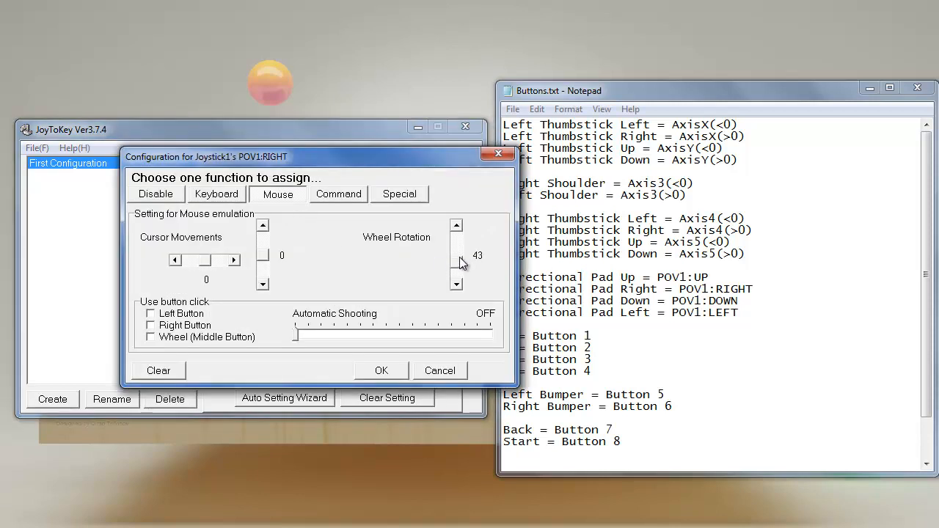
pyautogui.click(456, 284)
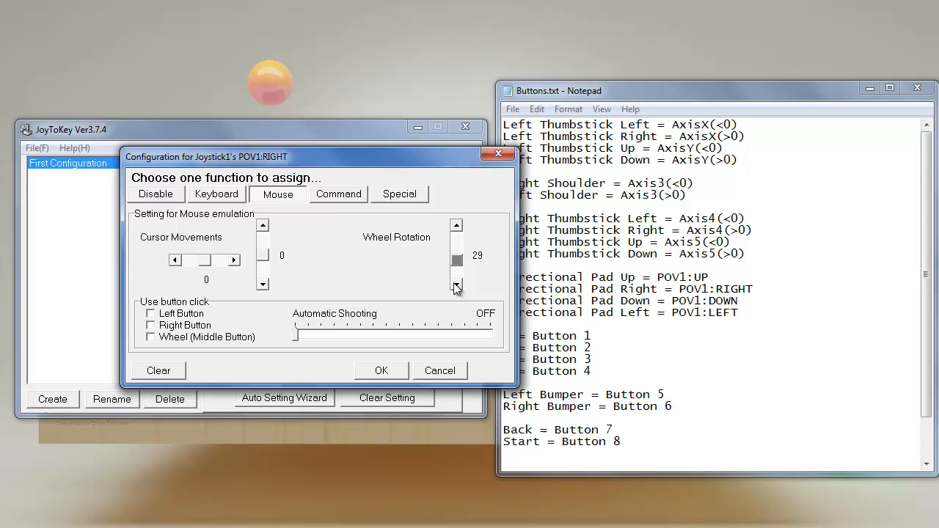
pyautogui.click(381, 370)
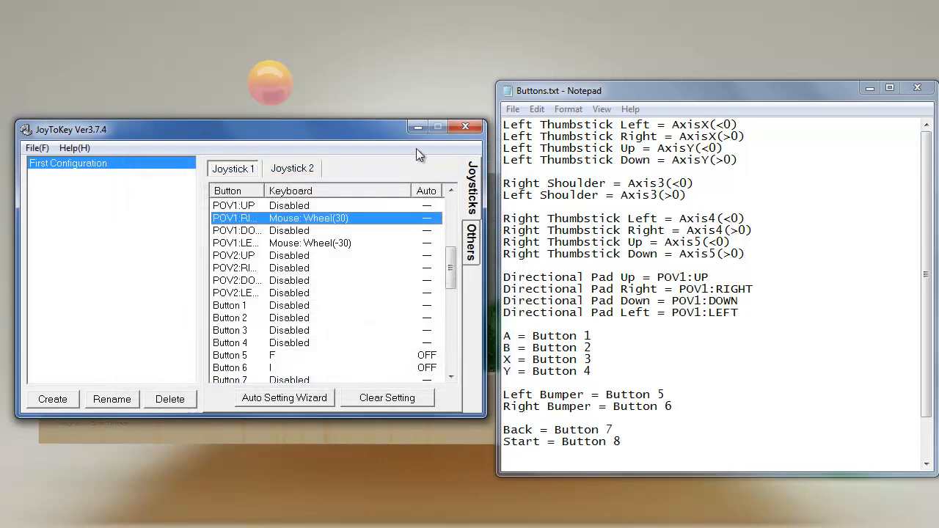
pyautogui.doubleClick(777, 126)
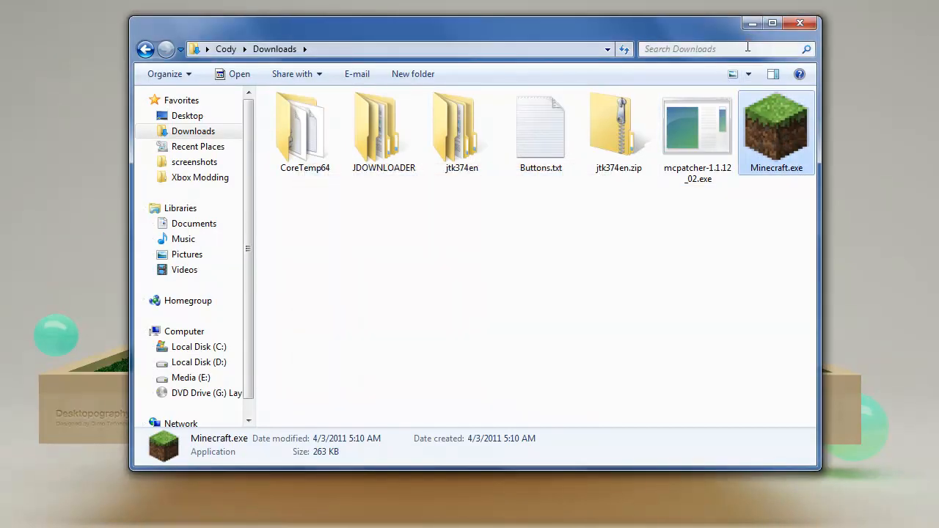
# Relaunch Minecraft, log in and load the top singleplayer world
pyautogui.doubleClick(776, 129)
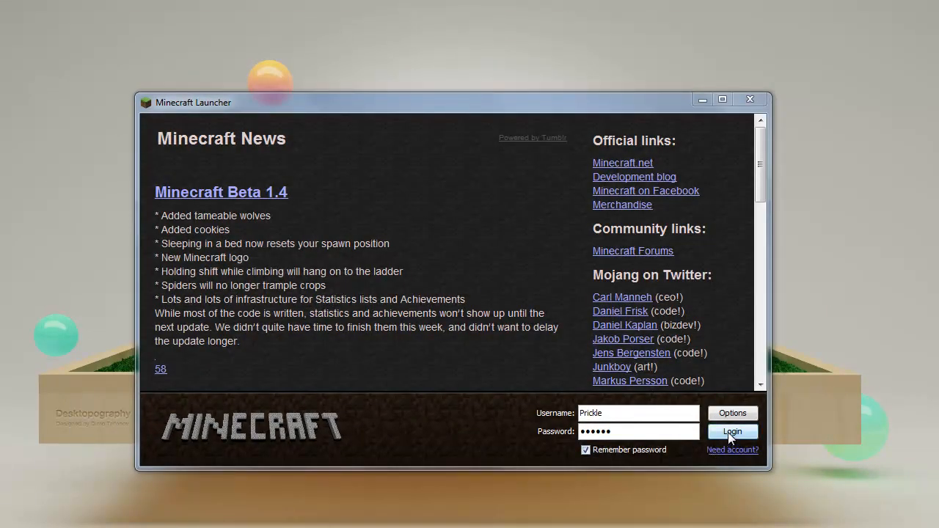
pyautogui.click(731, 431)
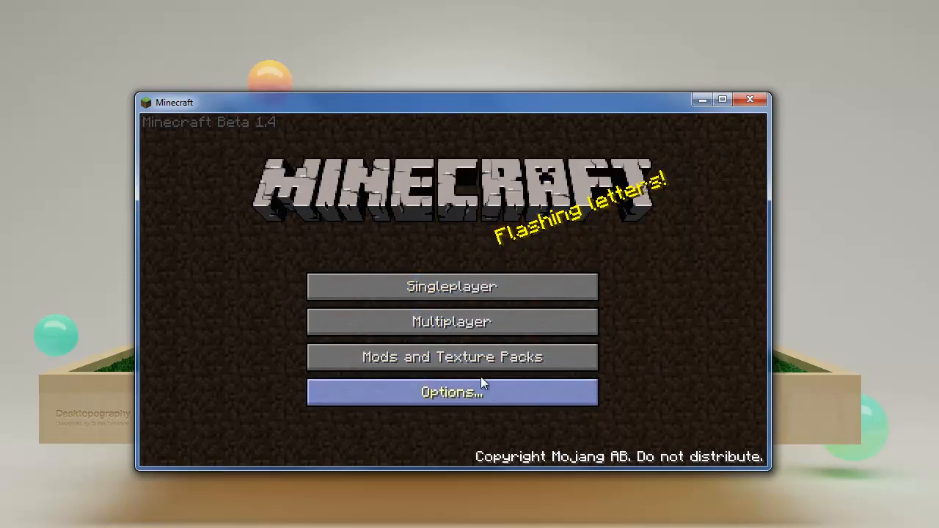
pyautogui.moveTo(452, 287)
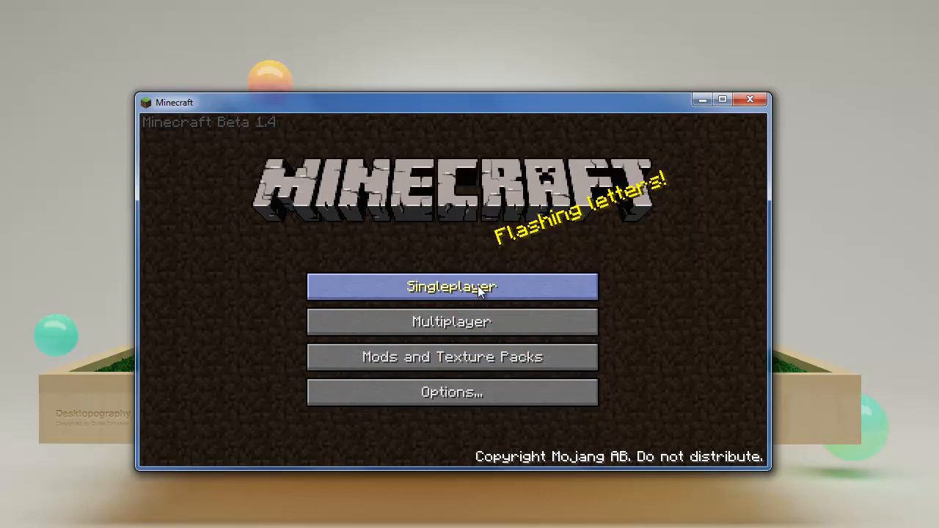
pyautogui.click(452, 286)
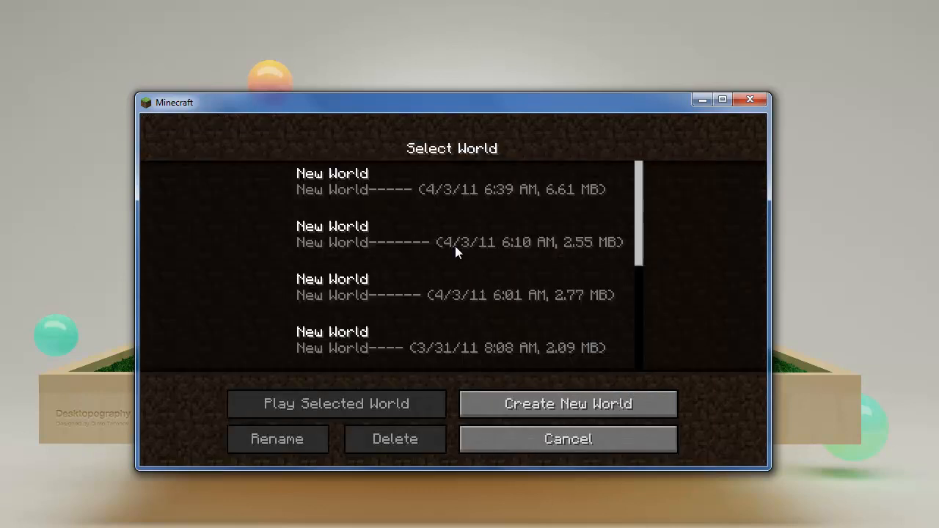
pyautogui.moveTo(352, 395)
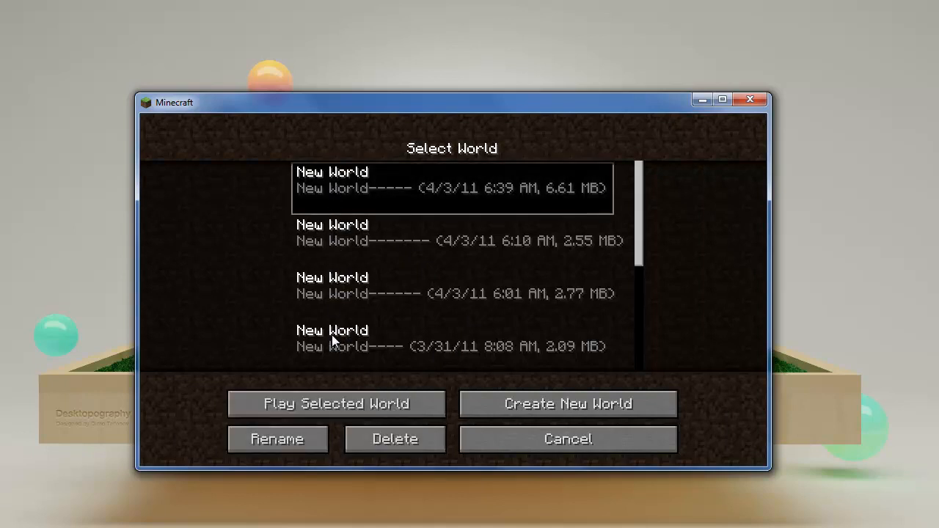
pyautogui.click(336, 404)
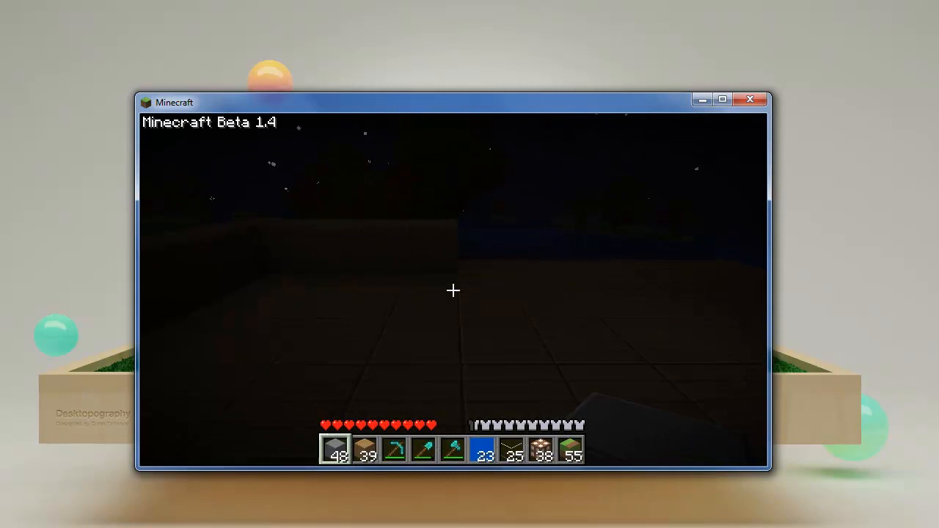
pyautogui.moveTo(452, 291)
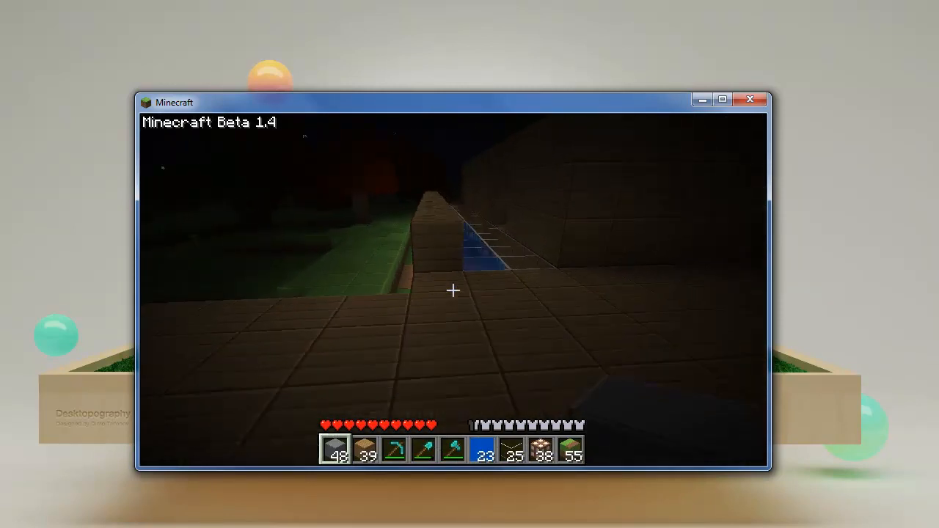
pyautogui.moveTo(453, 290)
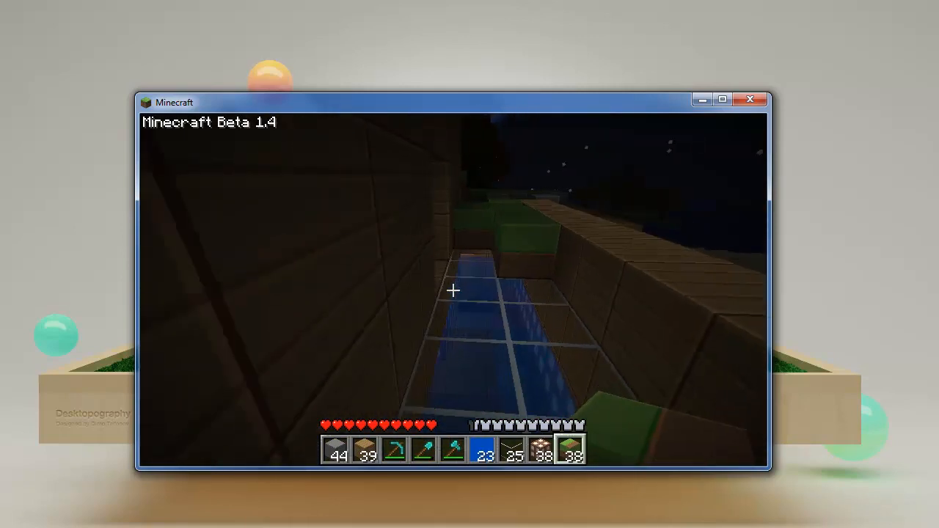
pyautogui.moveTo(454, 291)
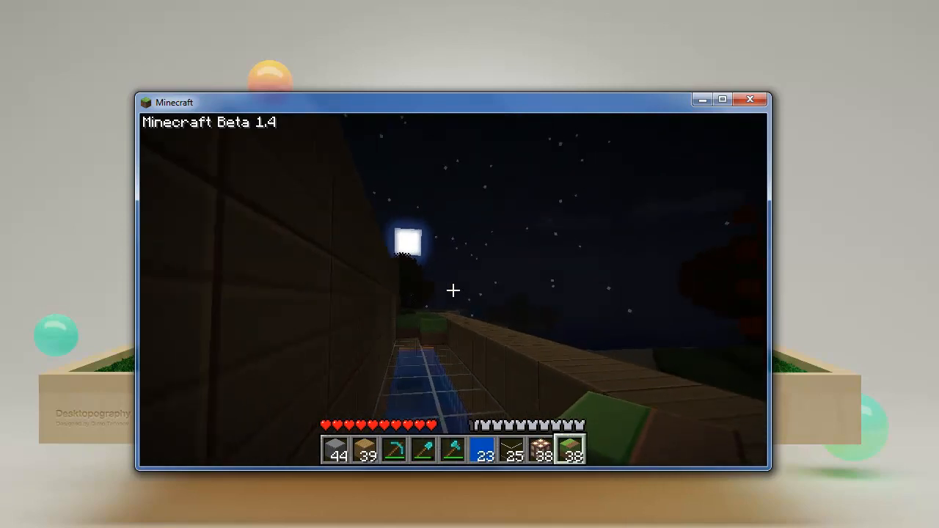